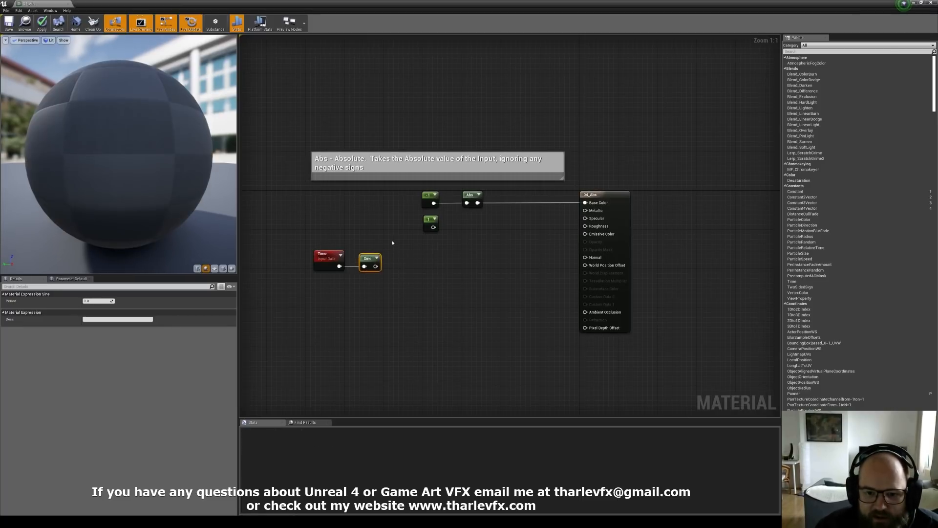
Deselect the graph nodes and add a DebugScalarValues readout from the Sine output.
click(409, 276)
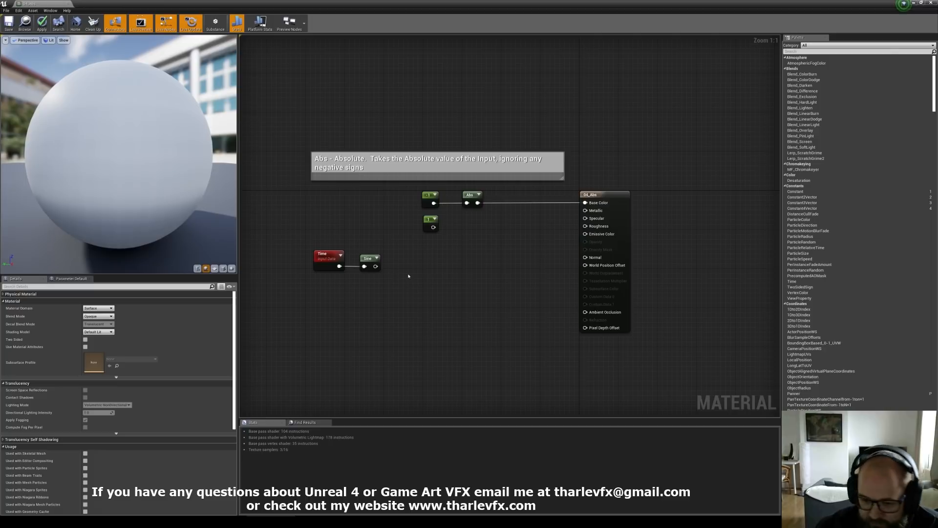
mouse_move(404, 297)
text(debu)
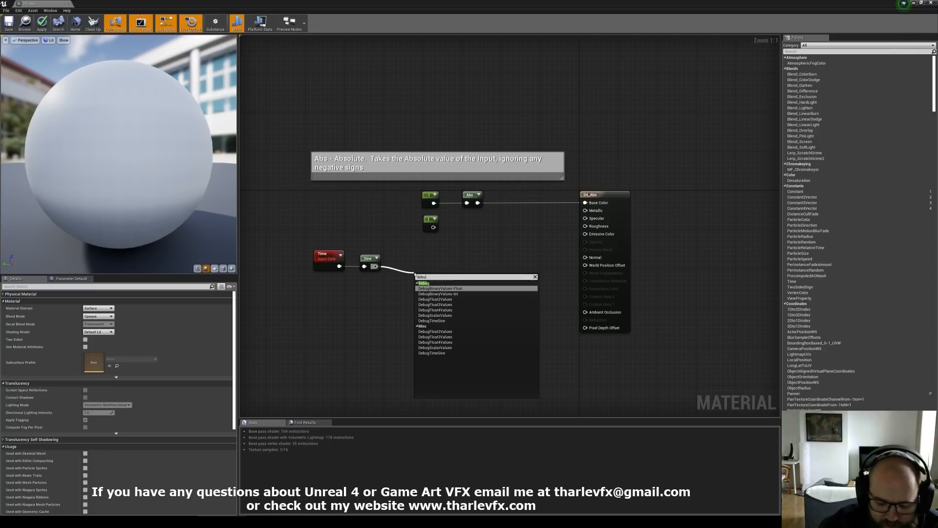
click(435, 314)
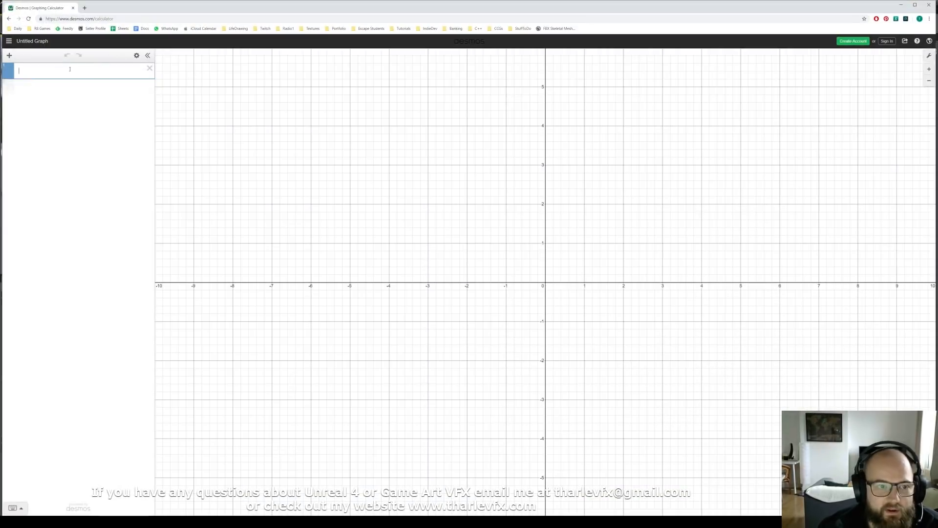
Plot sin x and cos x as two Desmos expressions, then return to the Unreal editor.
text(sin x)
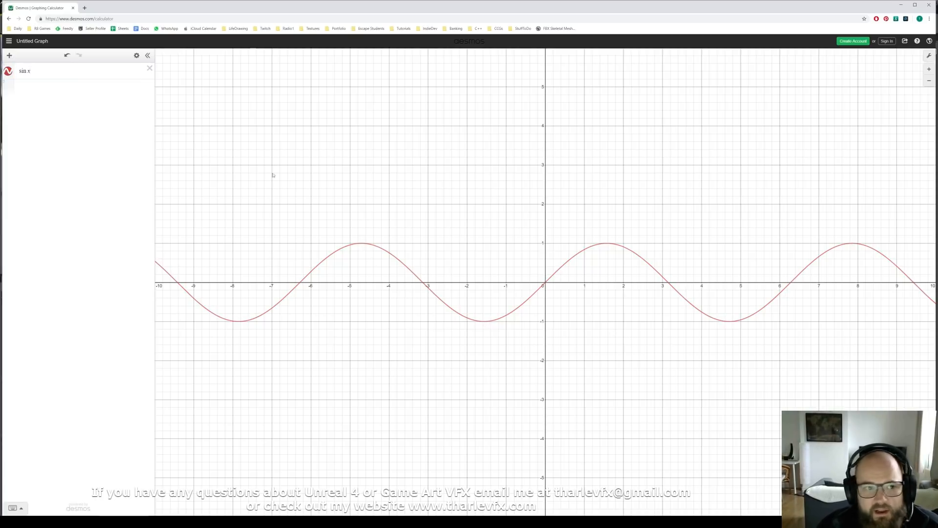
mouse_move(724, 321)
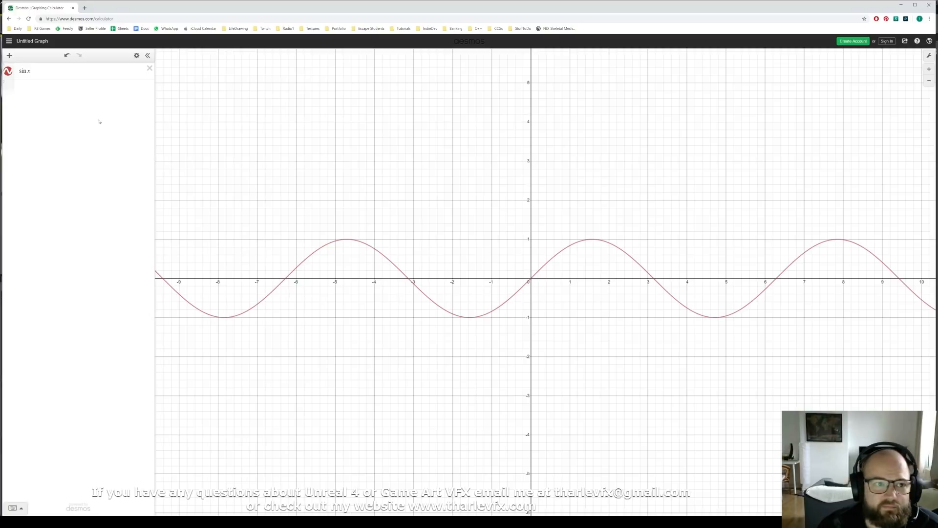
text(cos x)
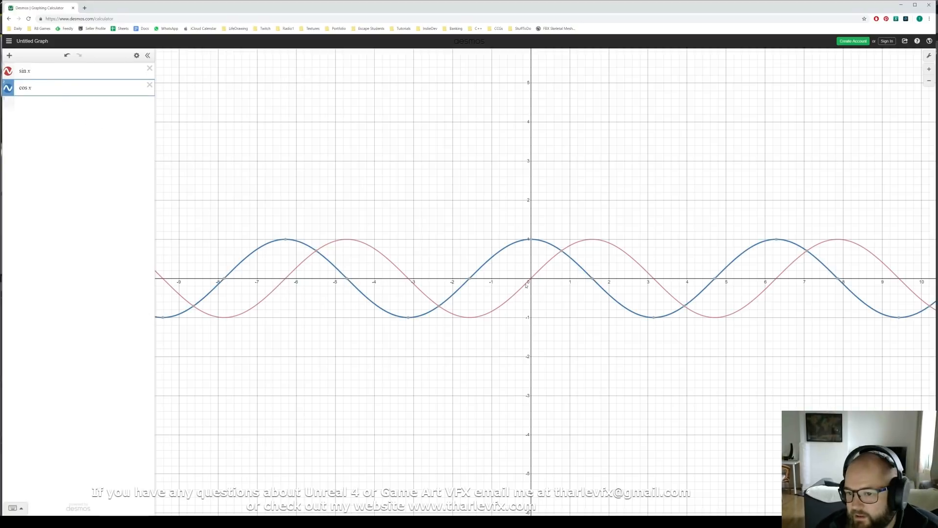
mouse_move(513, 246)
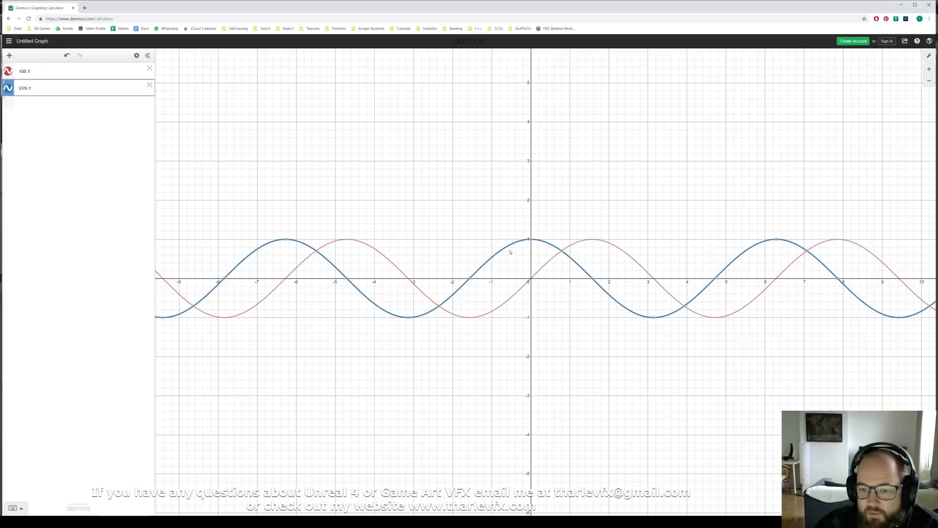
mouse_move(564, 236)
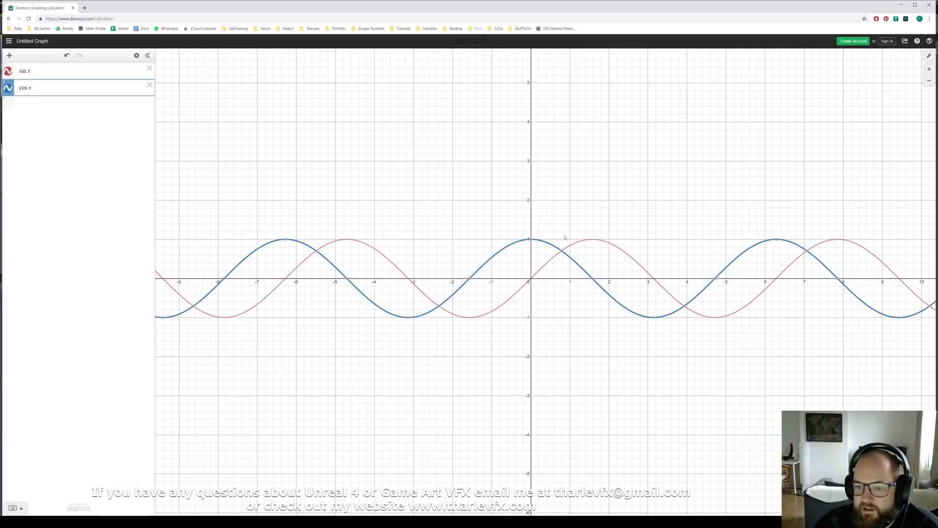
click(60, 70)
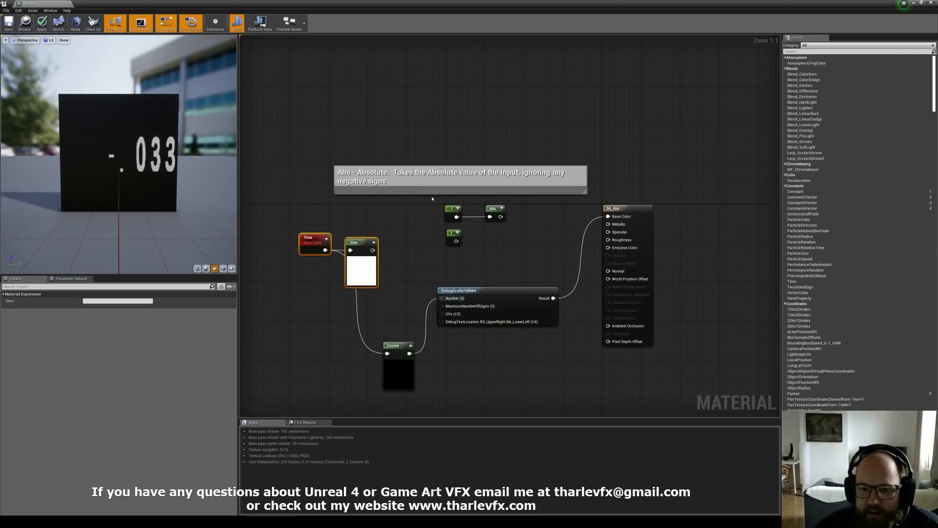
Select the Abs comment in the material graph and remove the cos x expression in Desmos.
click(457, 177)
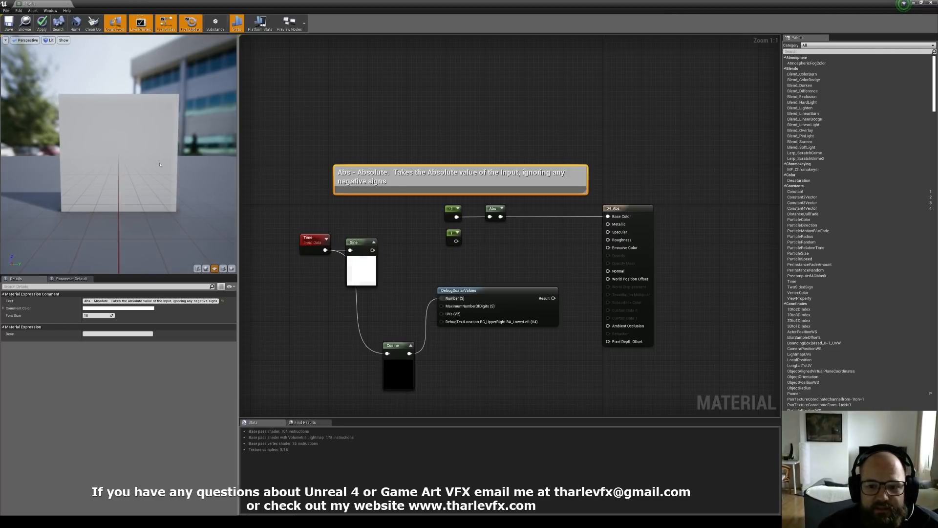
click(535, 254)
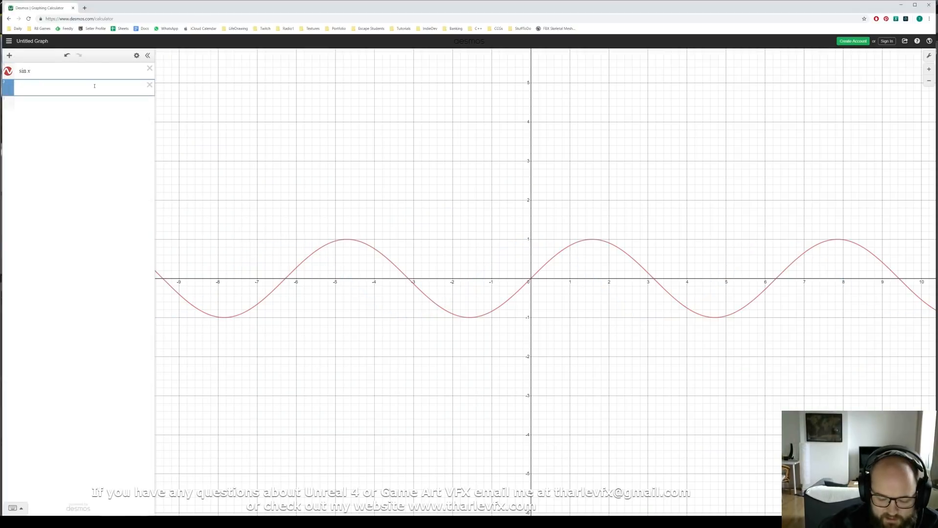
Enter abs(sin x) as a new Desmos expression showing all-positive humps.
text(abs()
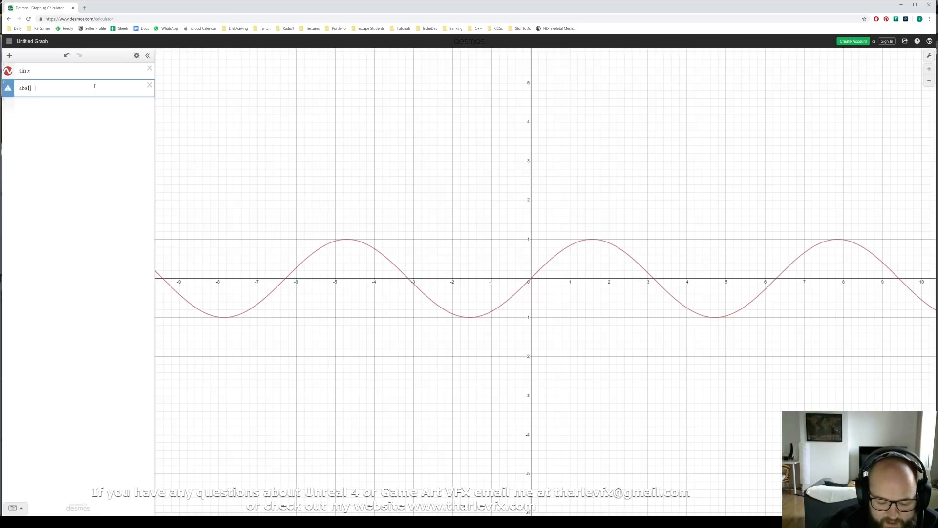
text(sin x)
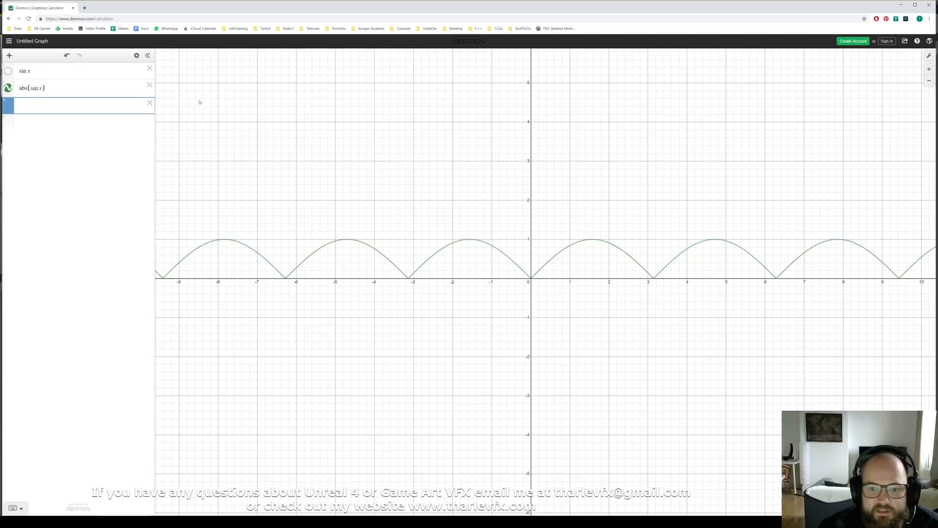
mouse_move(486, 244)
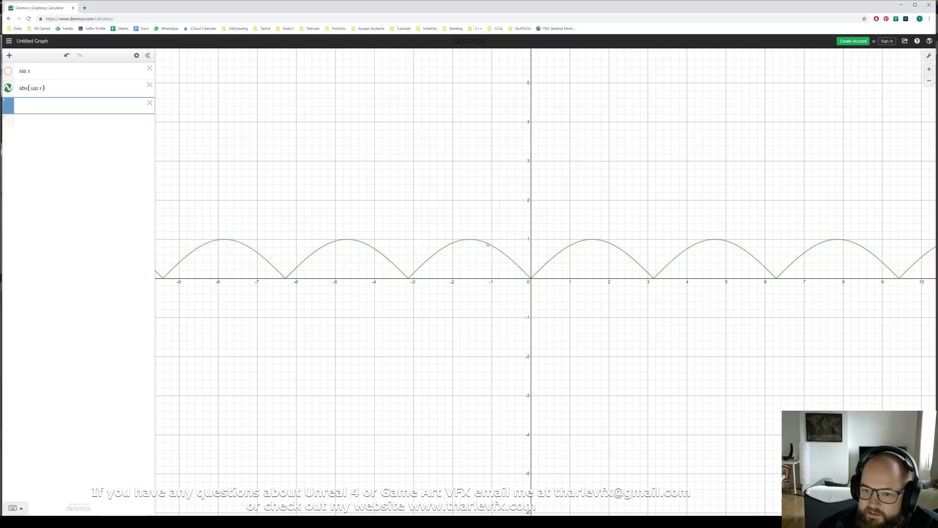
mouse_move(778, 292)
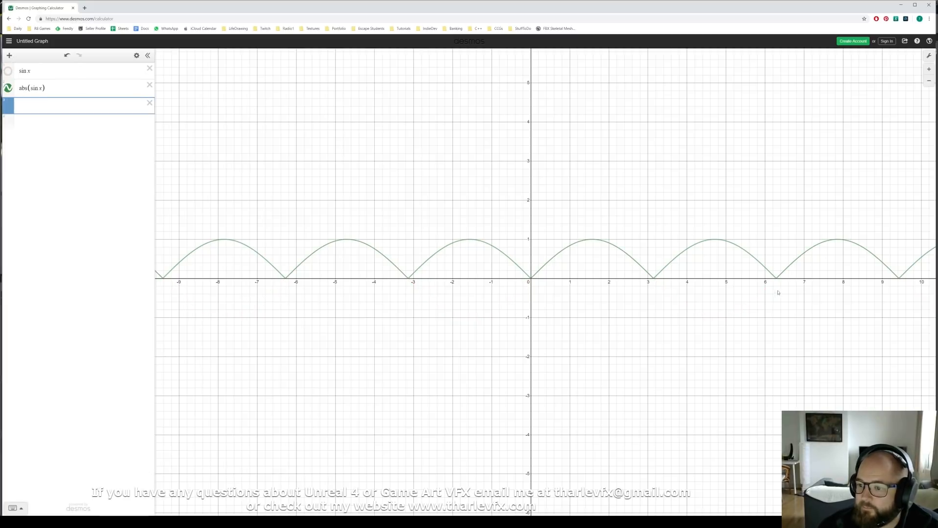
mouse_move(292, 193)
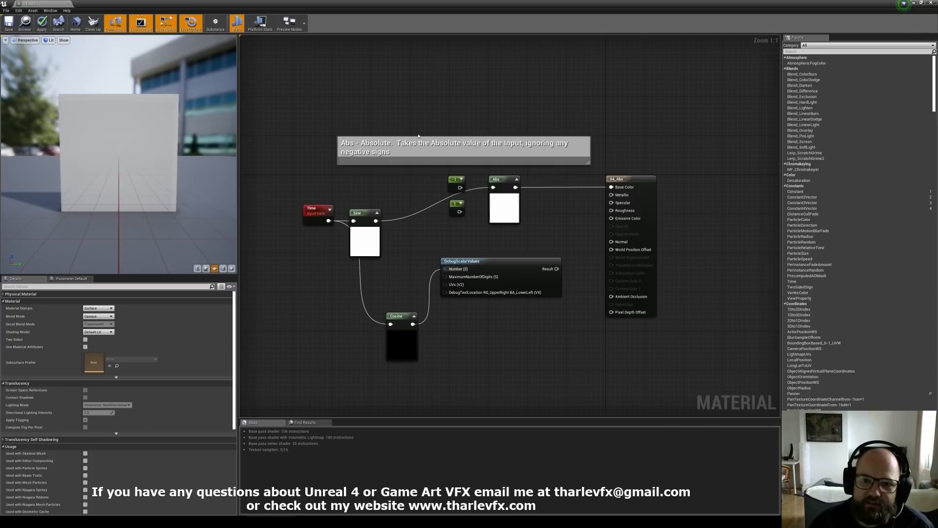
mouse_move(458, 328)
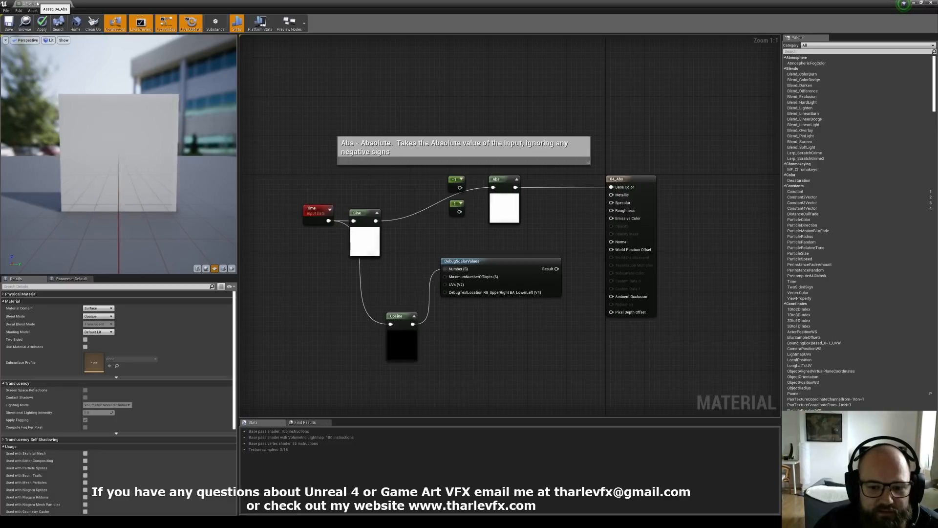
From the level editor's Content Browser, open the T_Noise_Clouds texture in its viewer.
click(42, 24)
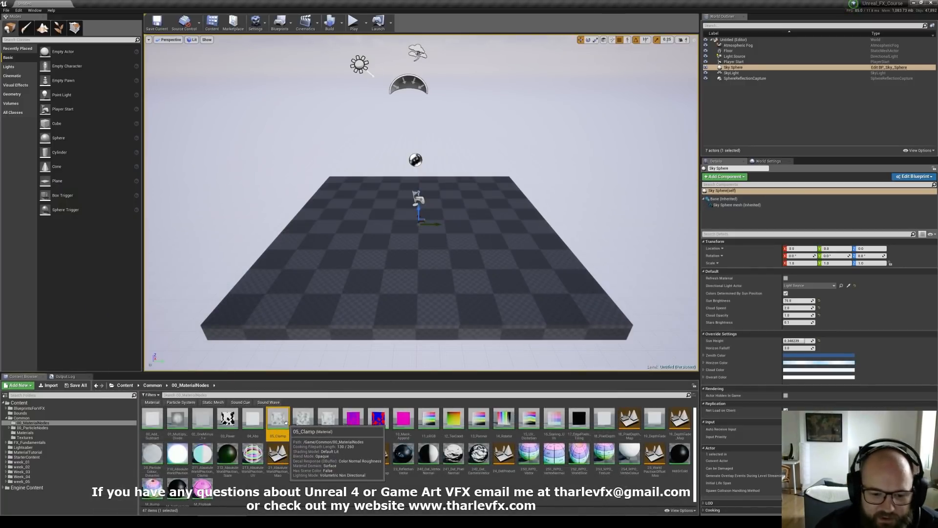
double_click(277, 417)
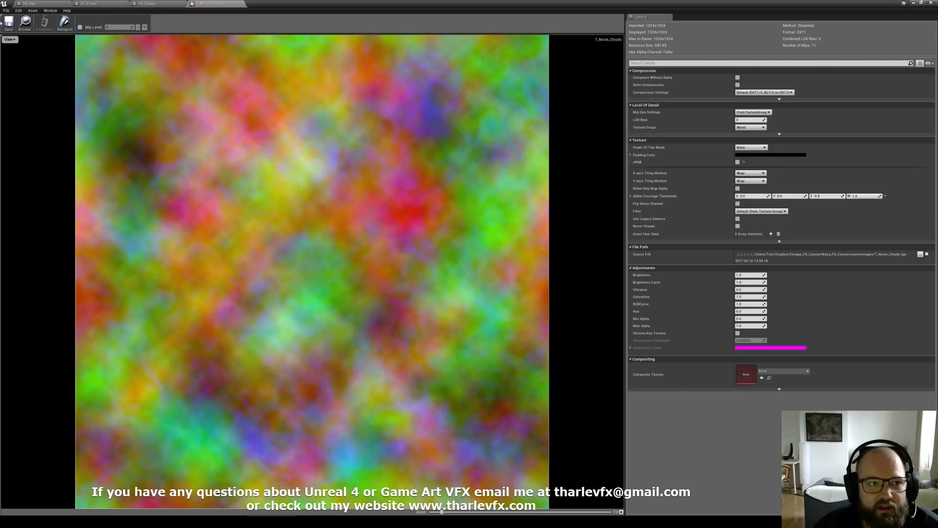
View the noise texture's colour channels individually, then switch to the 06_Clamp material.
click(8, 39)
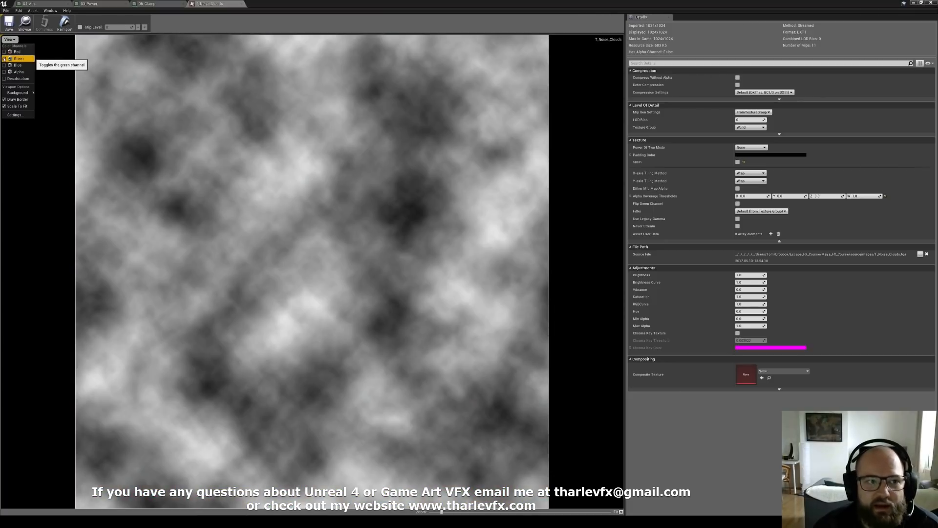
click(10, 58)
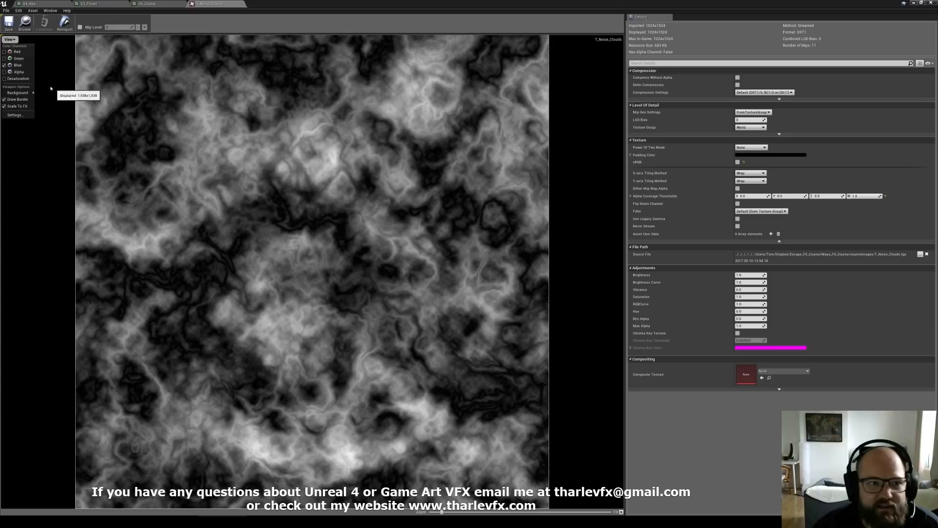
click(10, 58)
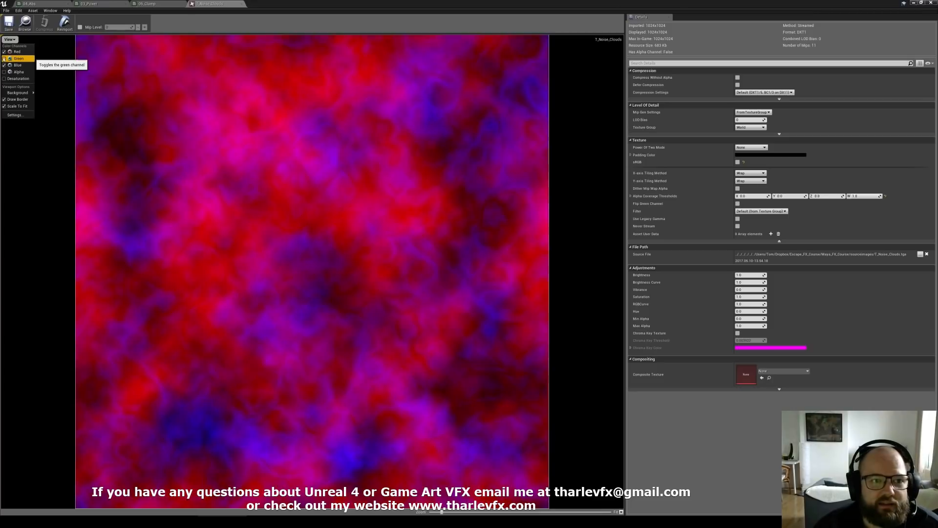
click(148, 4)
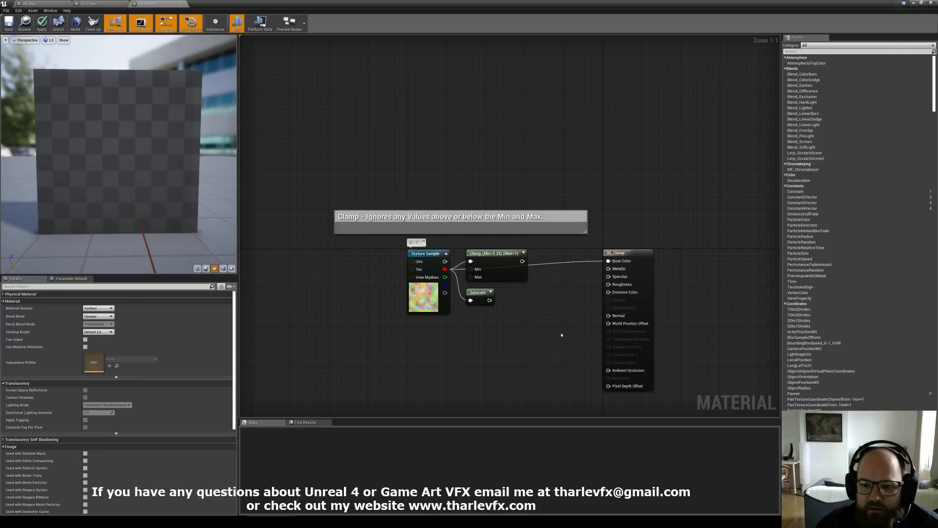
Adjust the Clamp node's Min and Max values and preview the clamped cloud noise.
click(496, 252)
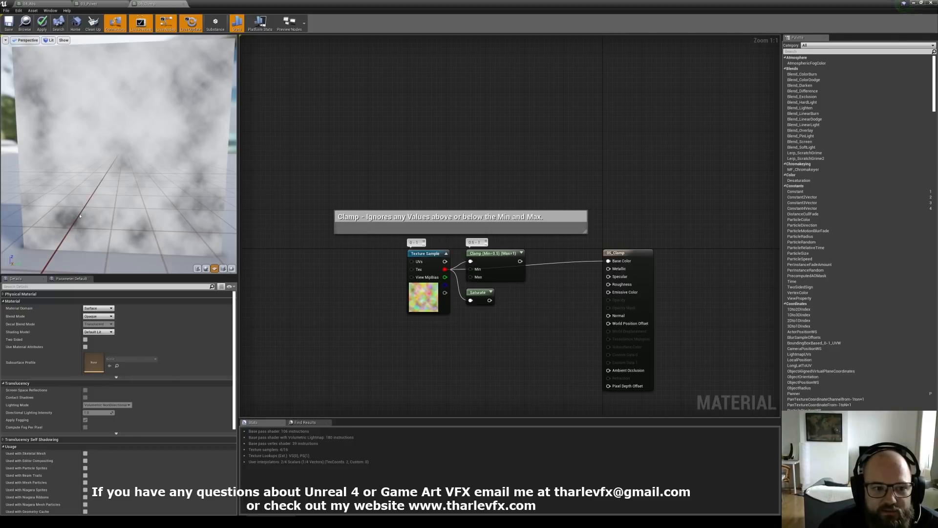
mouse_move(515, 263)
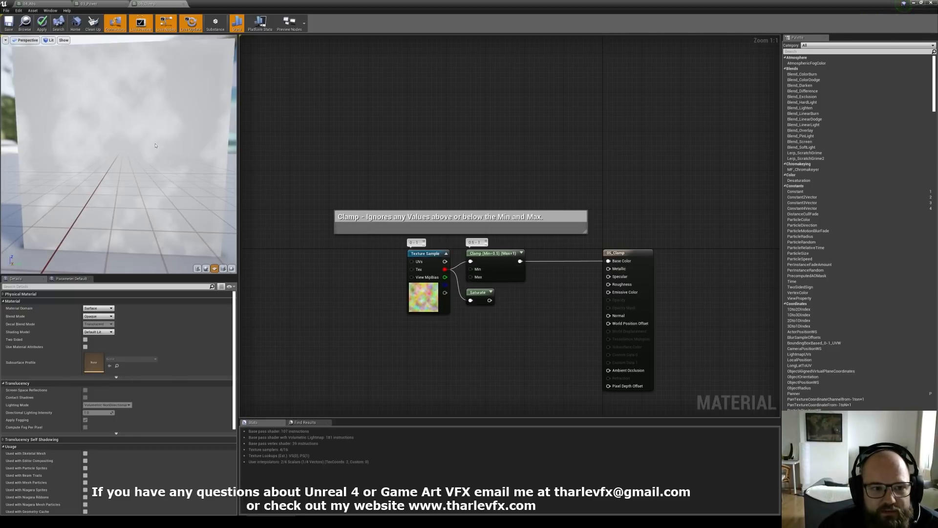
click(494, 252)
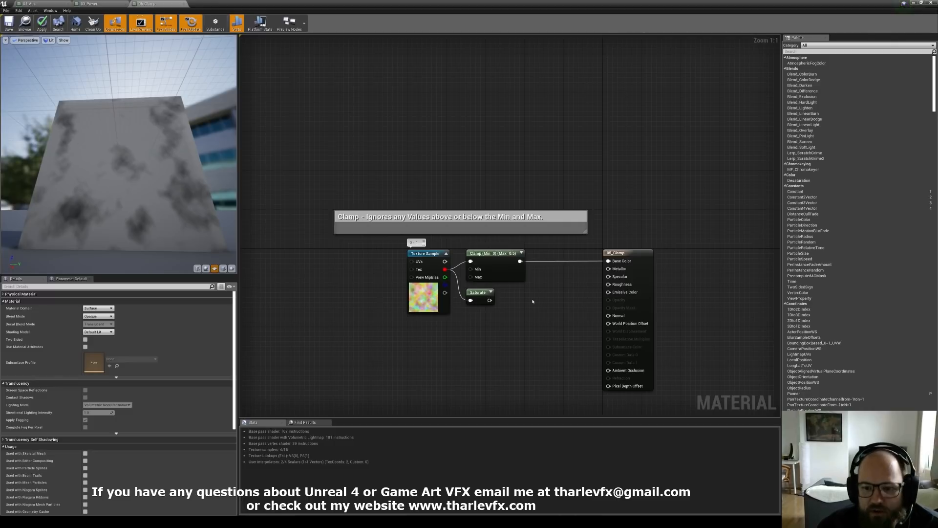
click(494, 252)
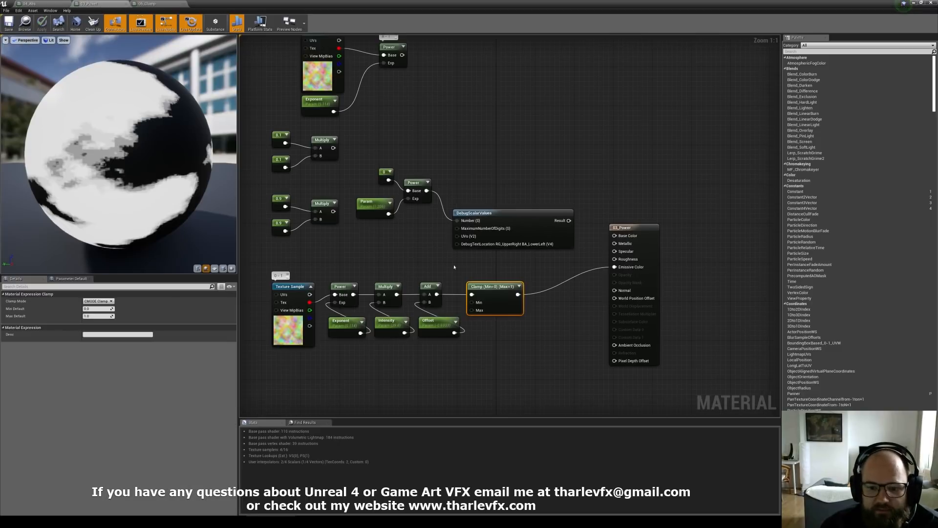
click(391, 320)
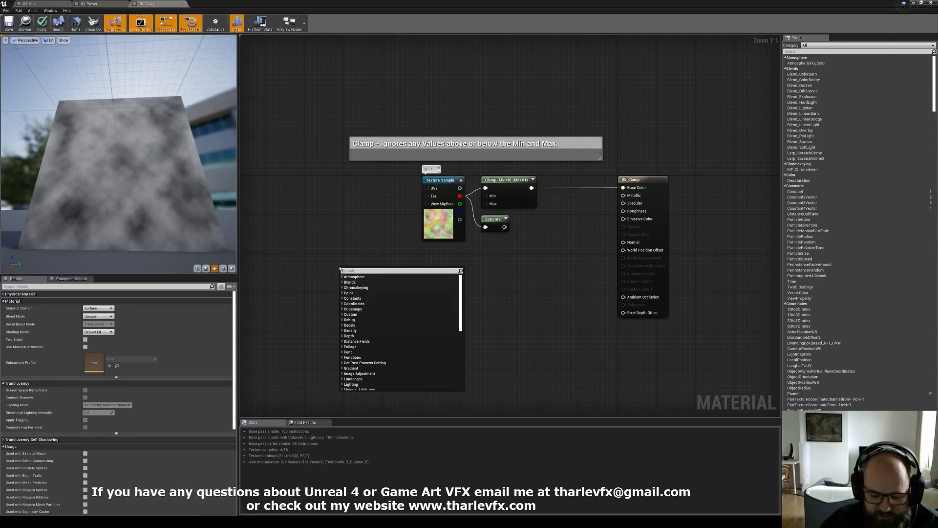
Add a Time node feeding a new Sine node beside the clamped noise.
click(347, 269)
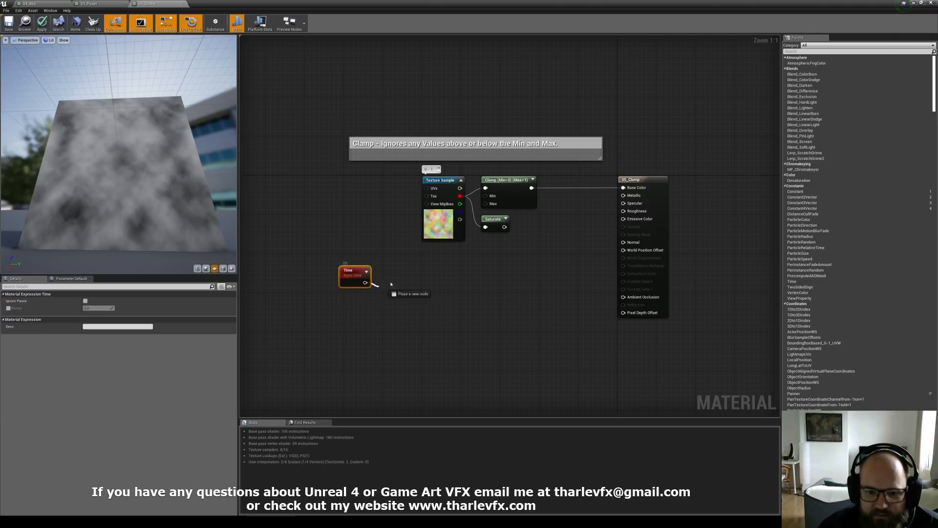
click(401, 282)
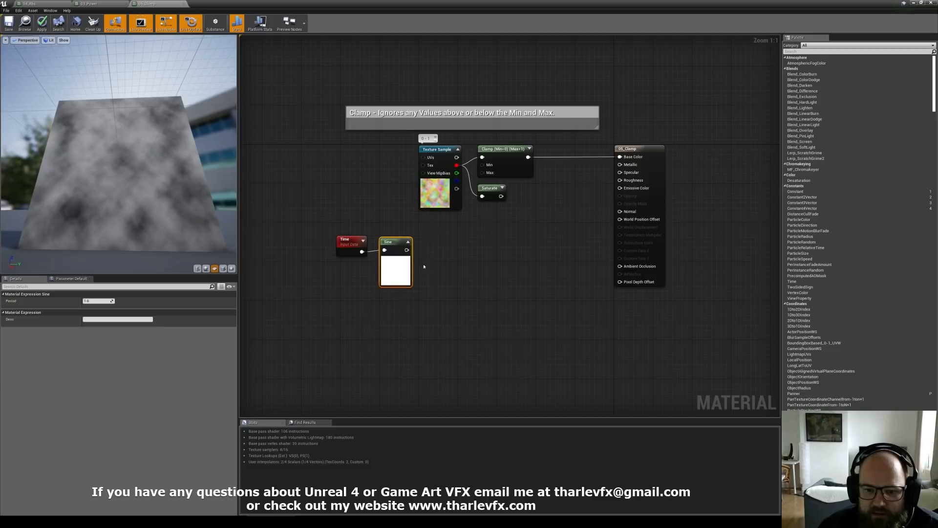
mouse_move(395, 242)
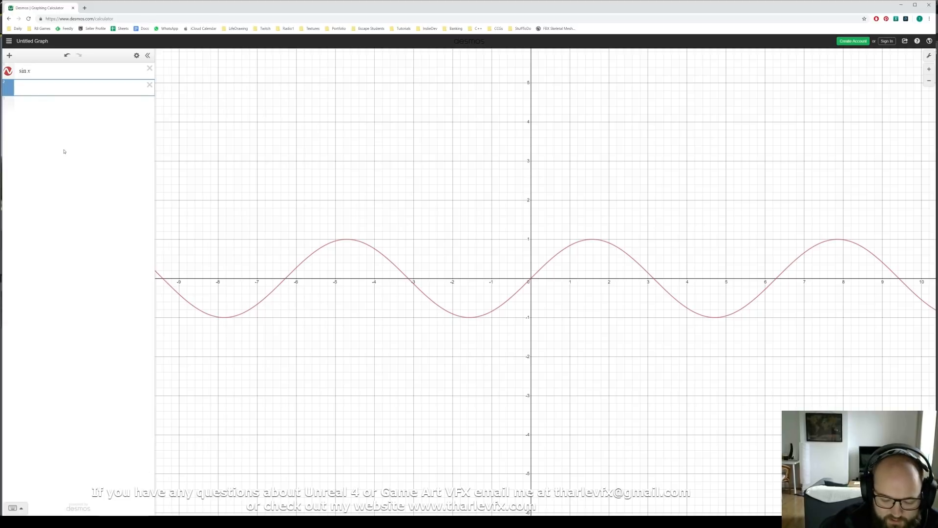
Plot sin x, sin 1.5x and sin 1.5x + sin x, hiding the plain sin x curve.
text(sin 1.5x)
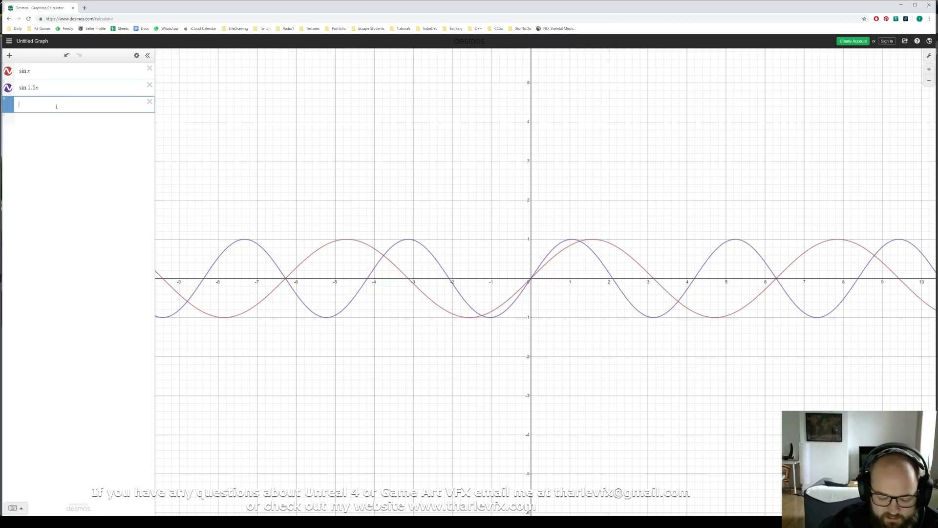
text(sin 1.5x +)
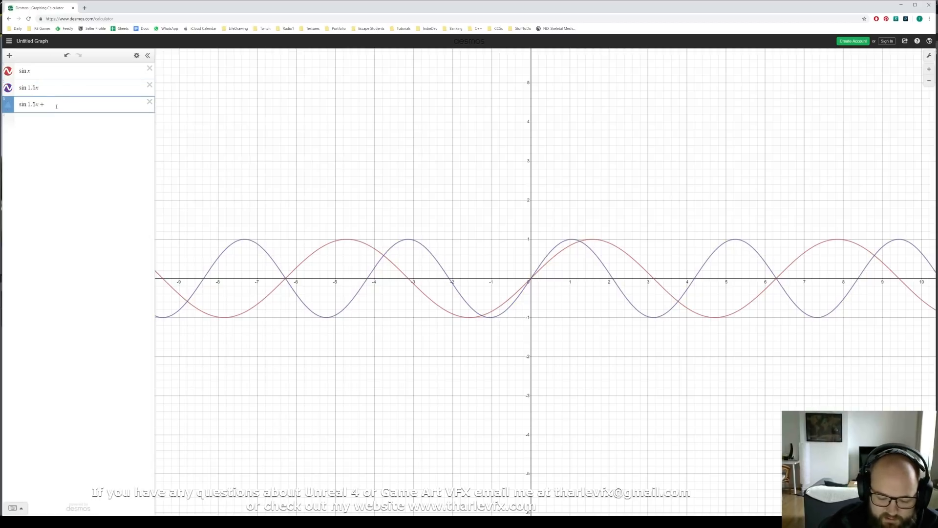
text(sin x)
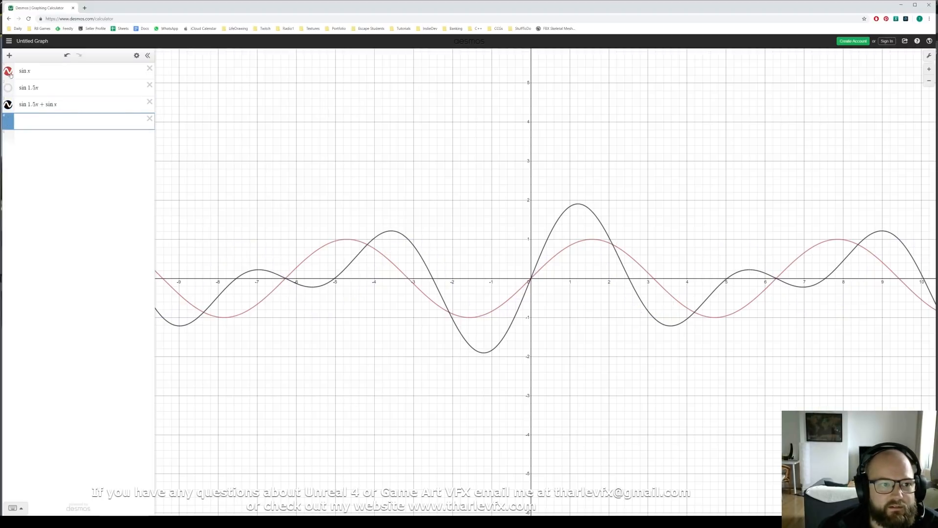
click(9, 71)
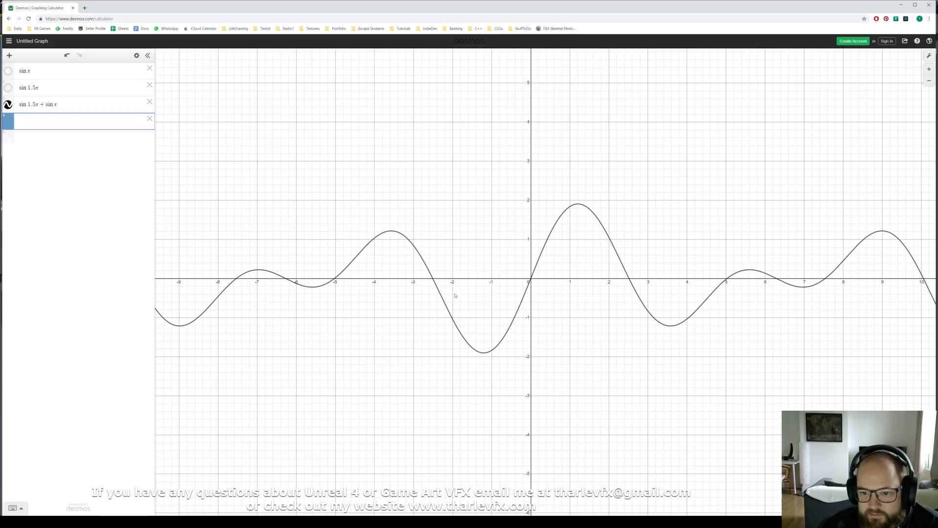
mouse_move(713, 286)
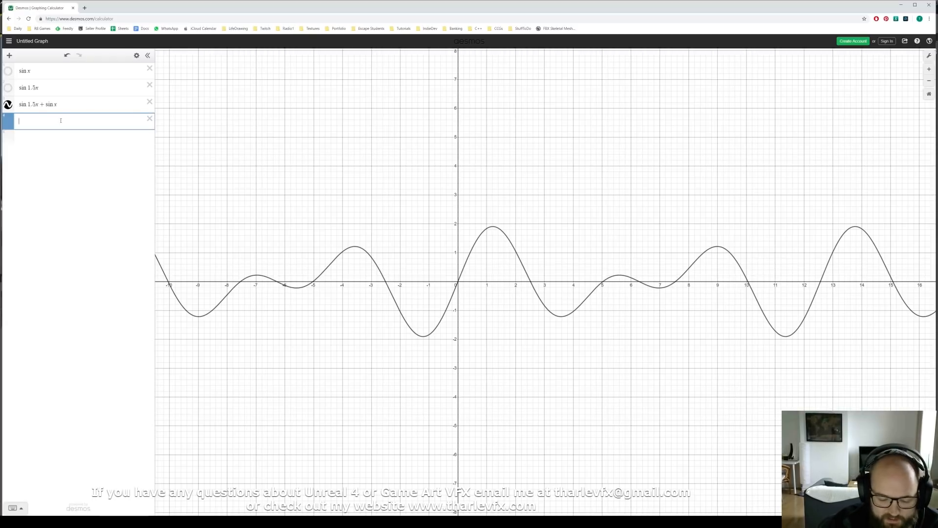
Add sin 0.7x + sin x + sin 1.5x and hide the sin 1.5x + sin x curve.
text(sin)
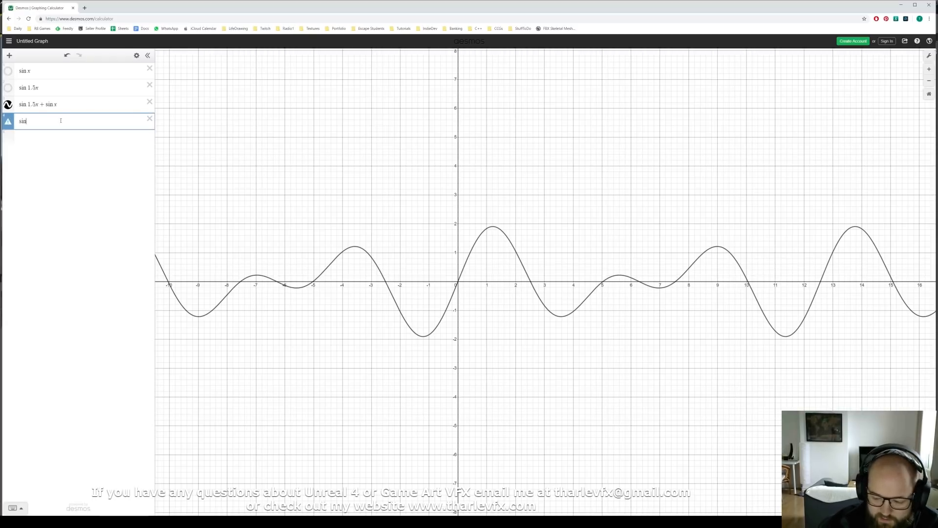
text(0.7 +)
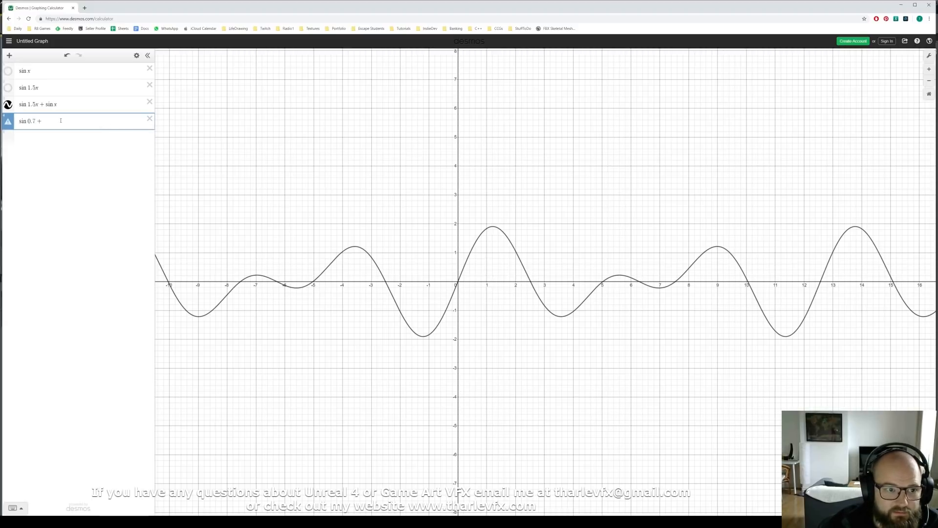
text(x)
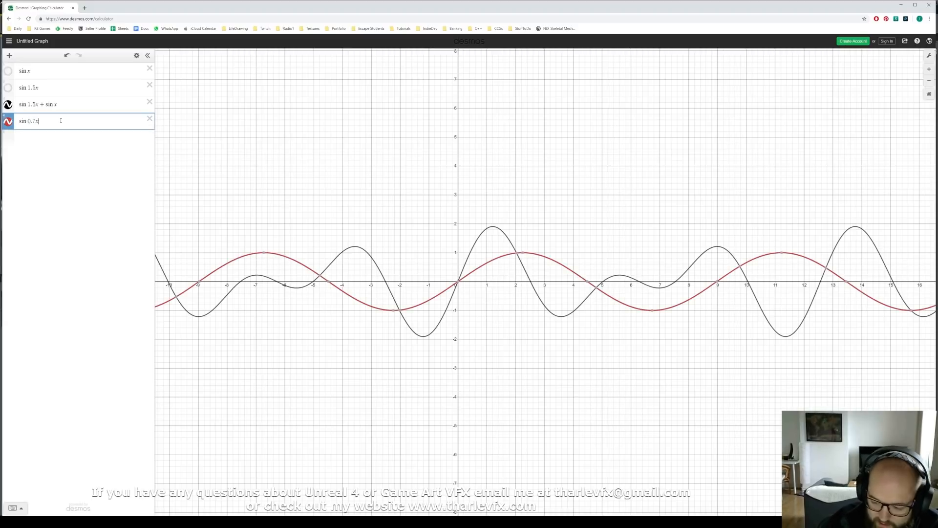
text(+ sin x)
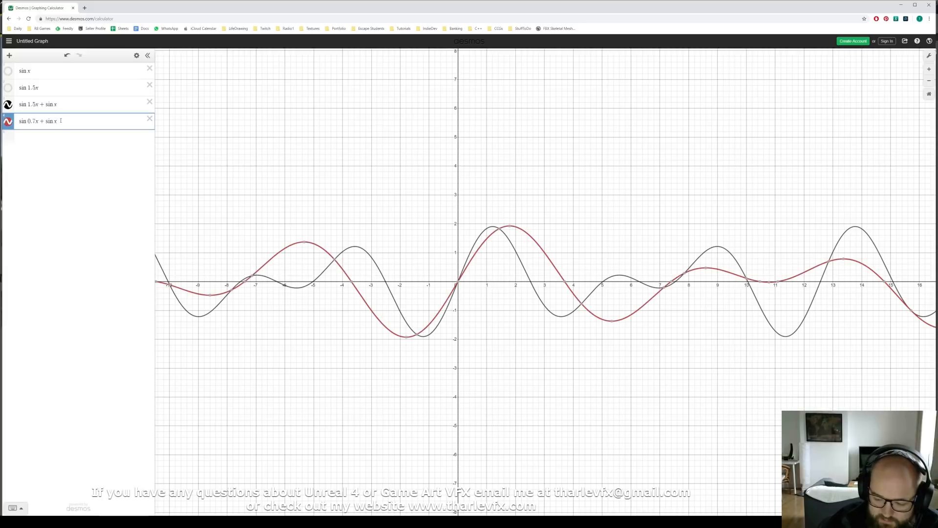
text(+ sin 1.5x)
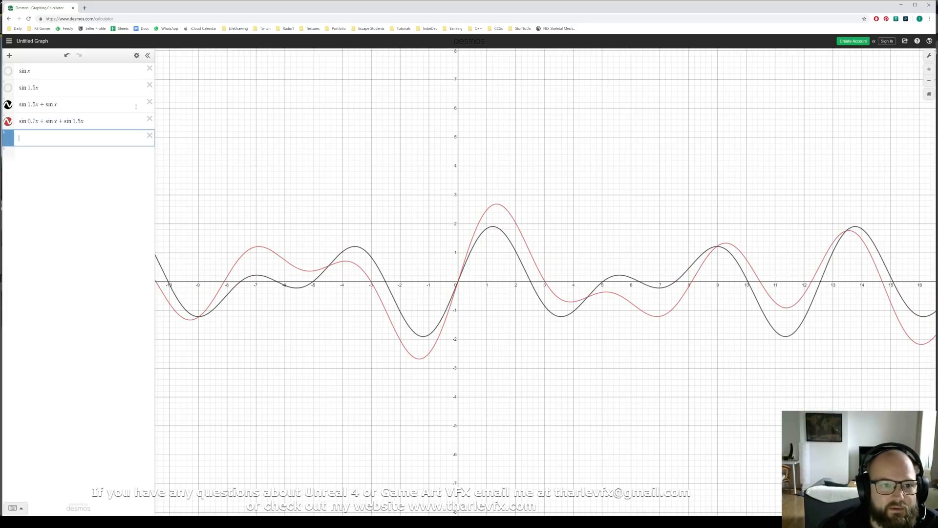
click(9, 104)
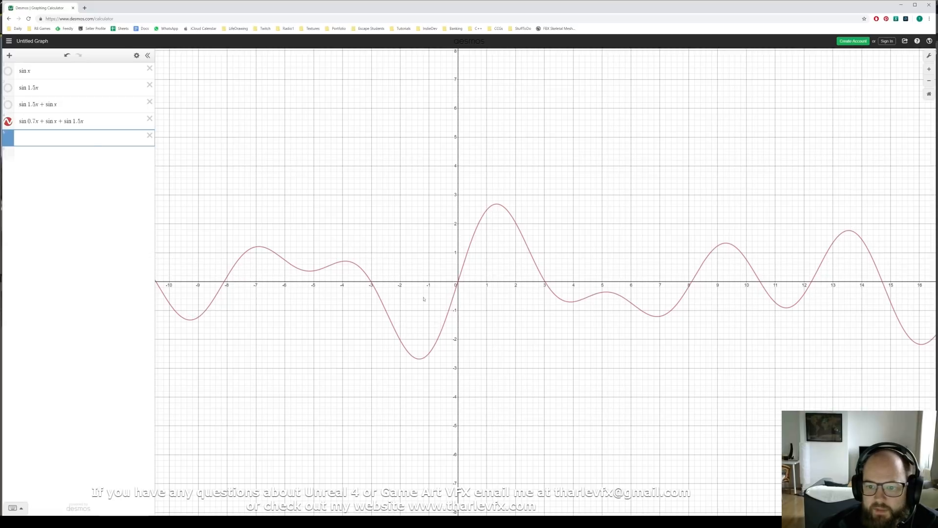
mouse_move(319, 204)
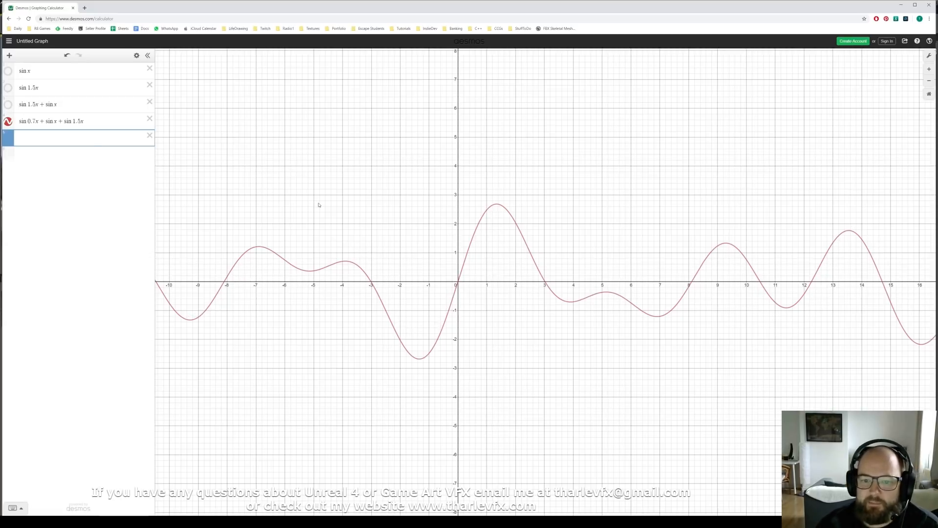
mouse_move(463, 280)
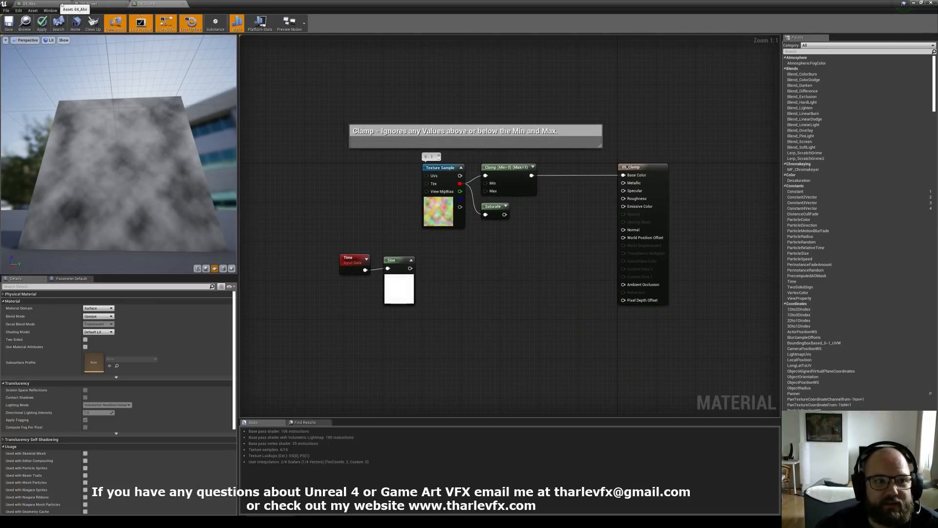
Review the Min/Max material's texture sample feeding Max nodes into Base Color.
click(508, 168)
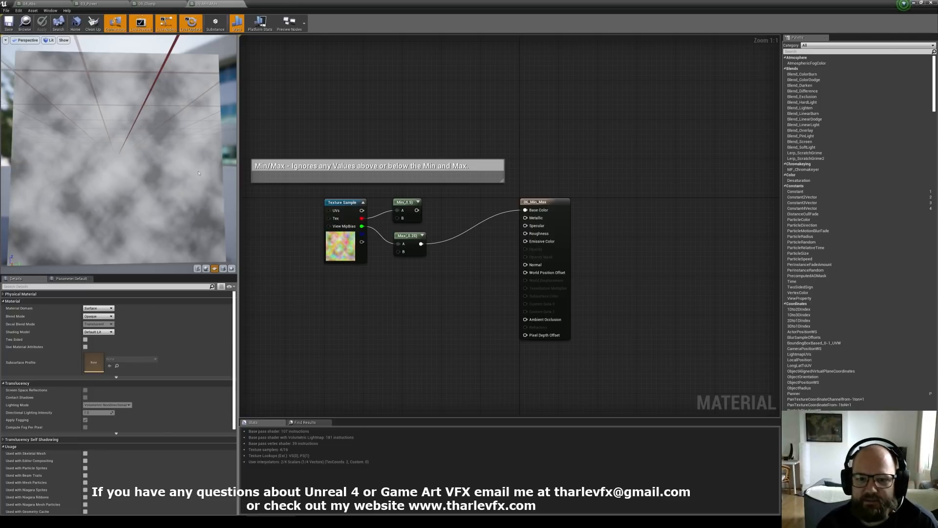
click(525, 209)
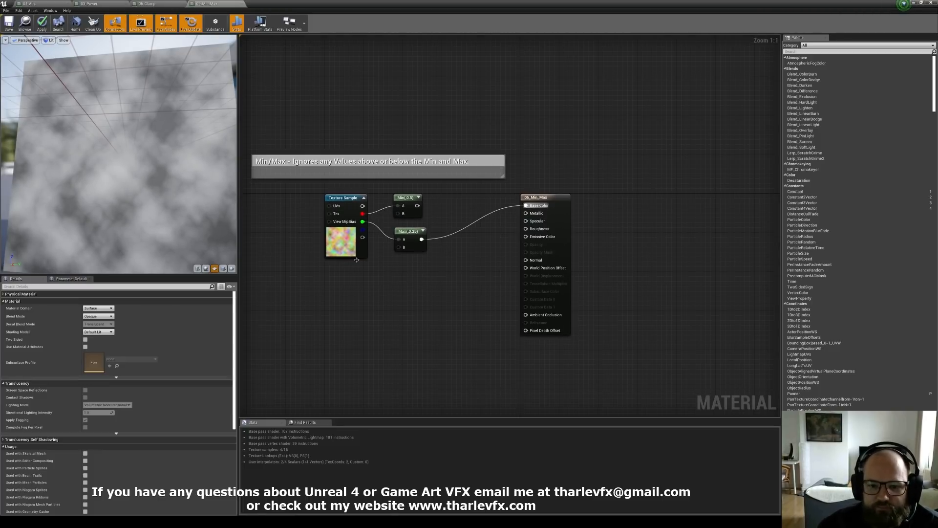
click(377, 160)
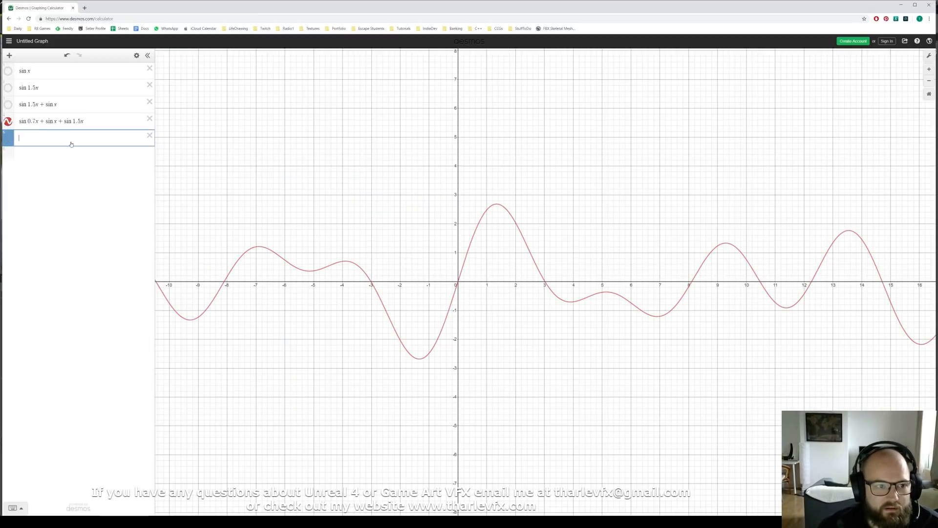
Graph min(sin 0.7x + sin x + sin 1.5x, 1) and hide the unclamped summed sine curve.
text(min)
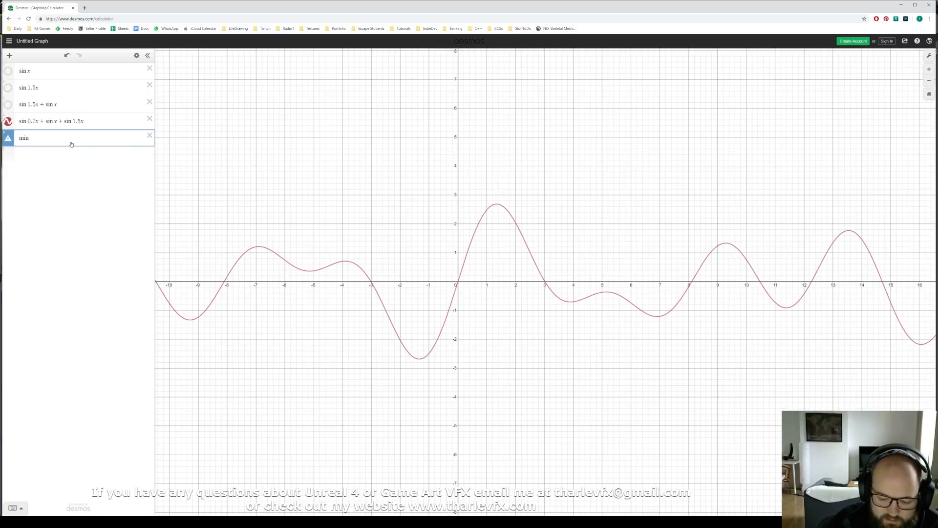
text((sin 0.7x + sin x + sin 1.5x,1)
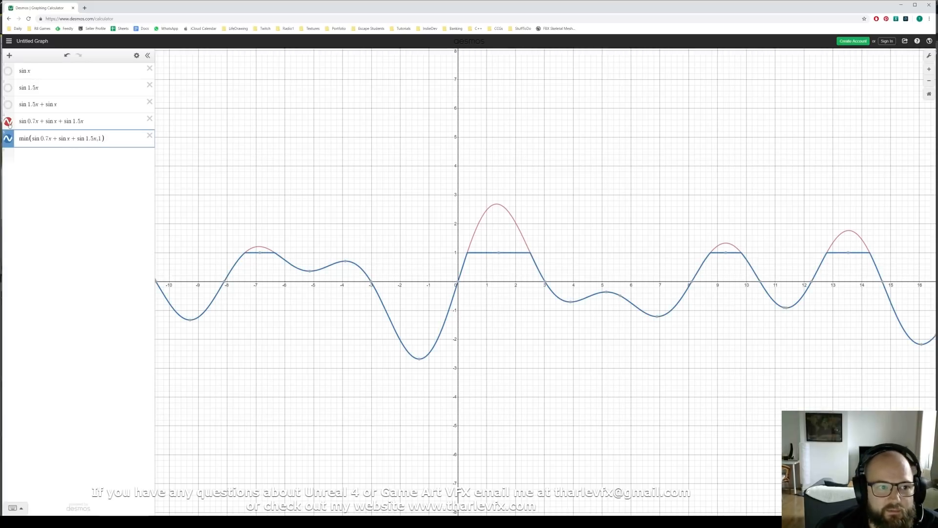
click(9, 122)
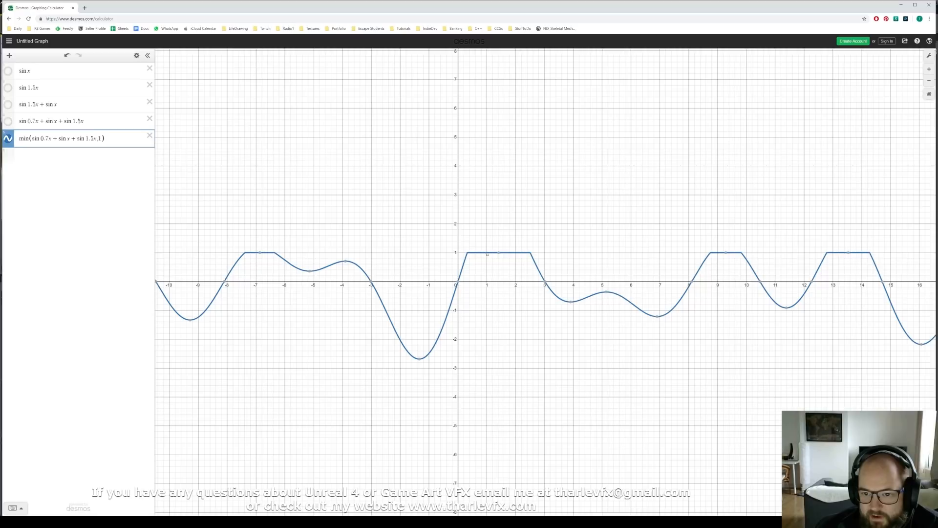
mouse_move(399, 217)
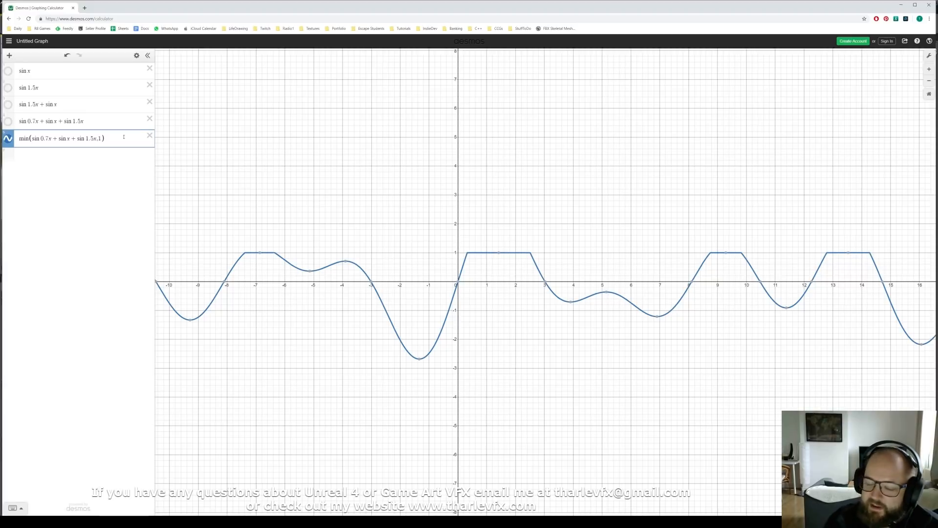
mouse_move(100, 152)
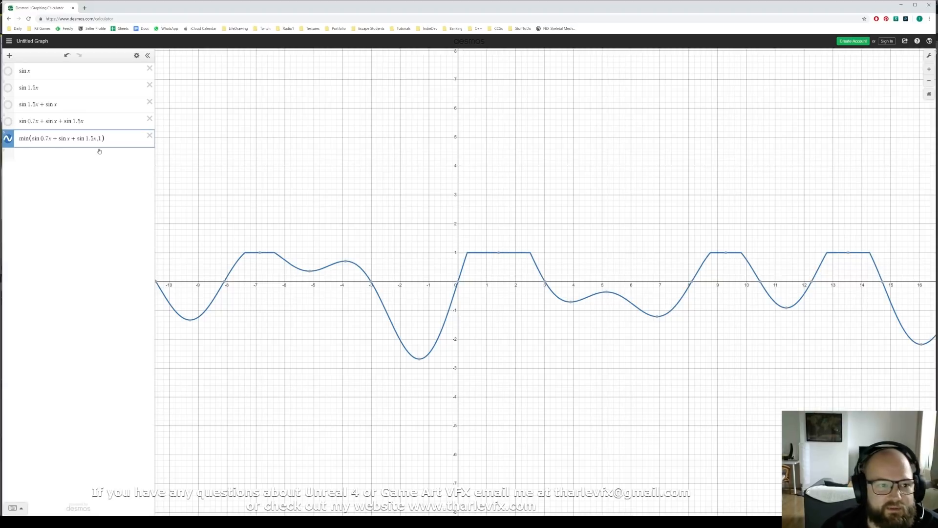
click(9, 137)
text(max(min(sin 0.7x + sin x + sin 1.5x,1),1)
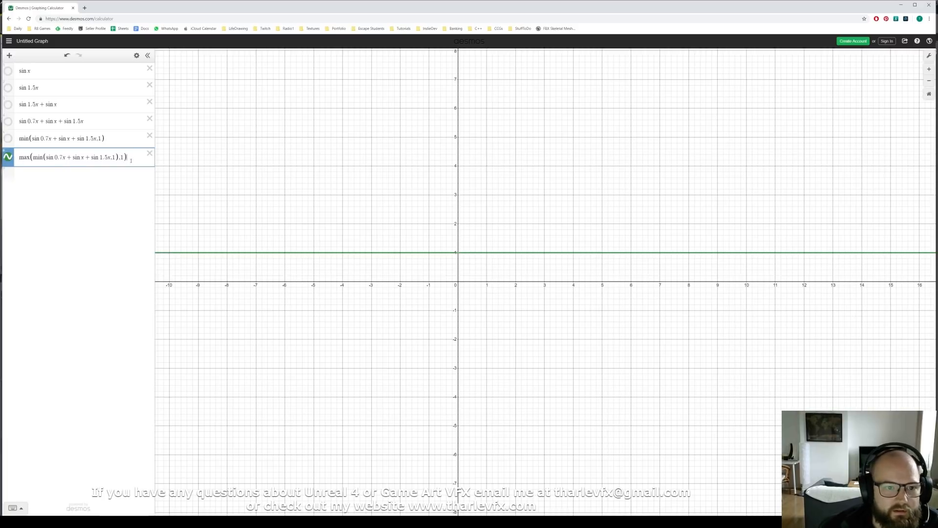
Graph max(min(…,1),0) so the summed wave stays between 0 and 1, comparing it with the min-only curve.
text(0)
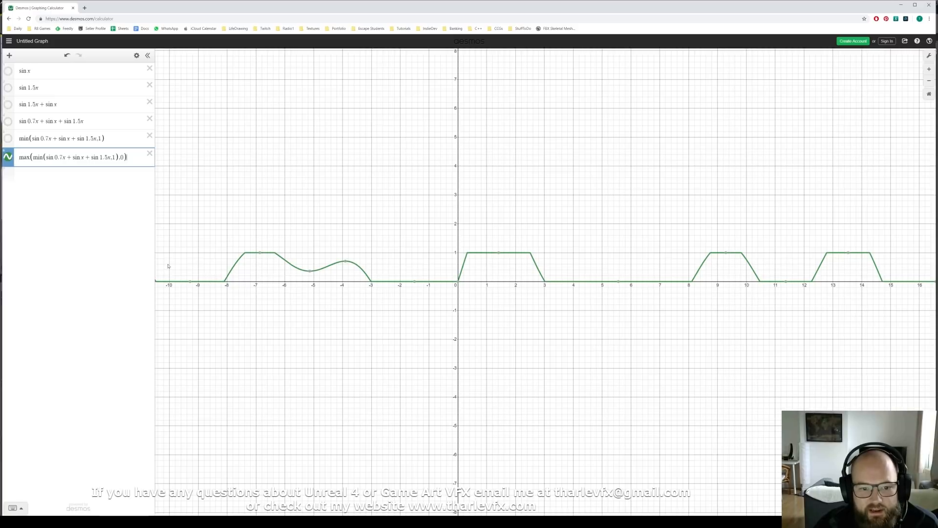
mouse_move(481, 277)
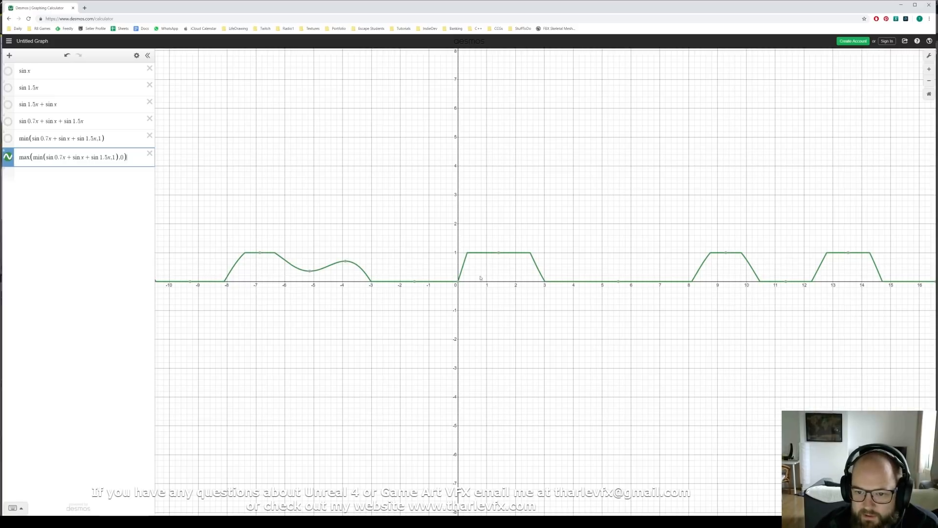
mouse_move(770, 315)
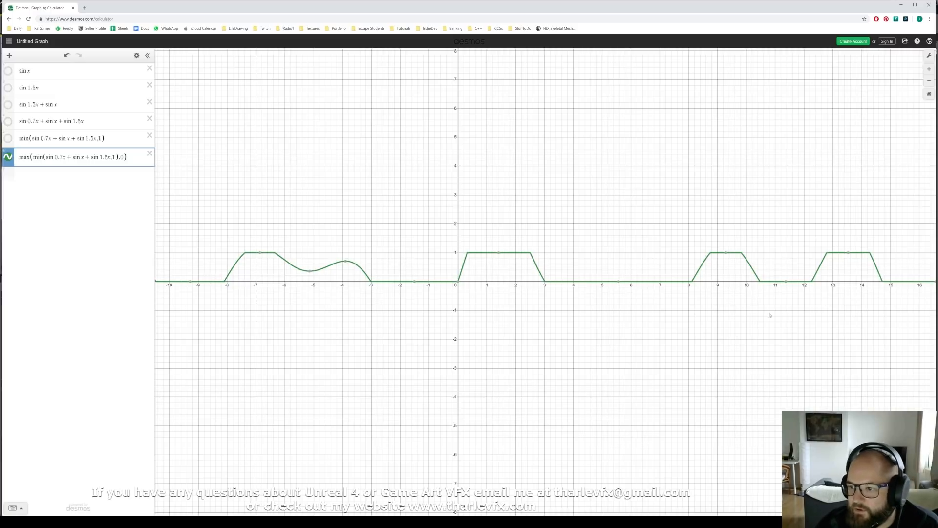
mouse_move(496, 238)
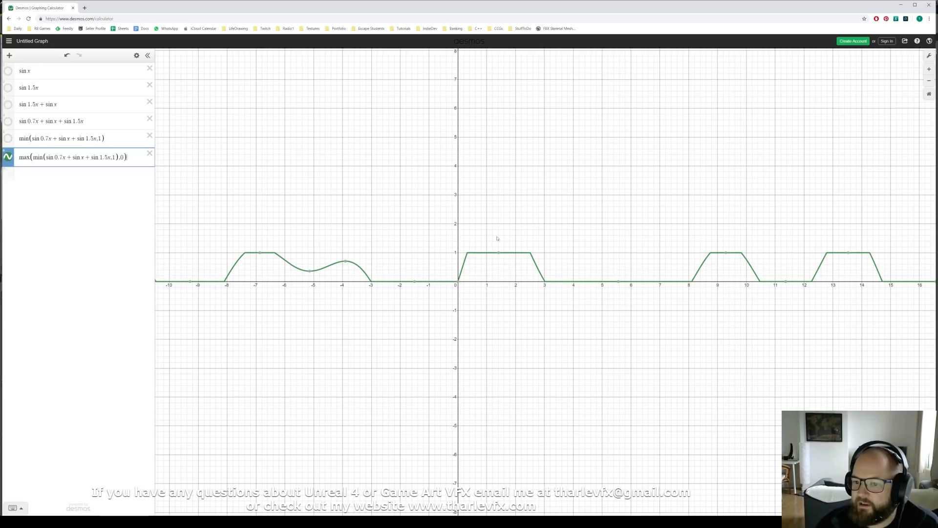
mouse_move(525, 294)
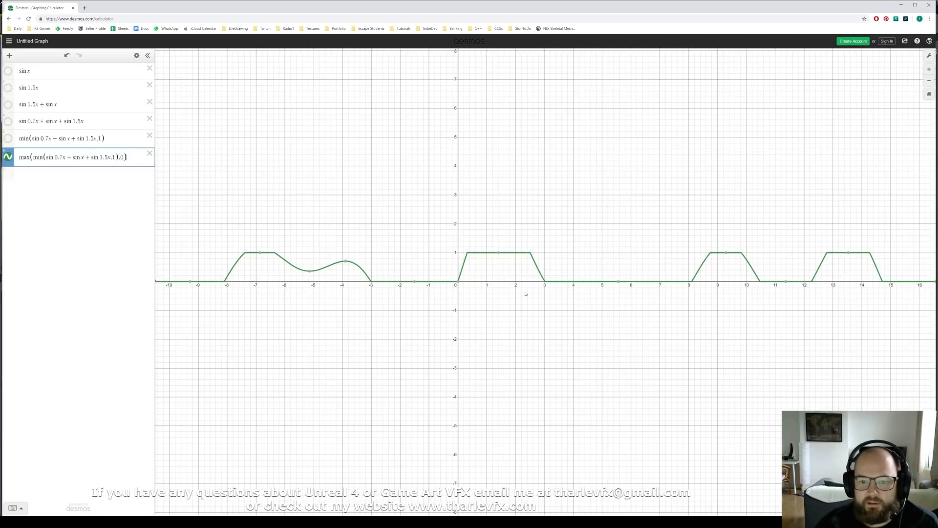
mouse_move(398, 279)
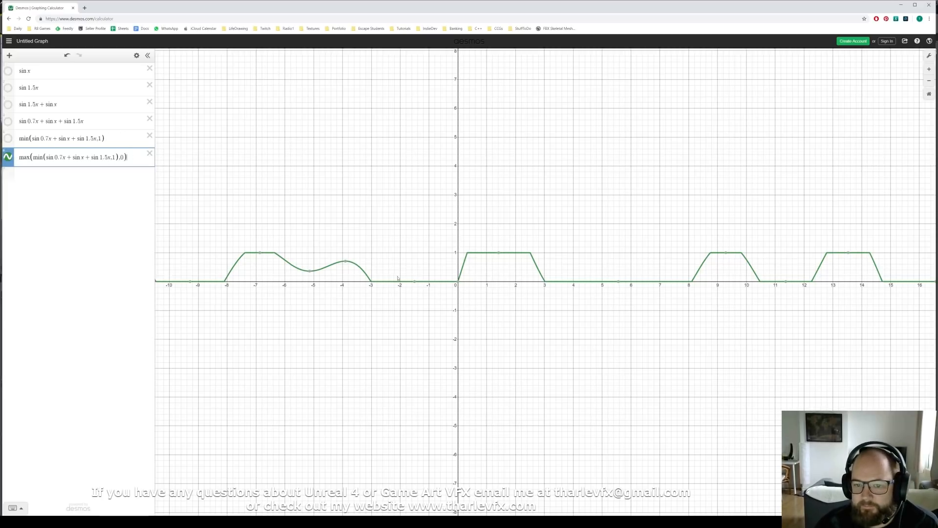
mouse_move(708, 225)
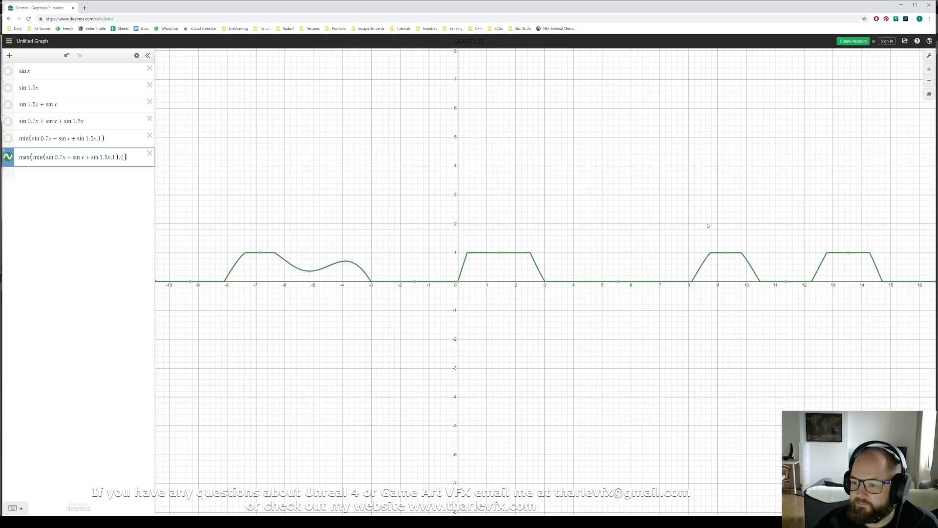
mouse_move(241, 292)
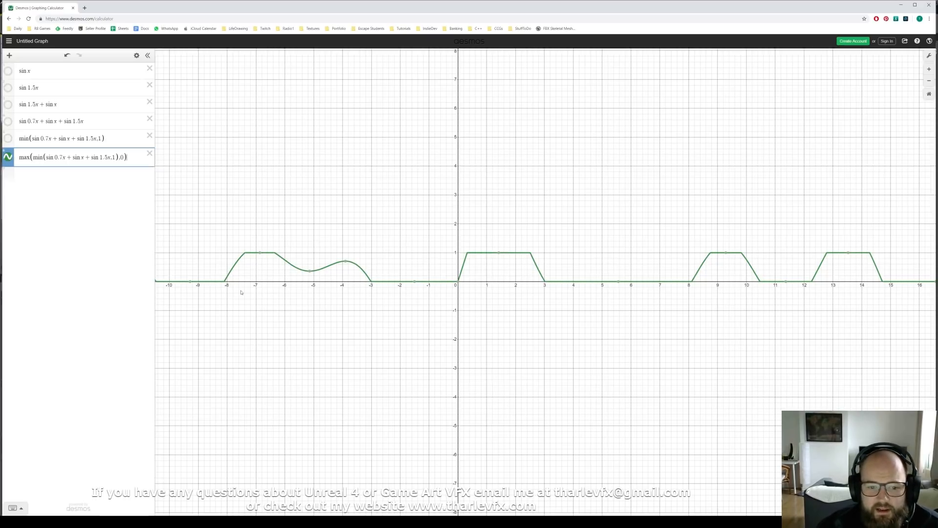
click(79, 138)
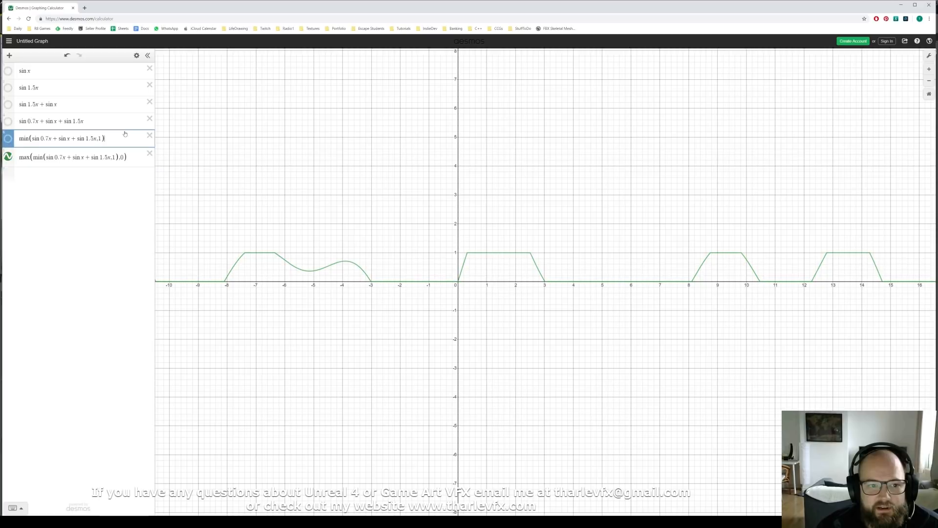
click(71, 157)
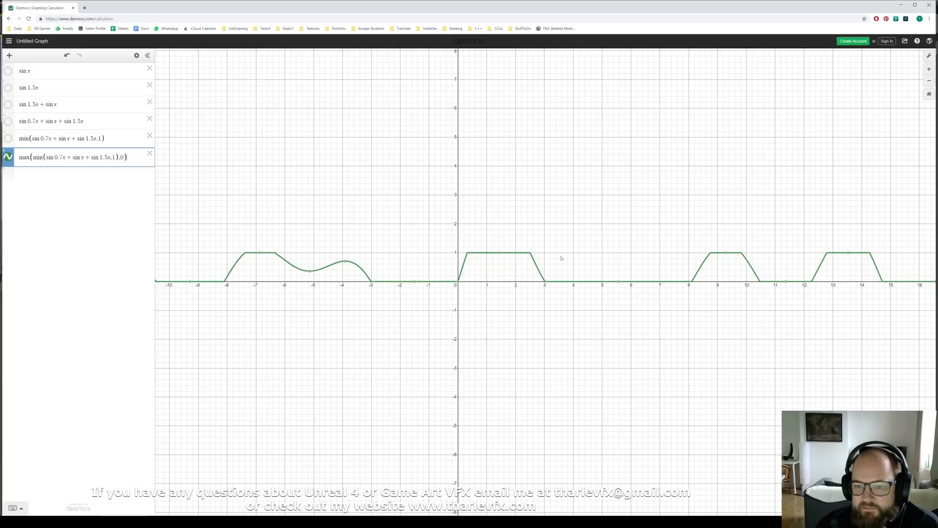
mouse_move(289, 305)
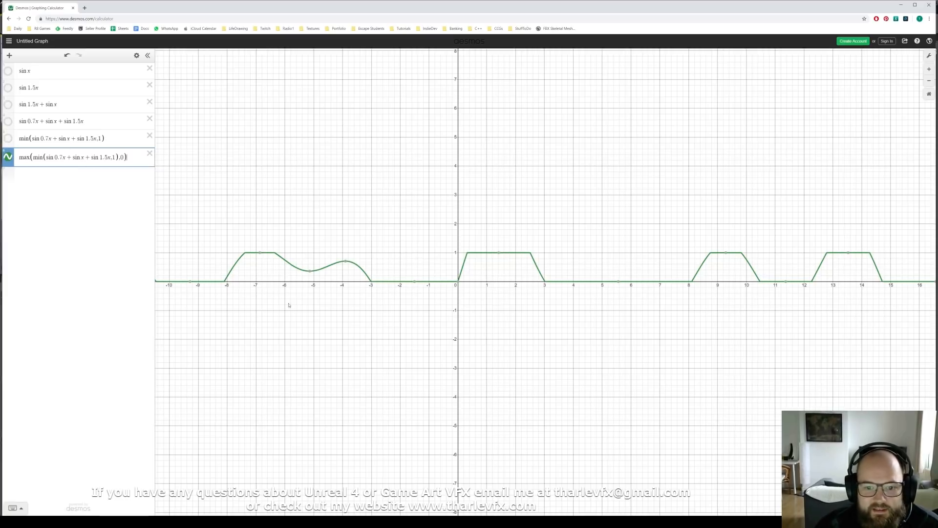
mouse_move(231, 279)
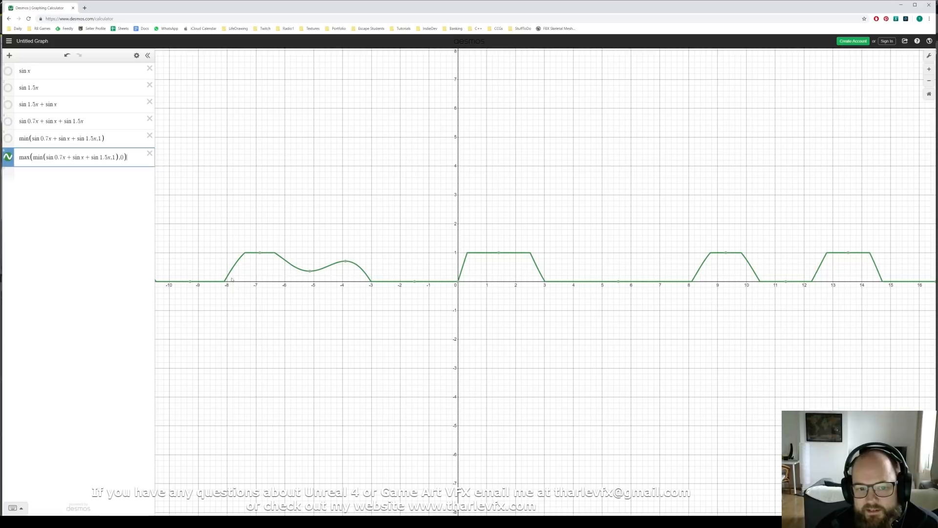
mouse_move(574, 297)
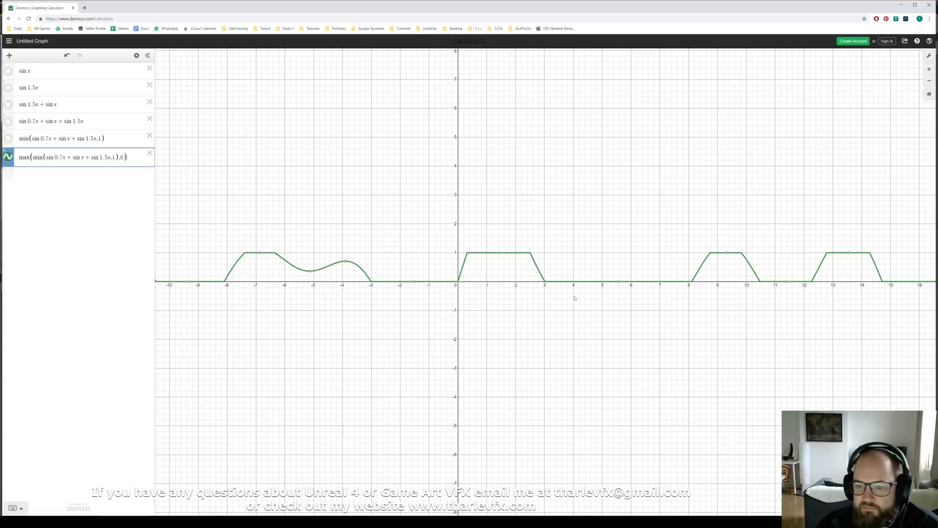
mouse_move(564, 220)
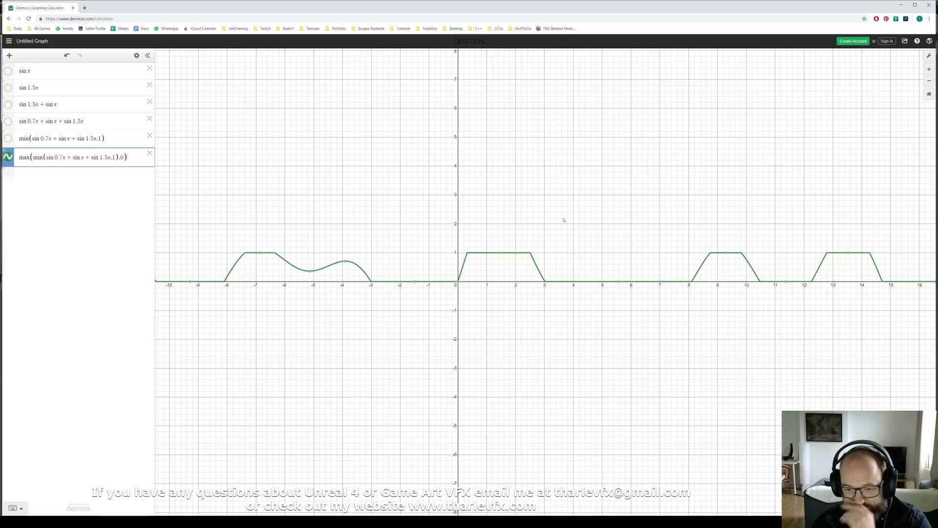
mouse_move(541, 230)
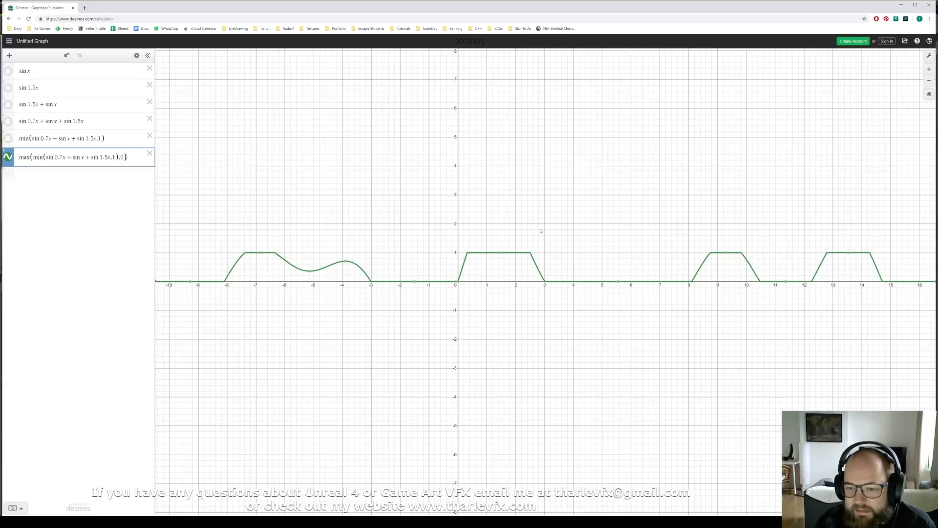
scroll(down, 3)
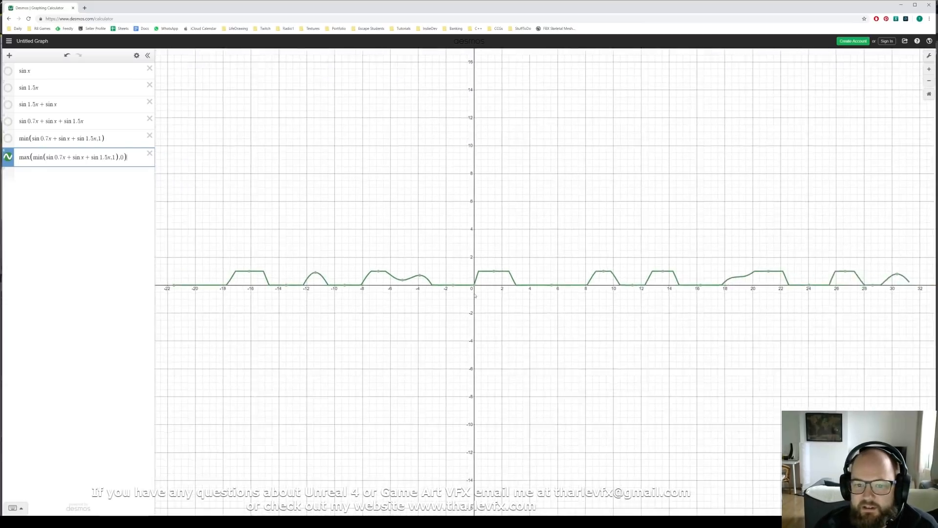
scroll(down, 3)
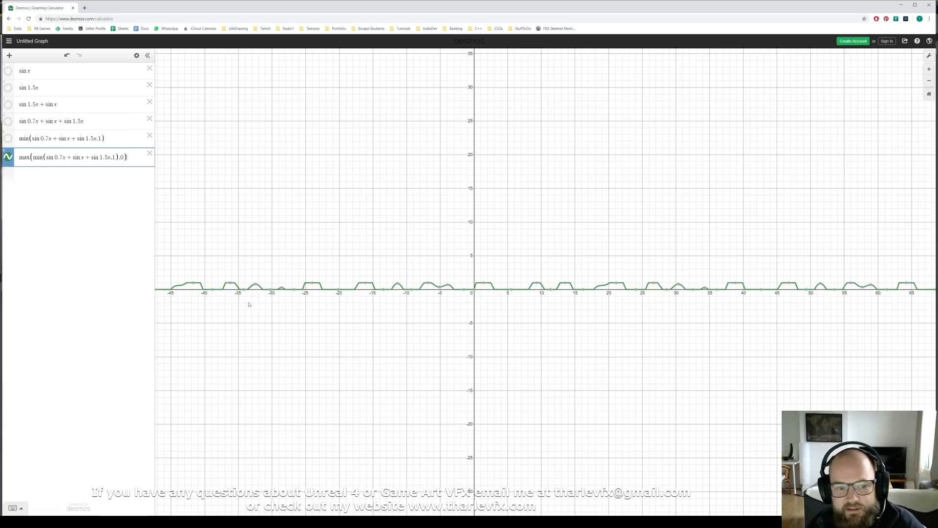
mouse_move(643, 319)
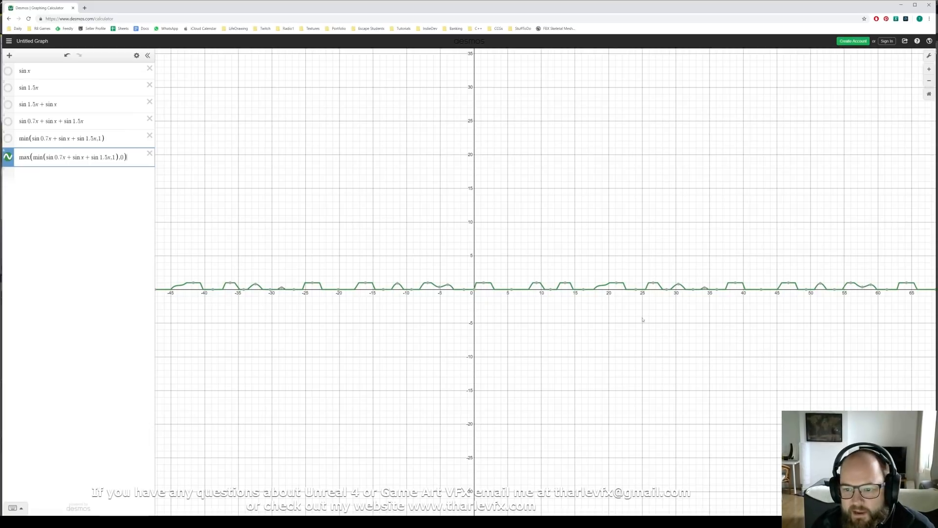
mouse_move(295, 295)
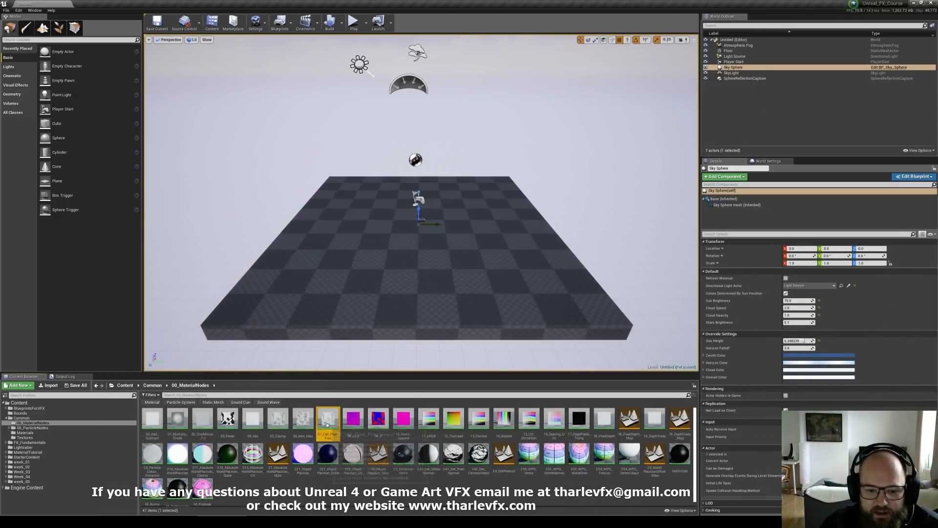
mouse_move(328, 419)
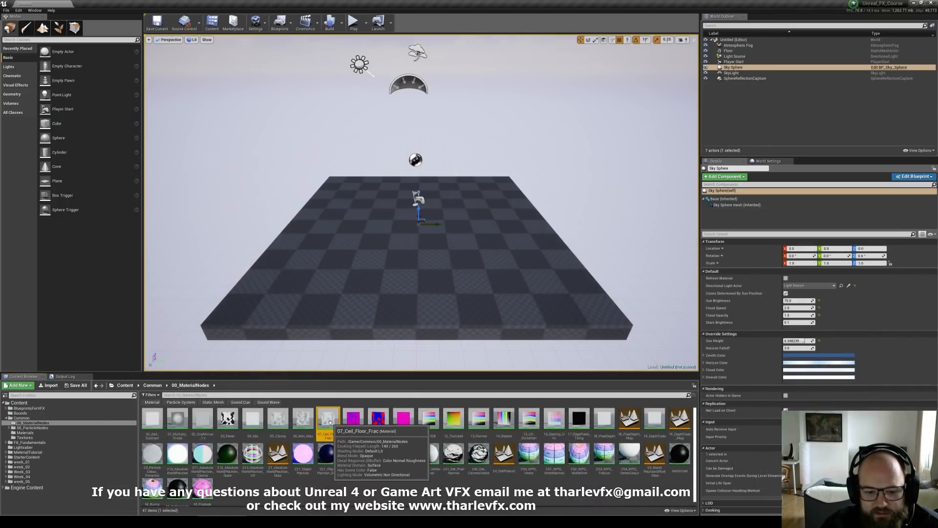
Open the 07_Ceil_Floor_Frac material from the 00_MaterialNodes folder in the Material Editor.
double_click(328, 417)
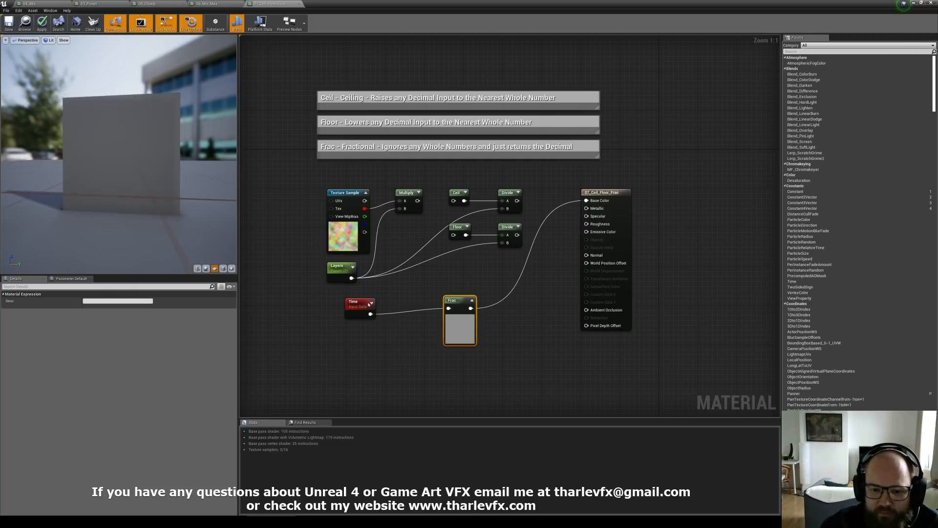
Deselect nodes in the Ceil/Floor/Frac graph to show the material settings before adding a Time node.
click(359, 304)
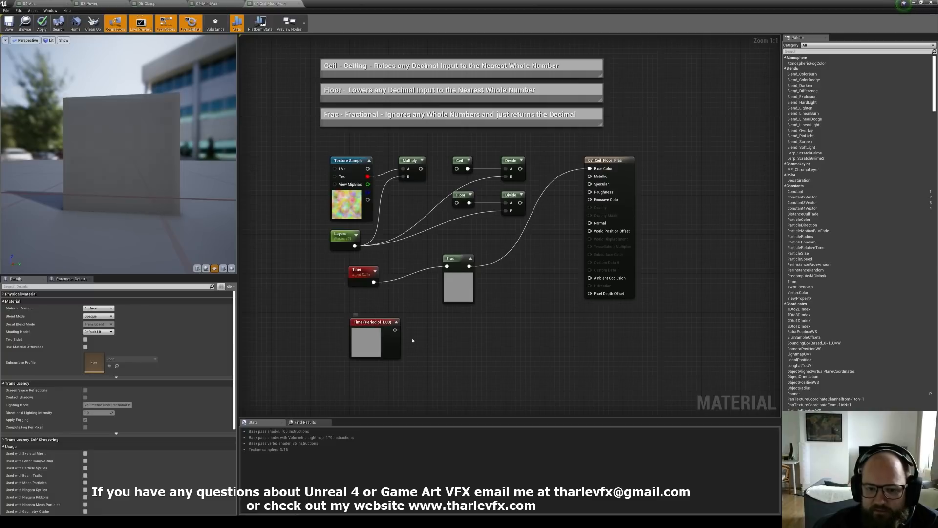
mouse_move(378, 334)
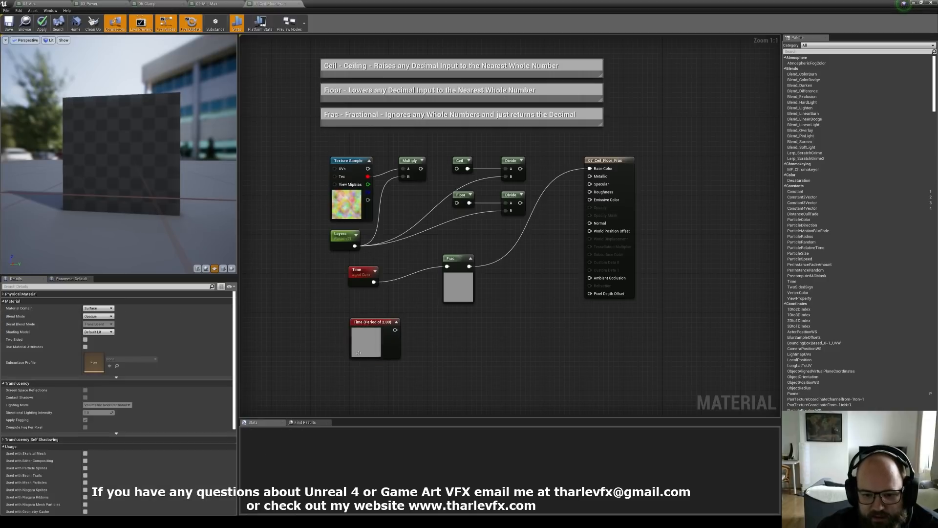
mouse_move(386, 339)
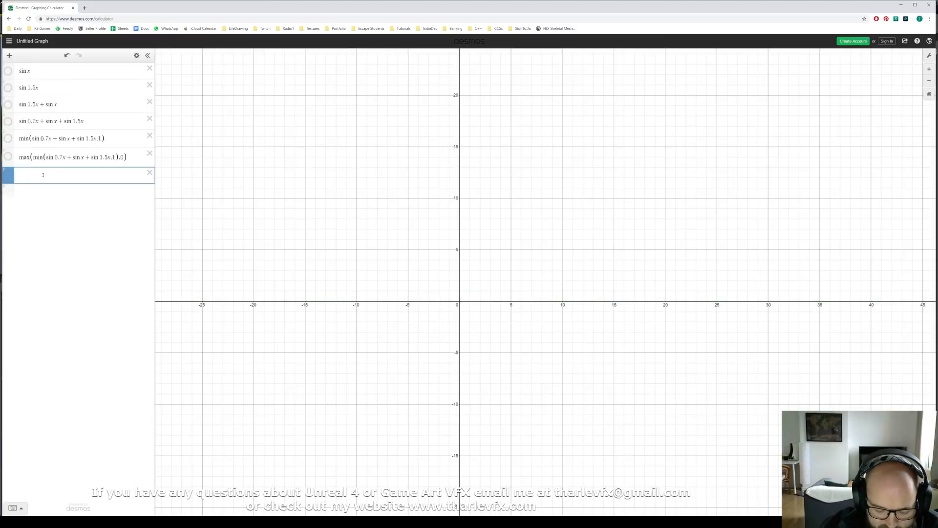
Enter mod(x,1) as a sawtooth and a plain x expression alongside sin x.
text(mod()
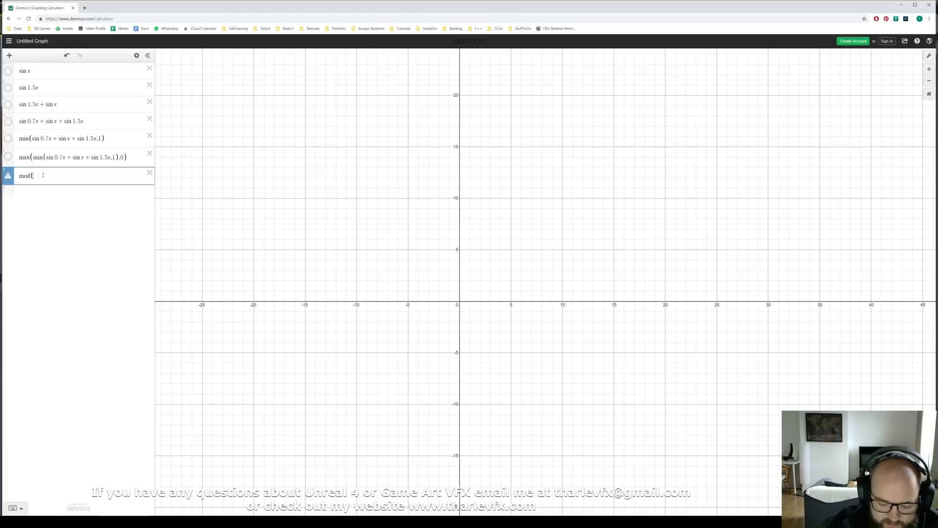
text(x,1)
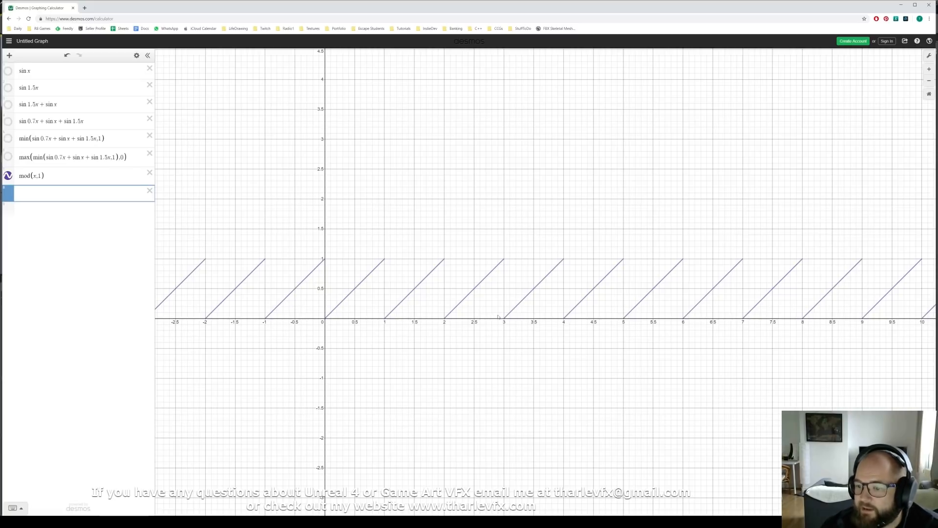
text(x)
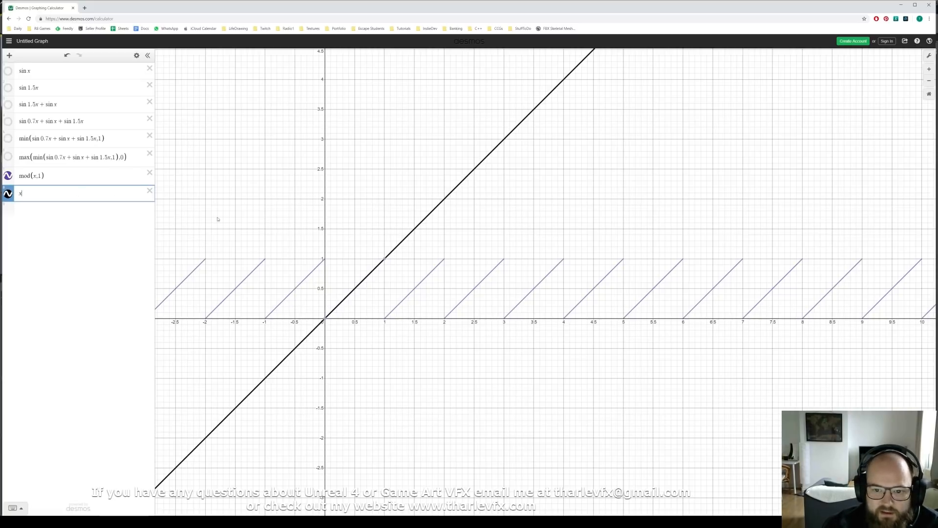
scroll(down, 3)
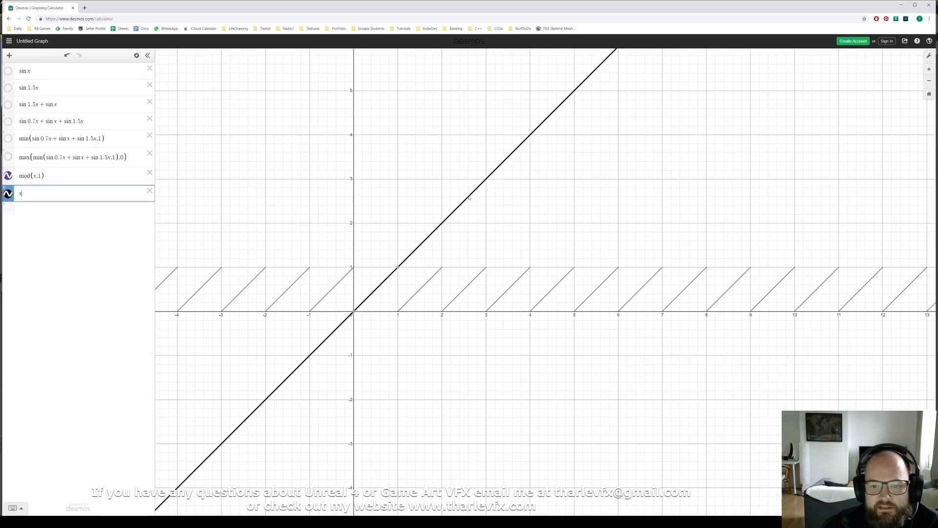
mouse_move(387, 289)
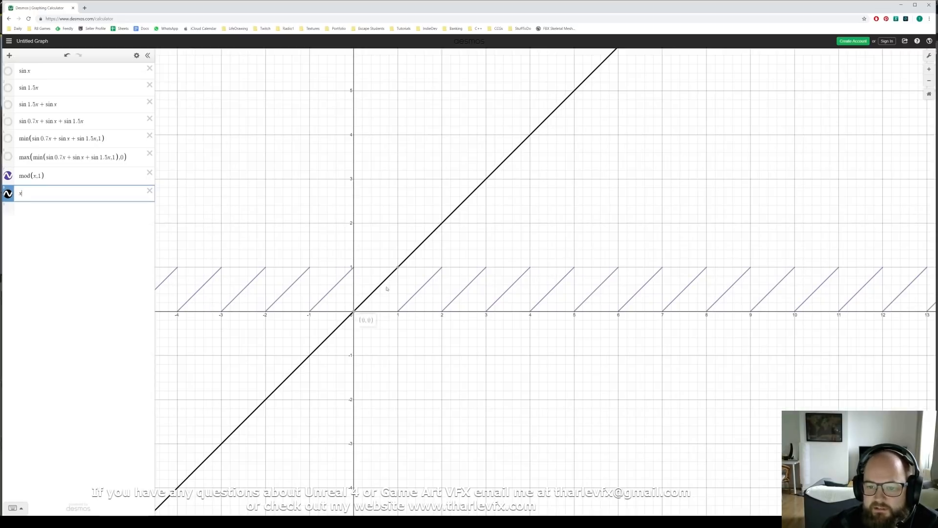
mouse_move(408, 319)
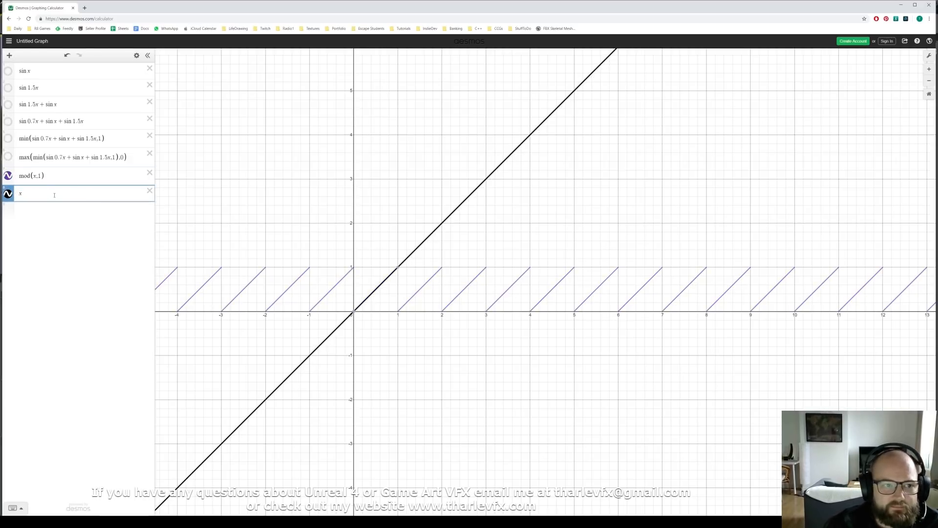
Toggle the y = x line on and off to compare it with mod(x,1), leaving it hidden.
click(8, 70)
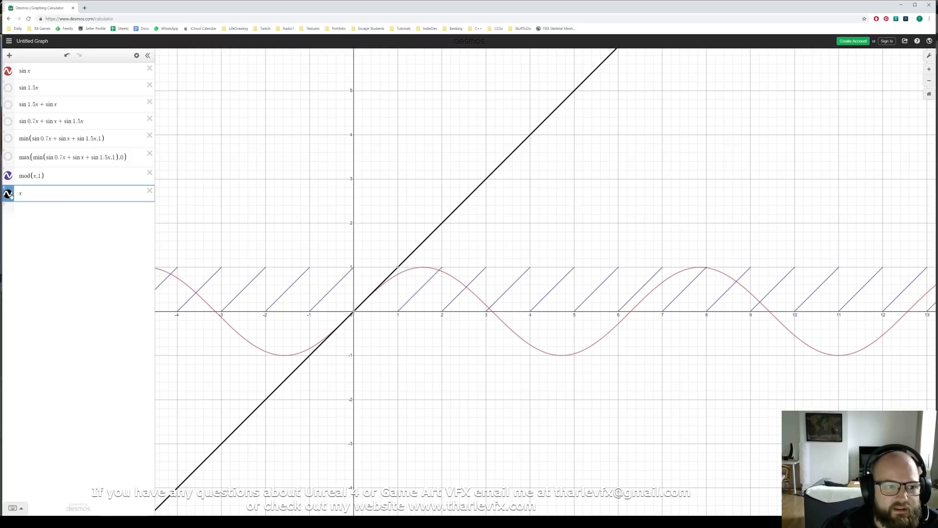
click(9, 193)
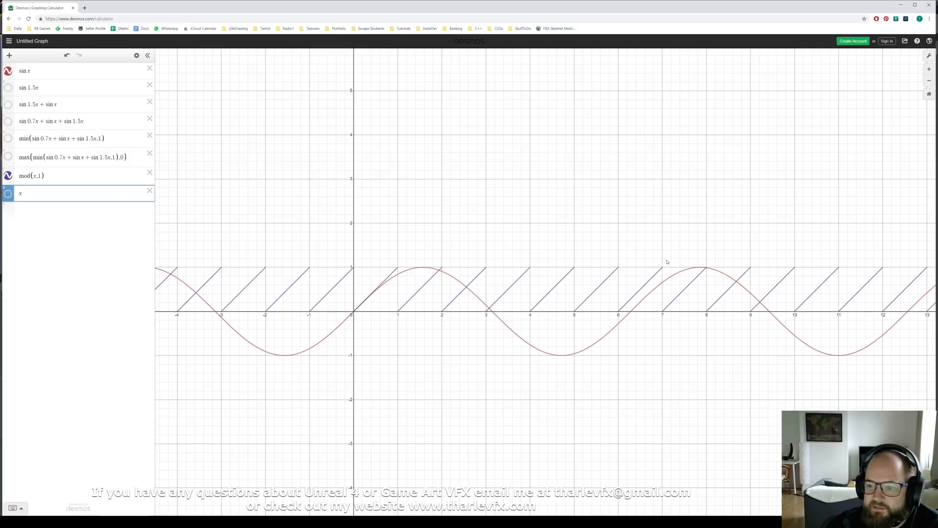
click(9, 70)
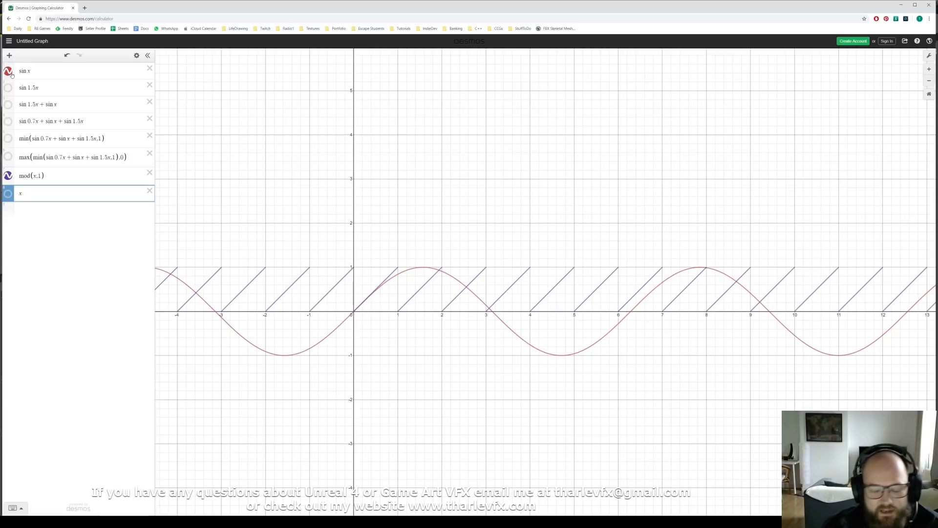
mouse_move(57, 95)
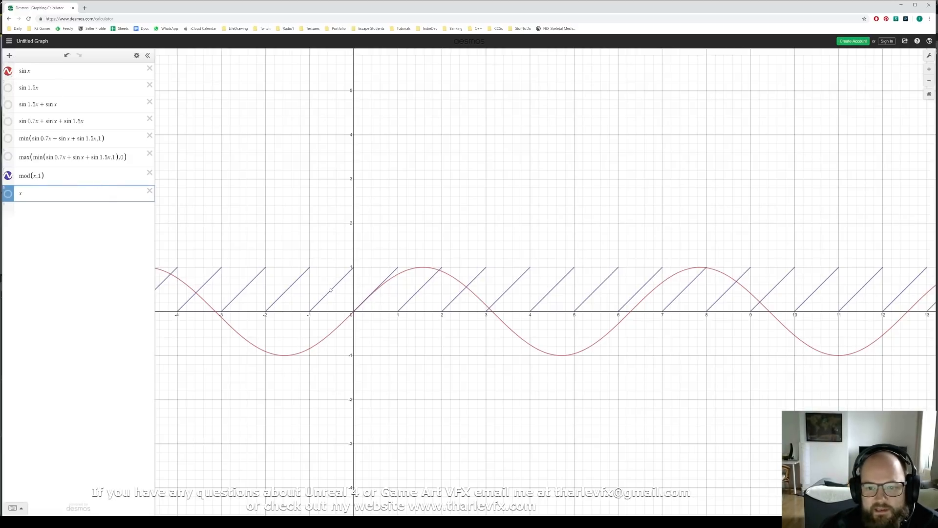
mouse_move(452, 228)
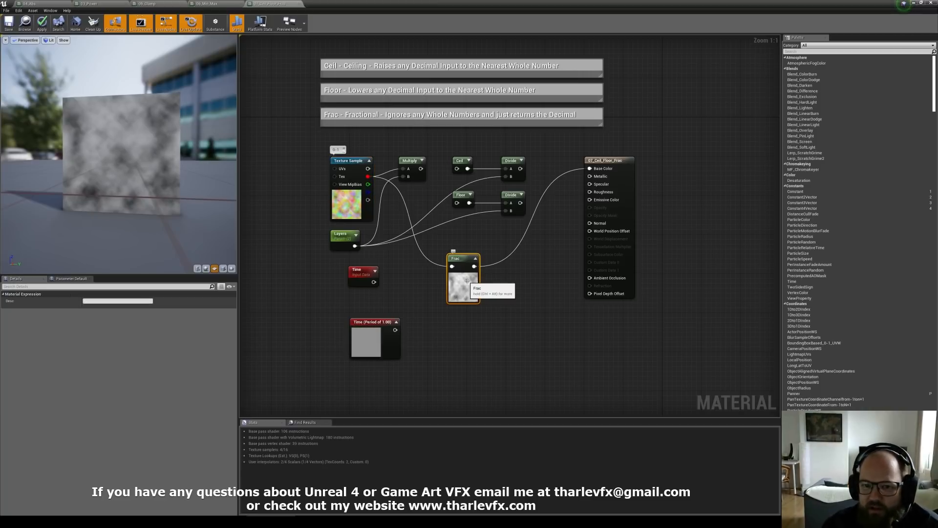
Preview the Frac node and insert an Add node feeding Time into the texture before Multiply.
click(344, 234)
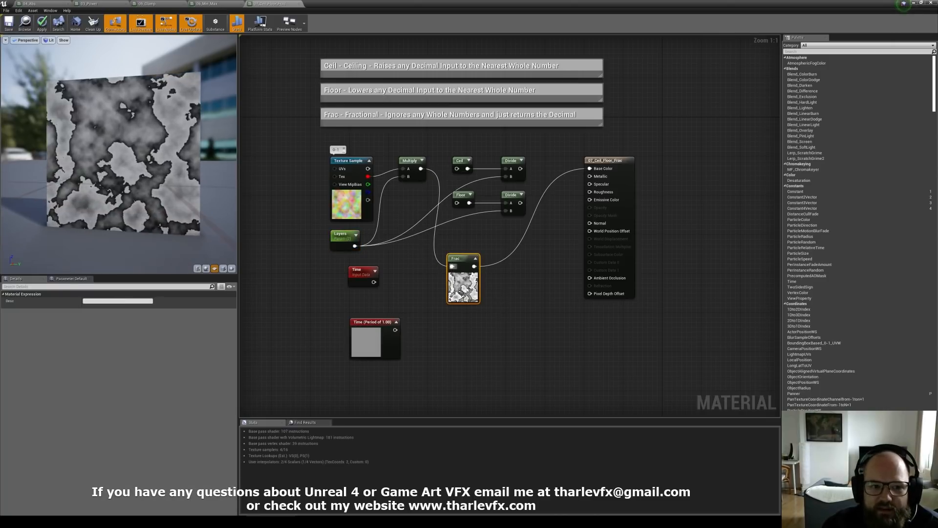
click(344, 238)
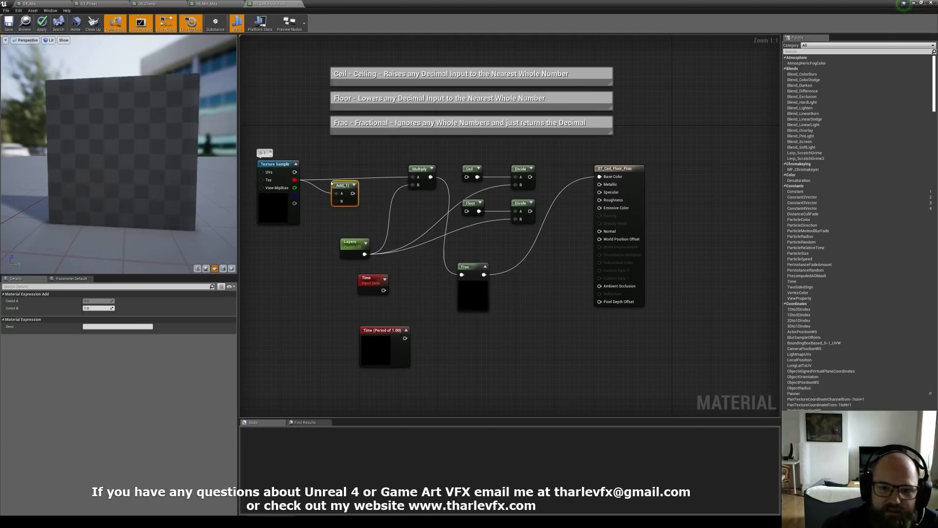
click(277, 240)
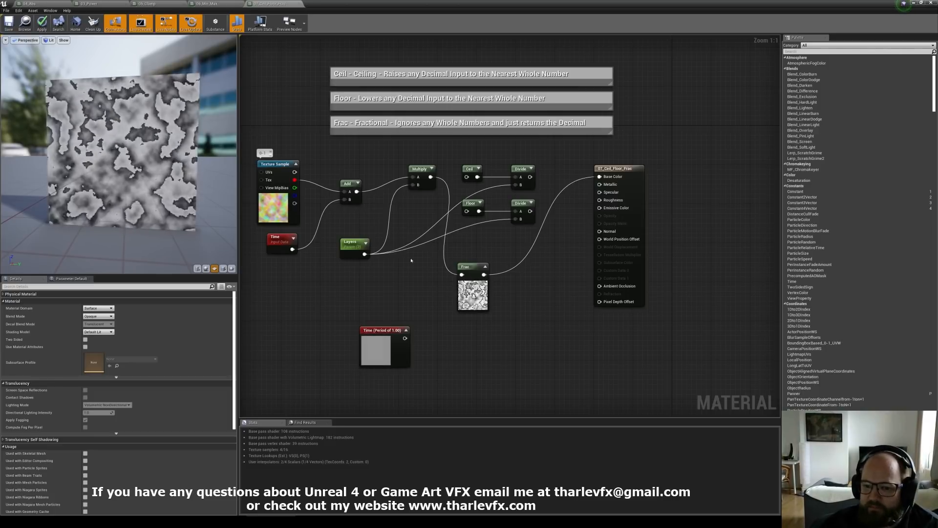
click(275, 192)
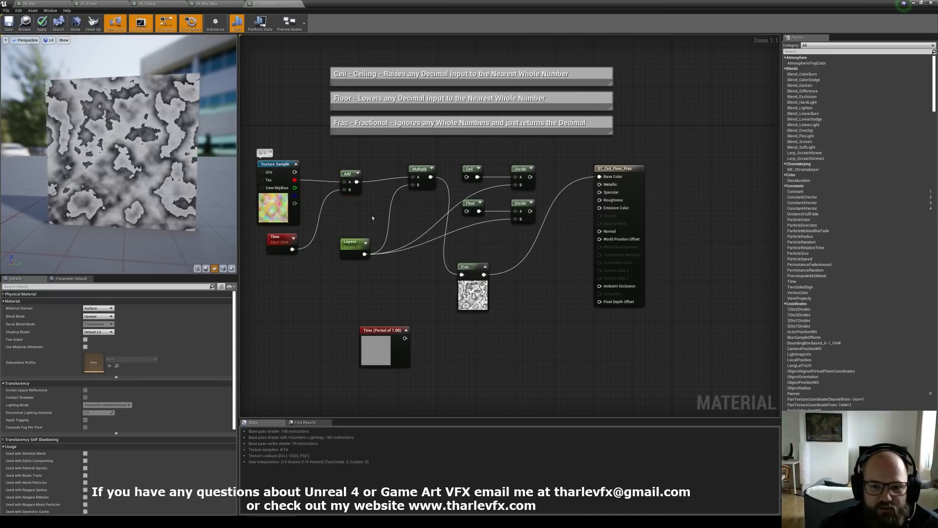
click(351, 197)
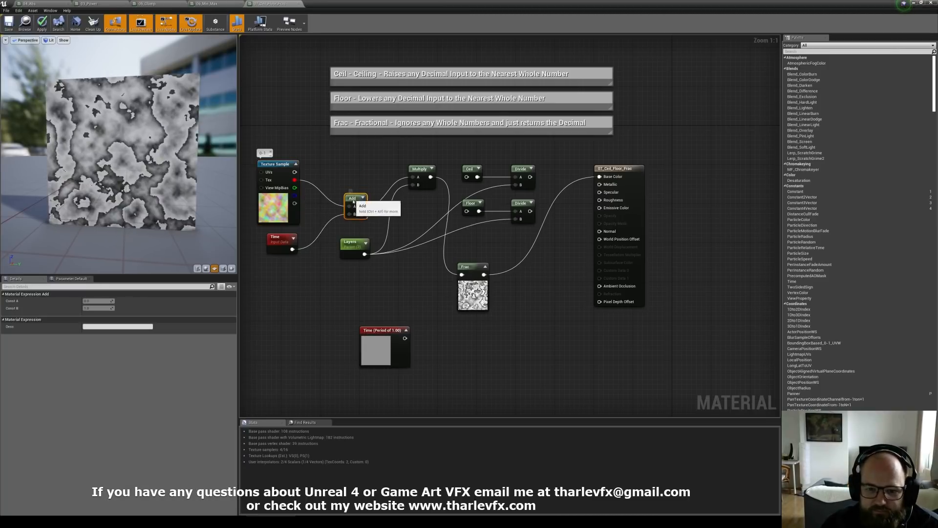
Stop the Frac preview and wire the texture directly into Ceil and Floor, removing the Divide nodes.
click(473, 266)
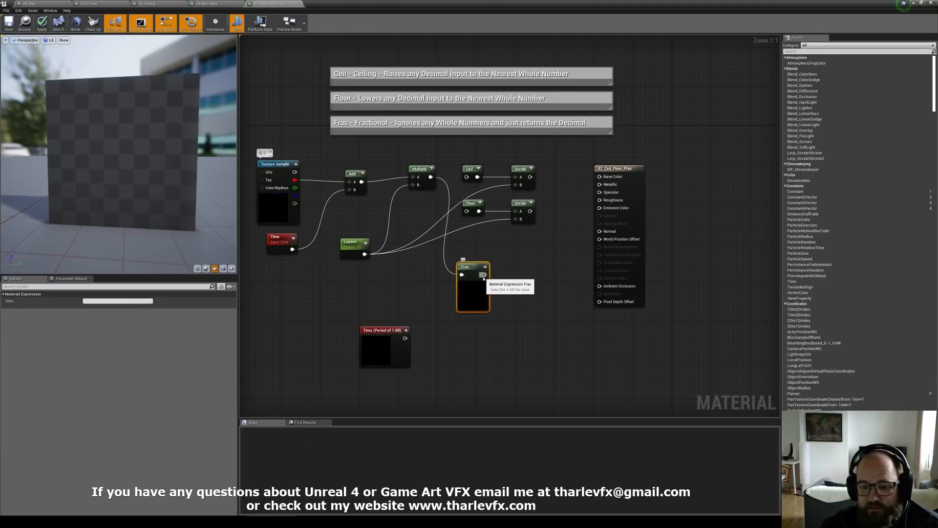
click(41, 23)
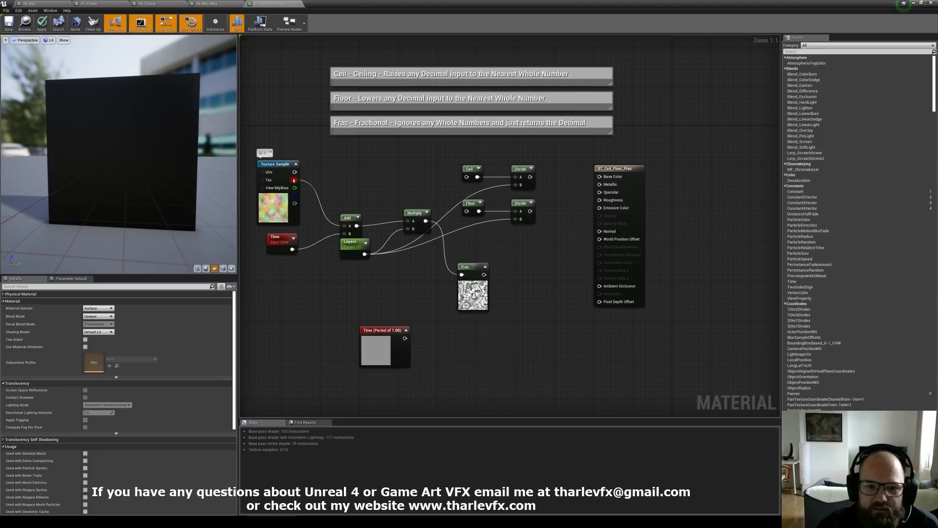
click(470, 168)
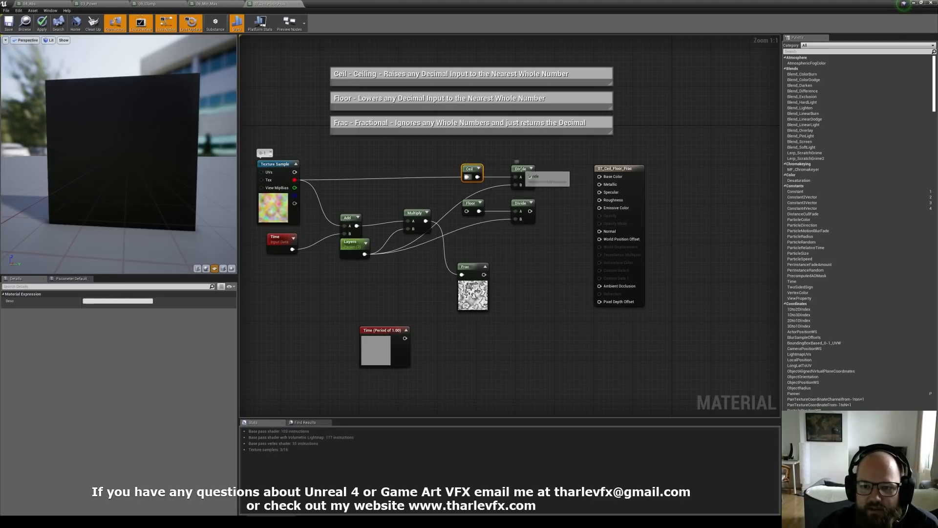
click(528, 233)
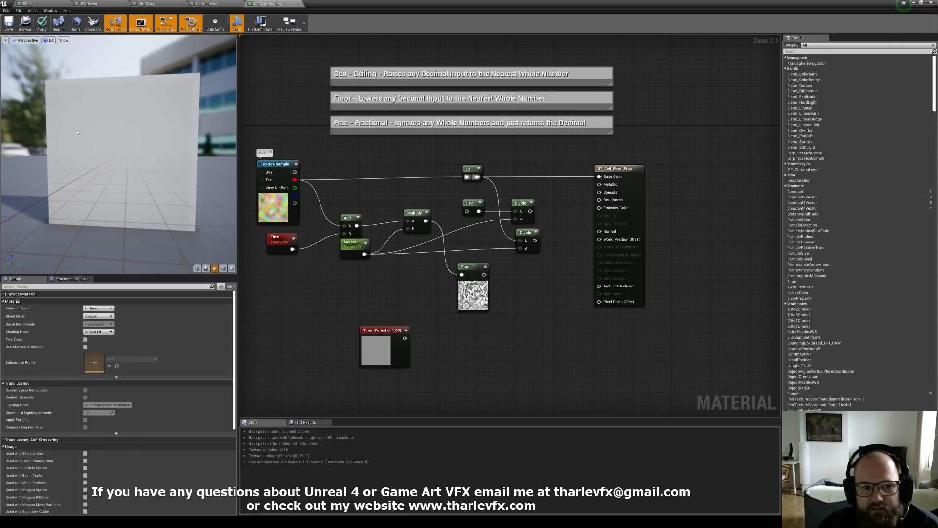
click(521, 210)
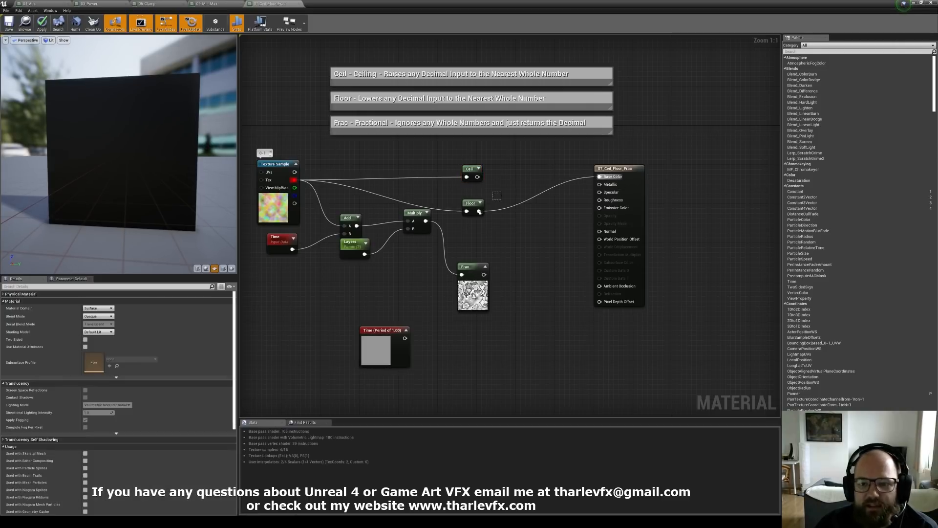
mouse_move(352, 245)
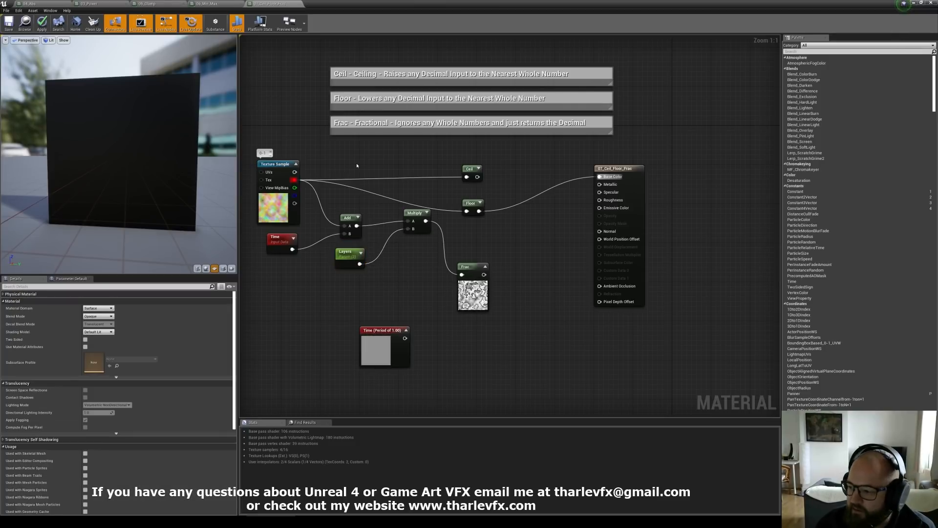
mouse_move(473, 266)
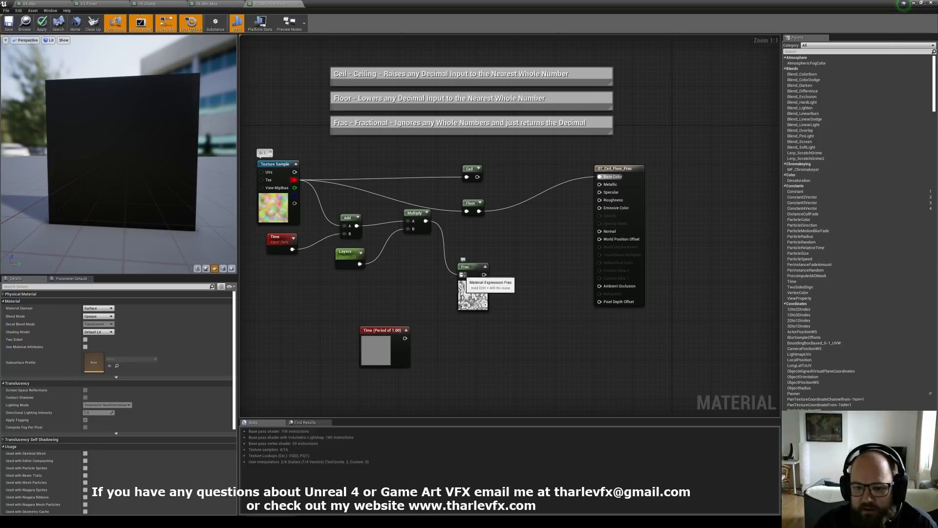
Rewire Texture Sample through Multiply by Layers into Ceil and Divide, checking Multiply's settings.
click(350, 225)
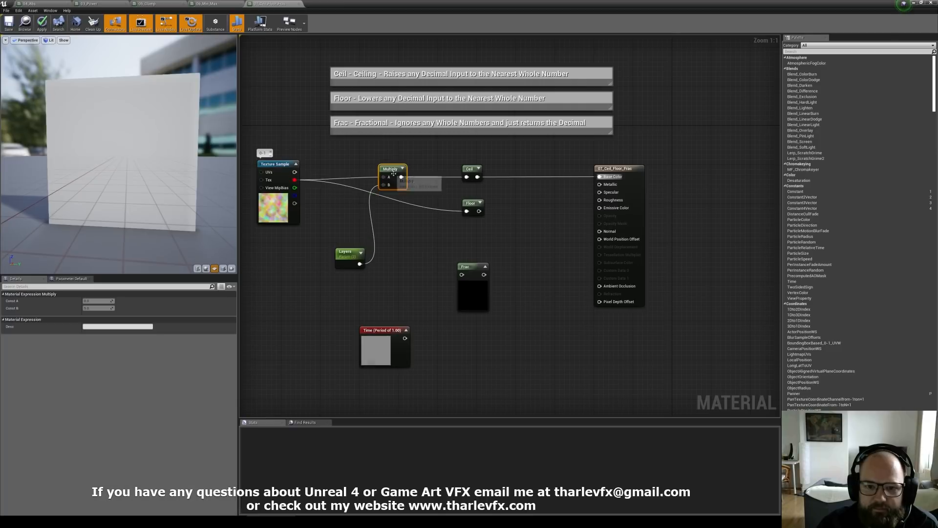
click(473, 218)
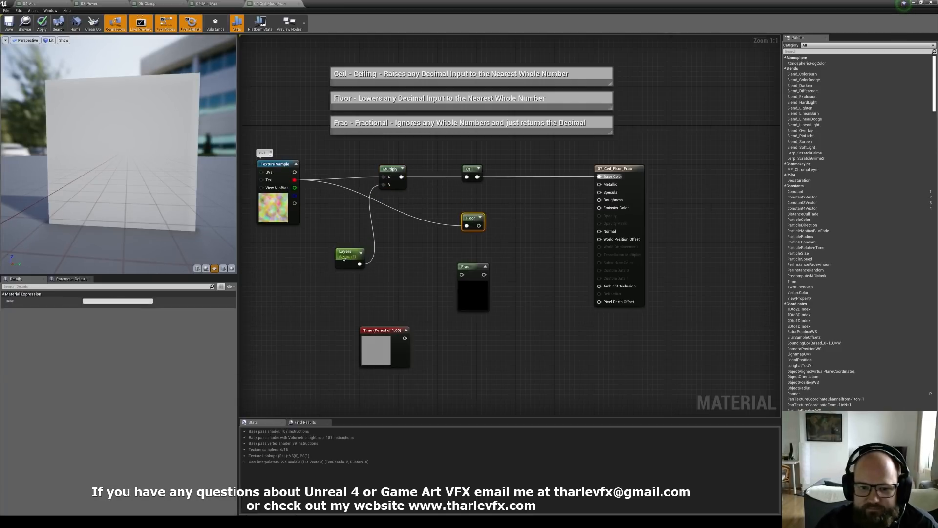
click(392, 168)
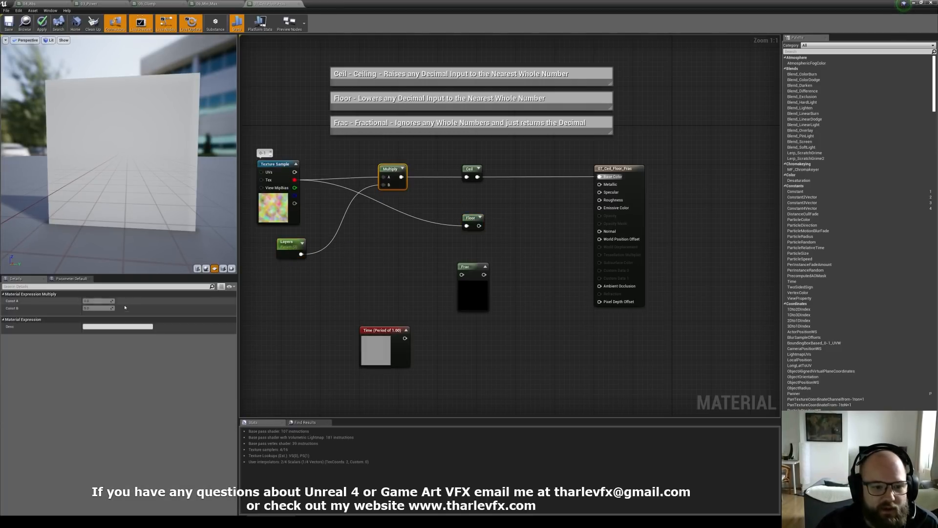
click(116, 326)
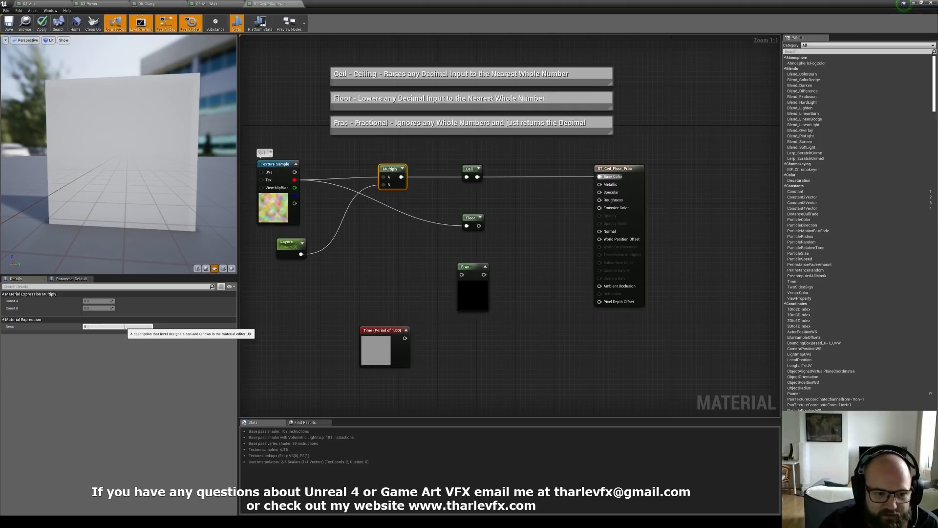
Add descriptive comments to the Multiply and Texture Sample nodes and apply the material.
click(471, 169)
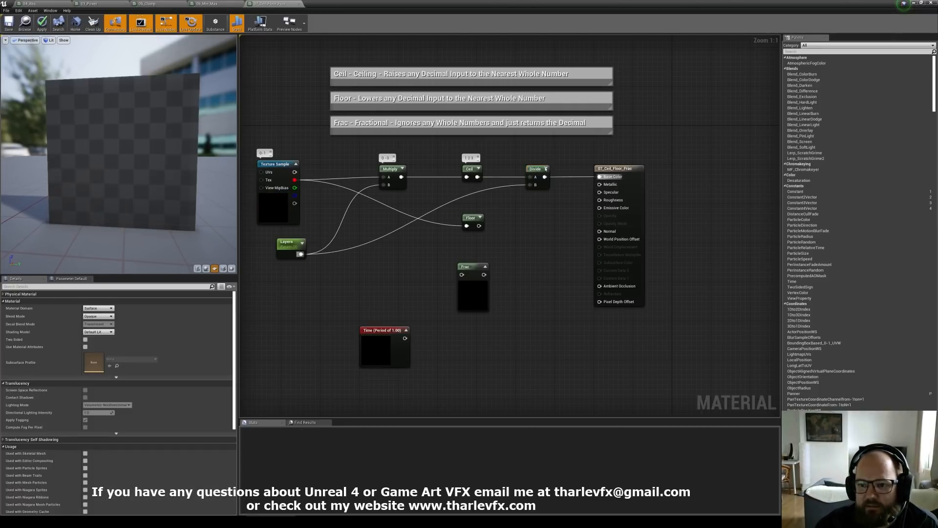
click(537, 168)
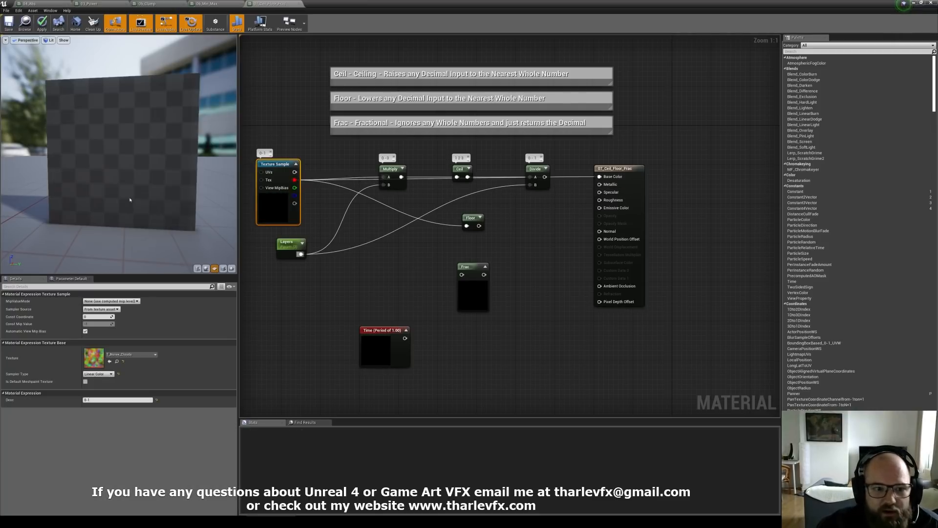
click(41, 23)
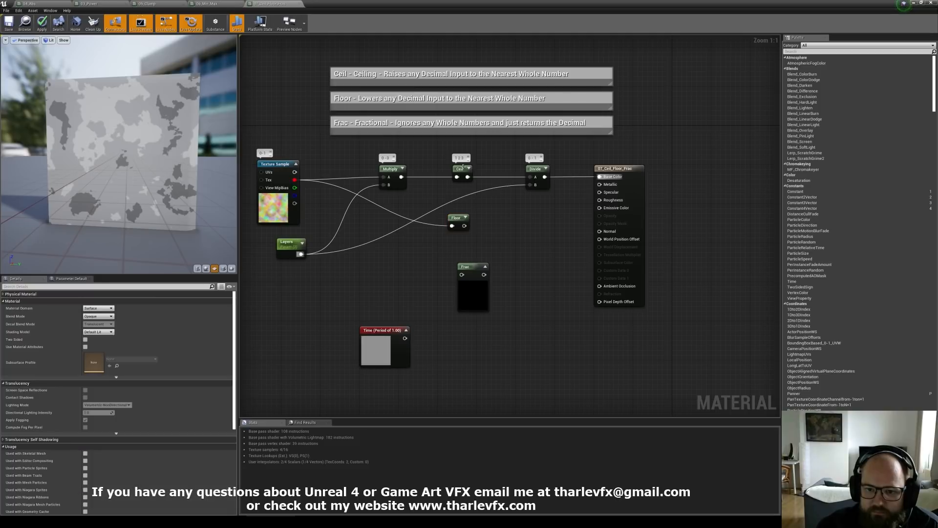
mouse_move(459, 217)
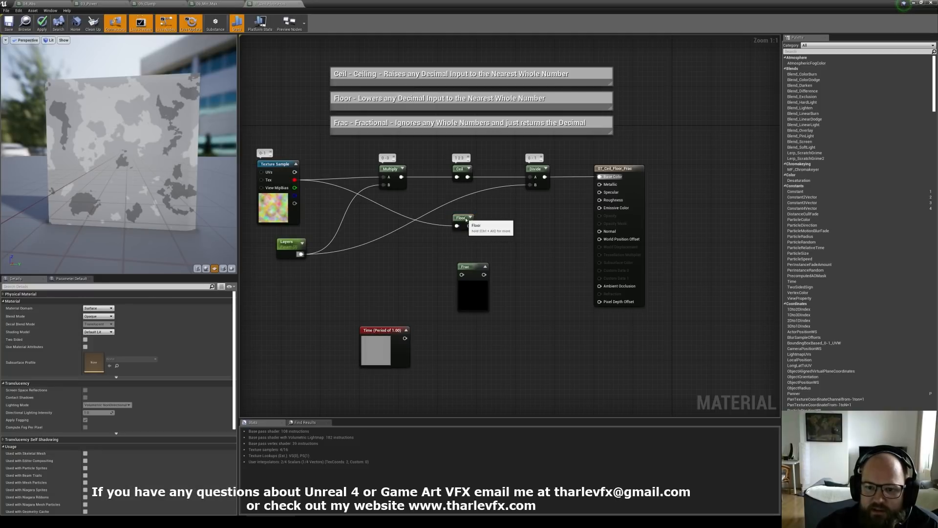
Feed Floor instead of Ceil into Divide A and give the Floor node its own comment.
click(460, 168)
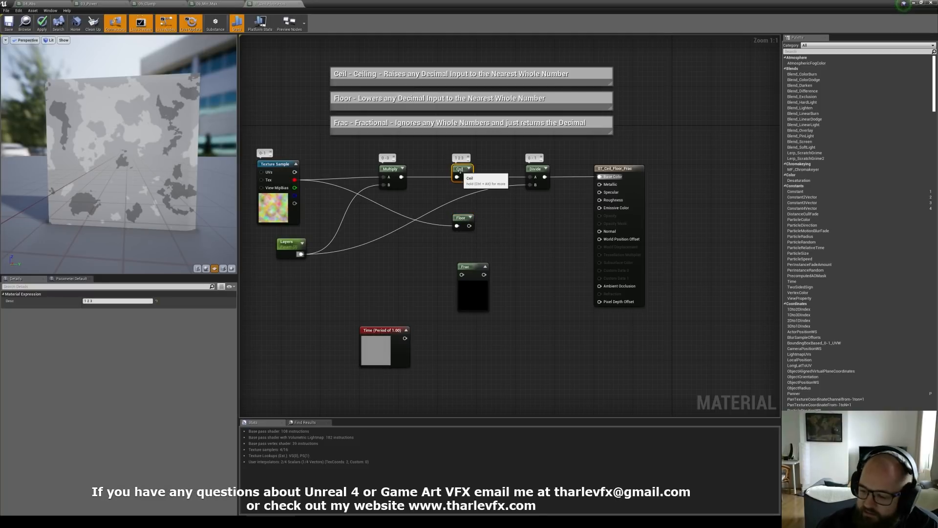
click(462, 217)
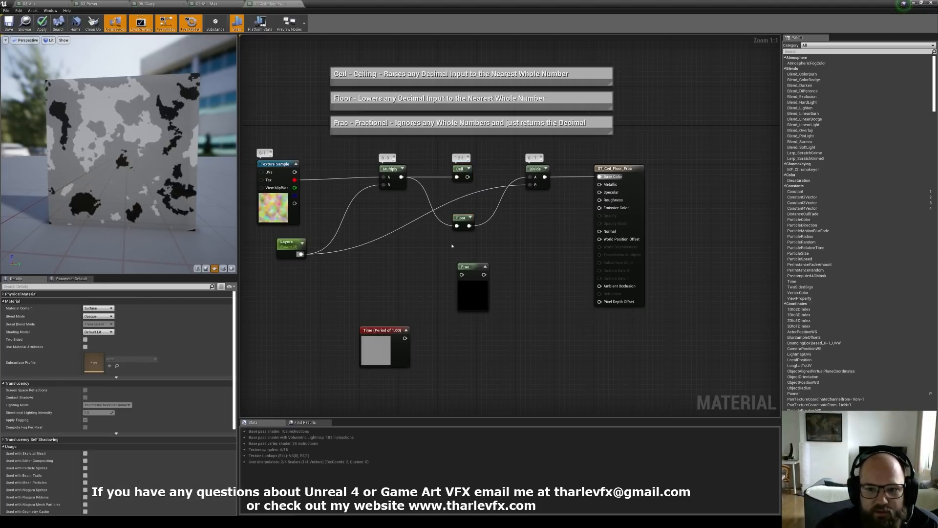
click(462, 217)
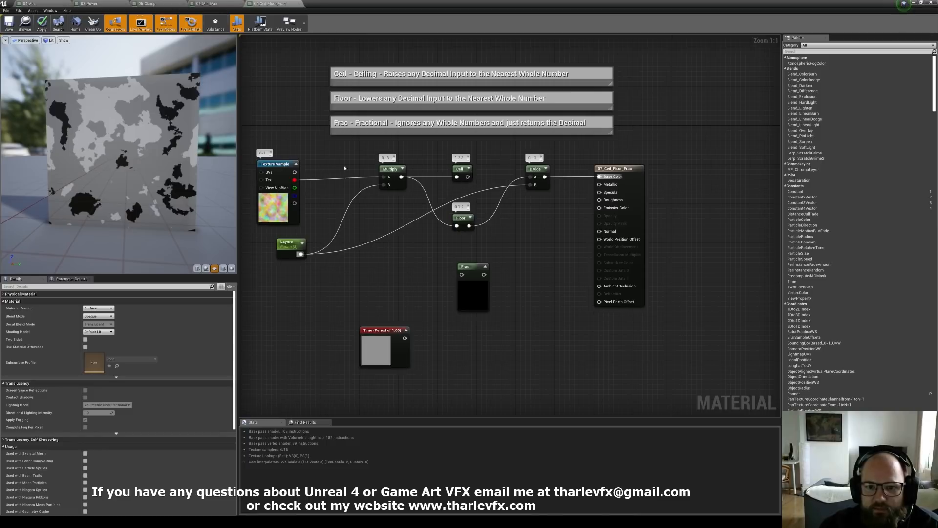
mouse_move(460, 168)
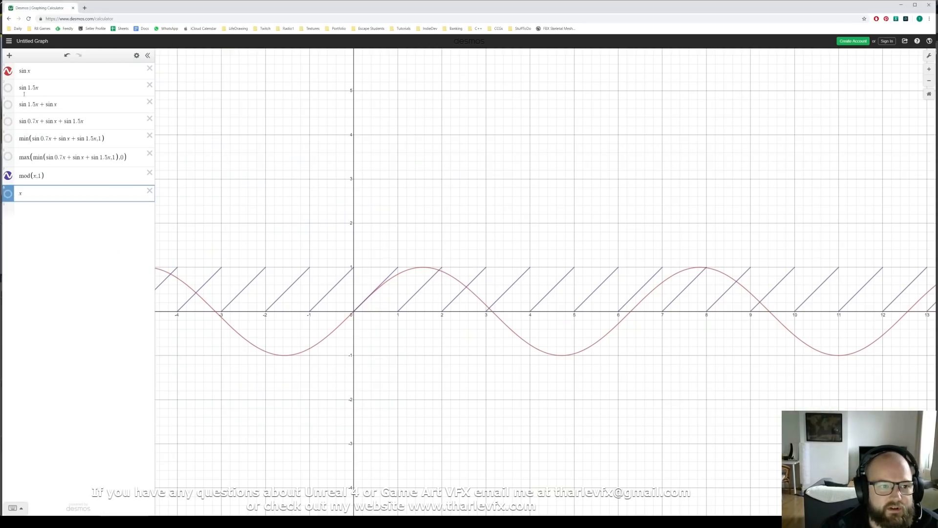
Add rows for x, x − mod(x,1) and x − mod(x,1)+1 staircase expressions.
click(9, 71)
text(x − mod()
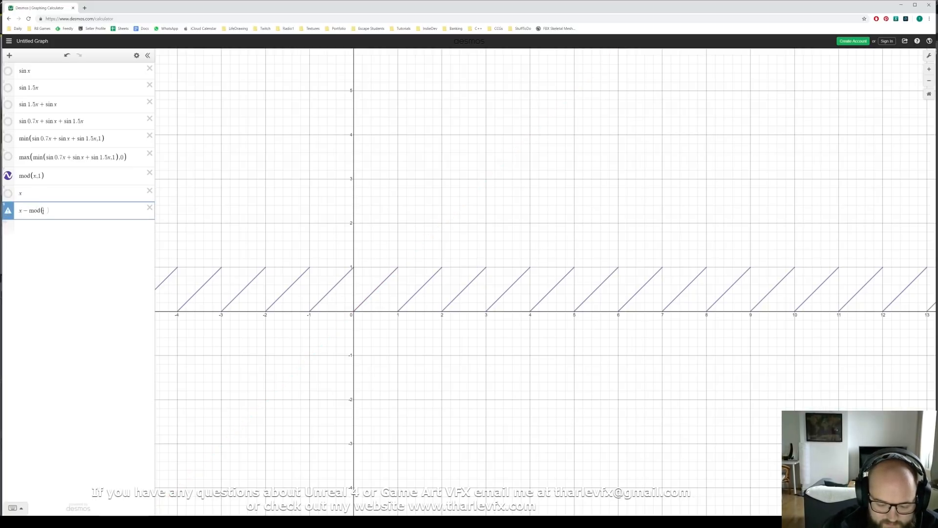
text(x,1))
key(Enter)
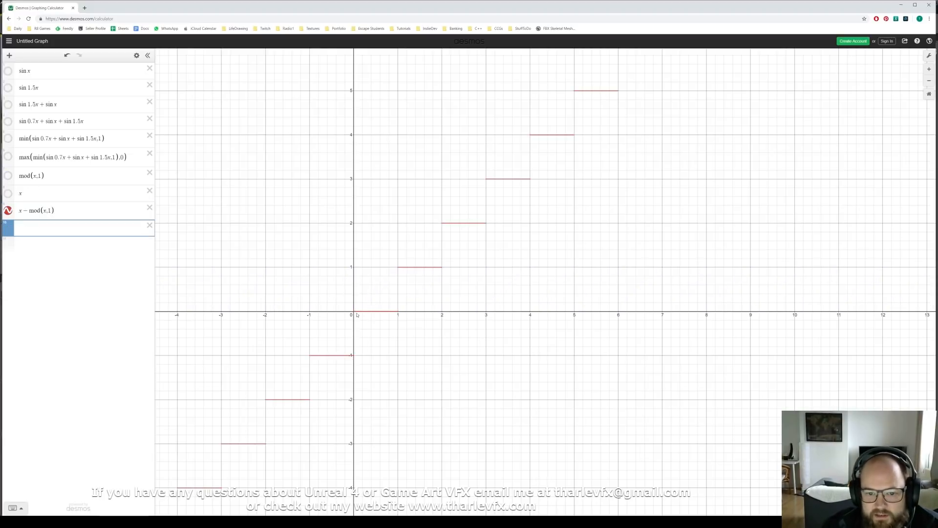
mouse_move(384, 279)
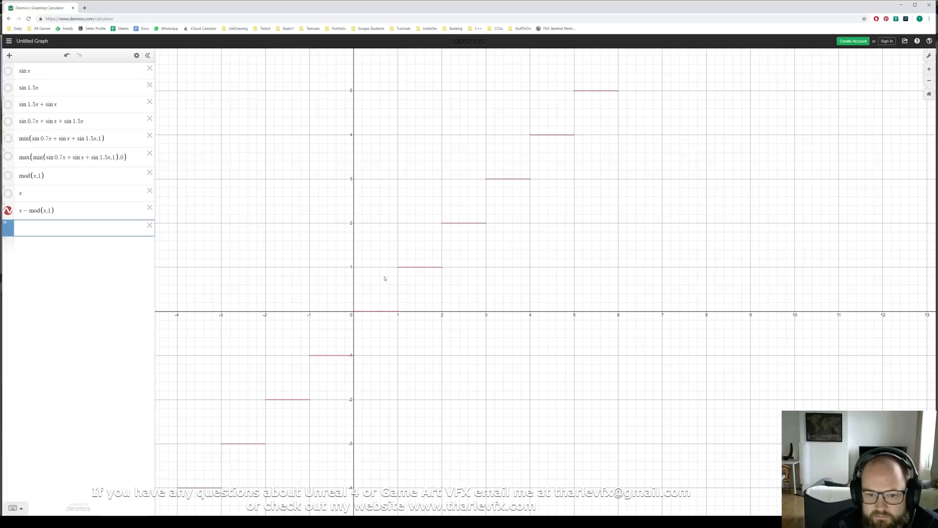
mouse_move(451, 276)
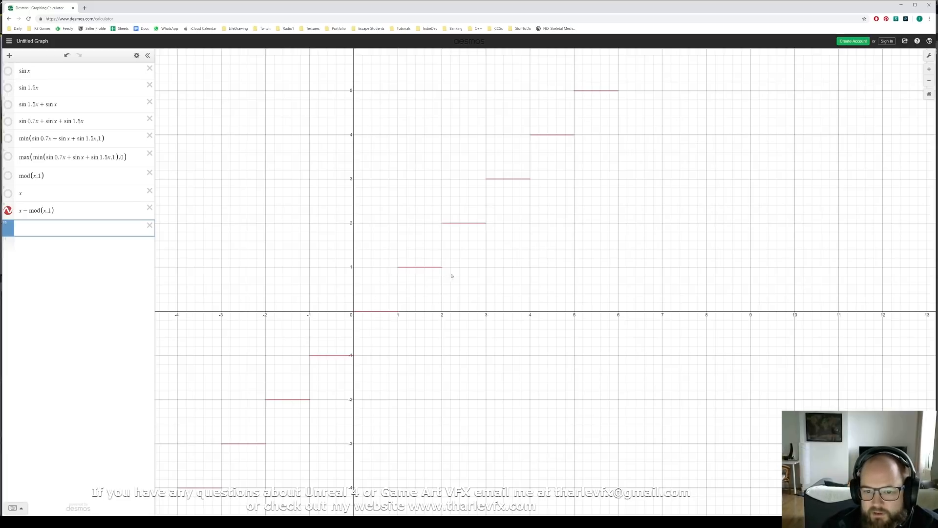
mouse_move(255, 241)
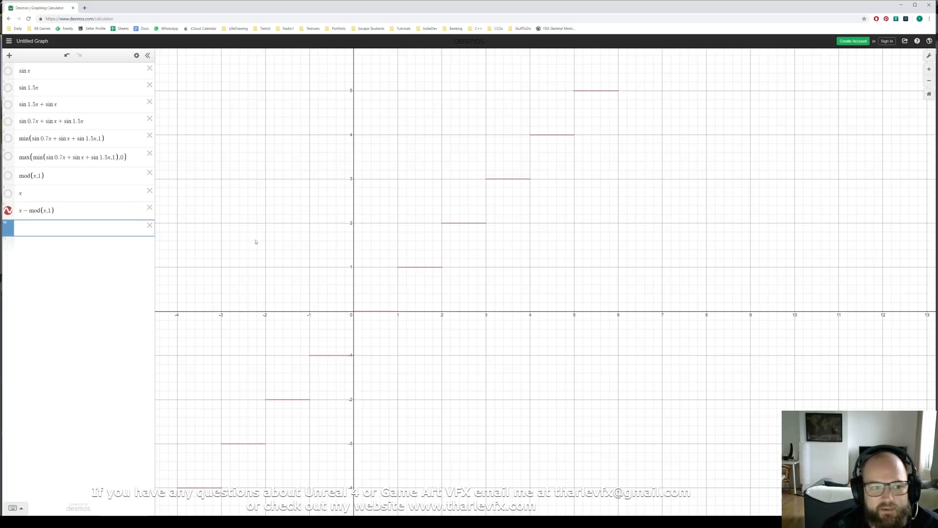
click(78, 227)
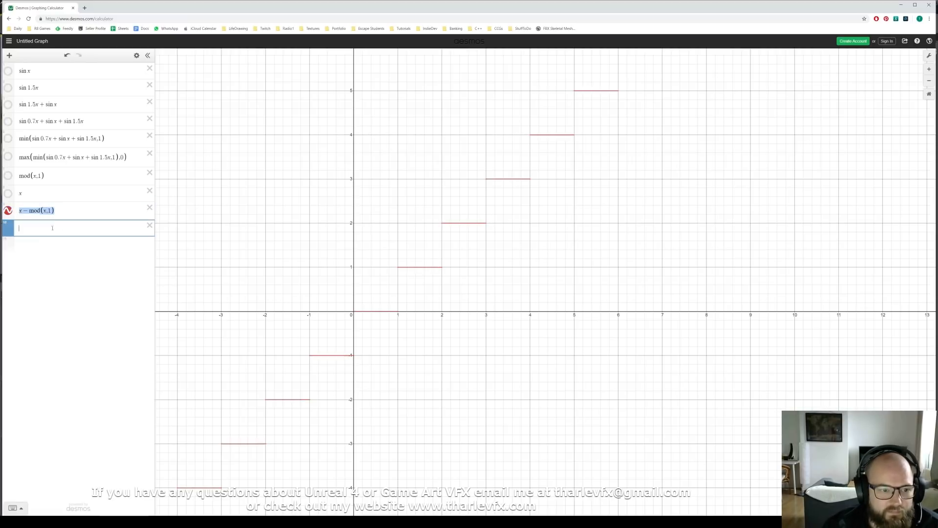
text(x|mod(x,1))
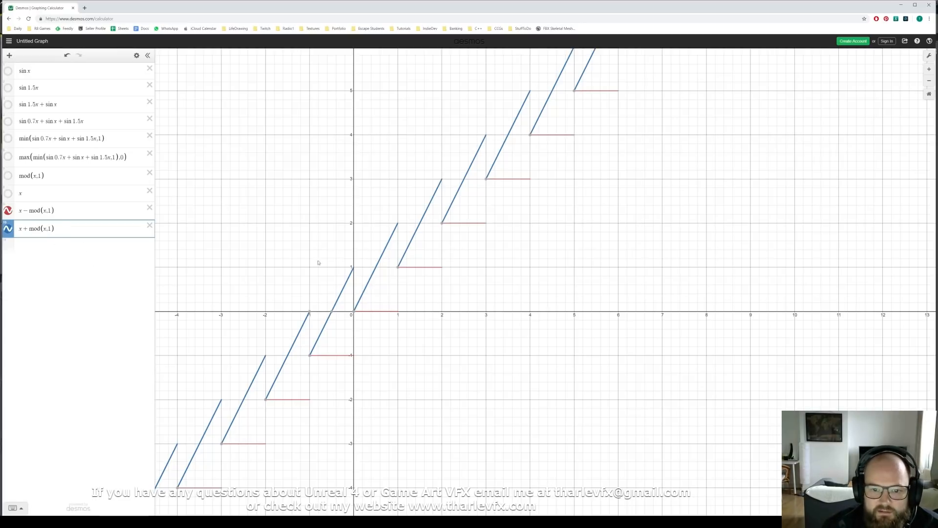
click(73, 228)
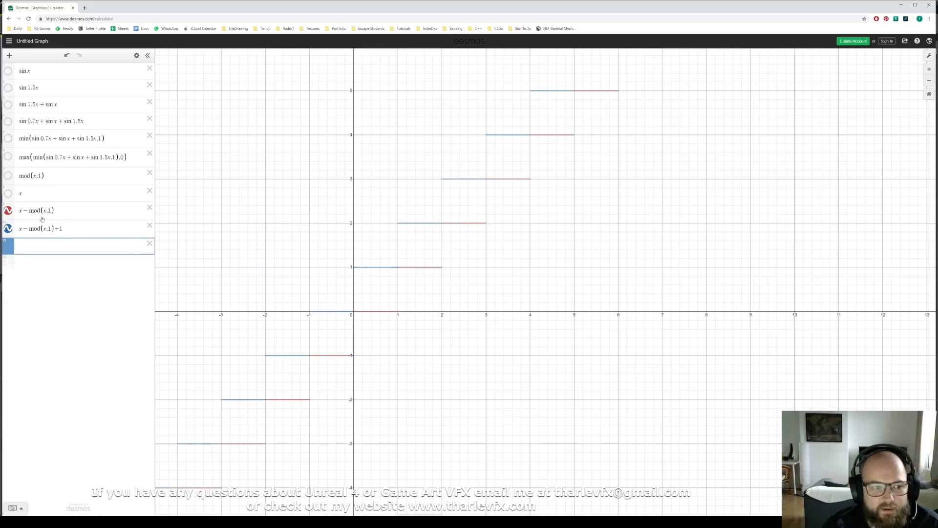
Hide the x − mod(x,1)+1 graph, show the plain x line, then open the Lerp material.
click(8, 210)
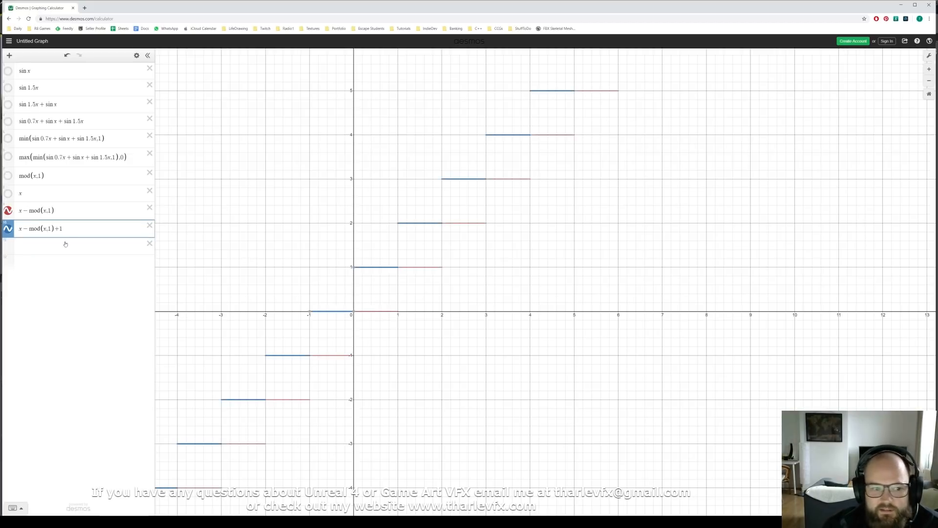
click(9, 229)
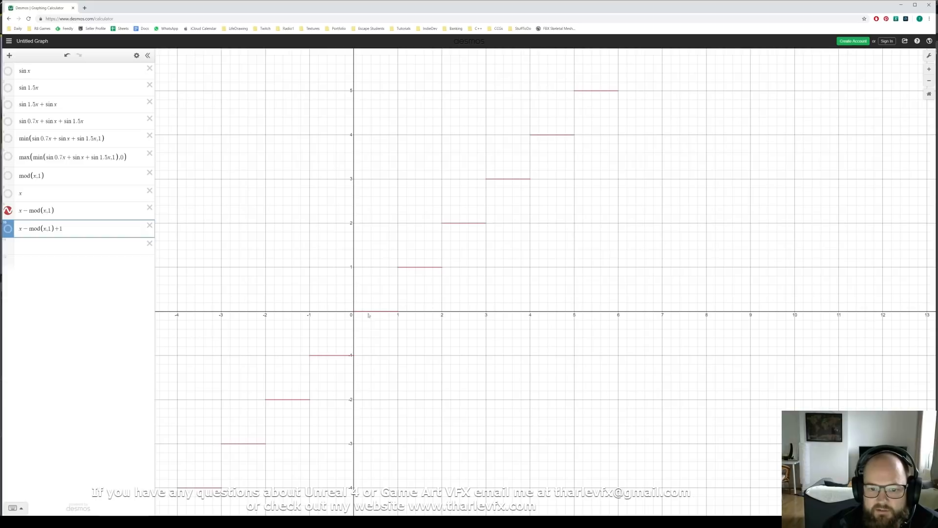
click(9, 192)
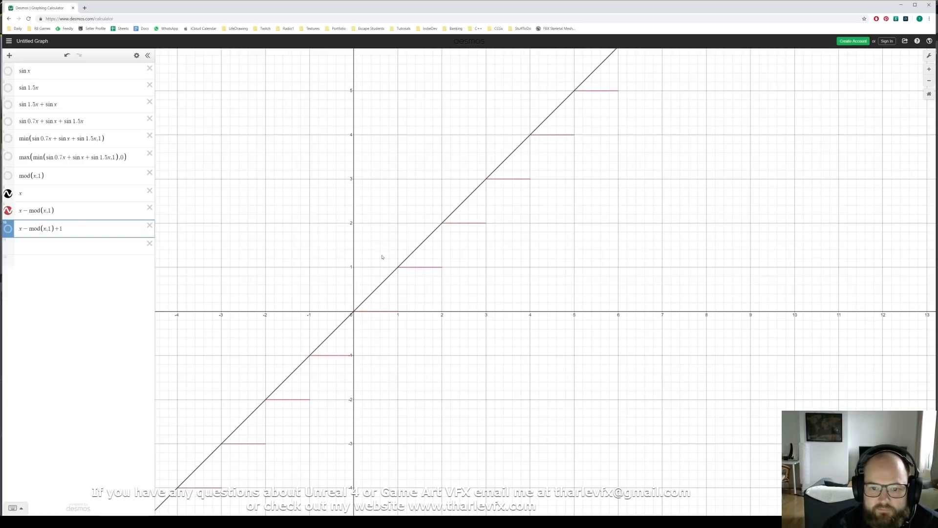
mouse_move(454, 219)
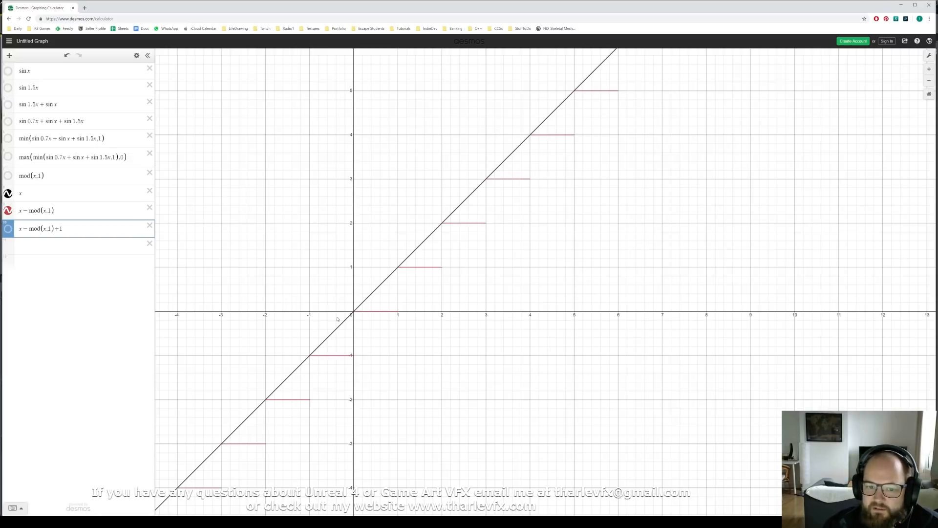
mouse_move(540, 298)
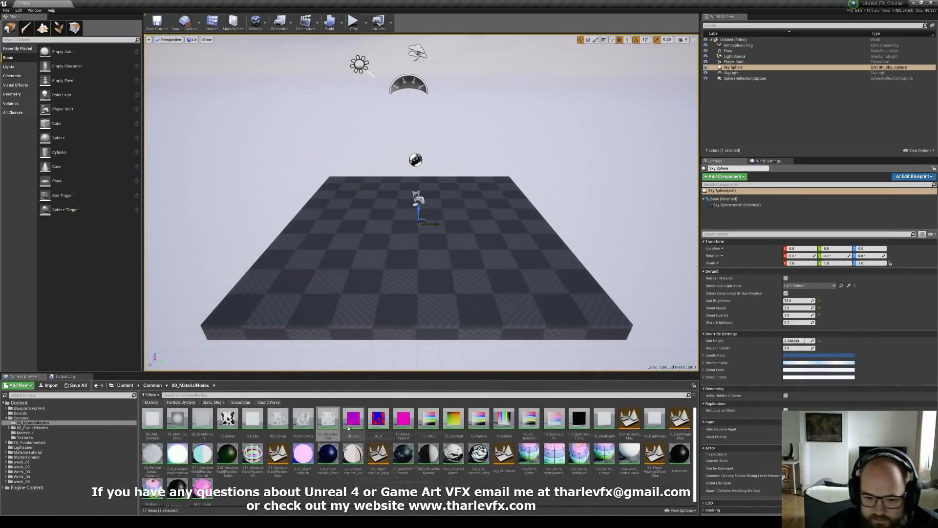
click(353, 417)
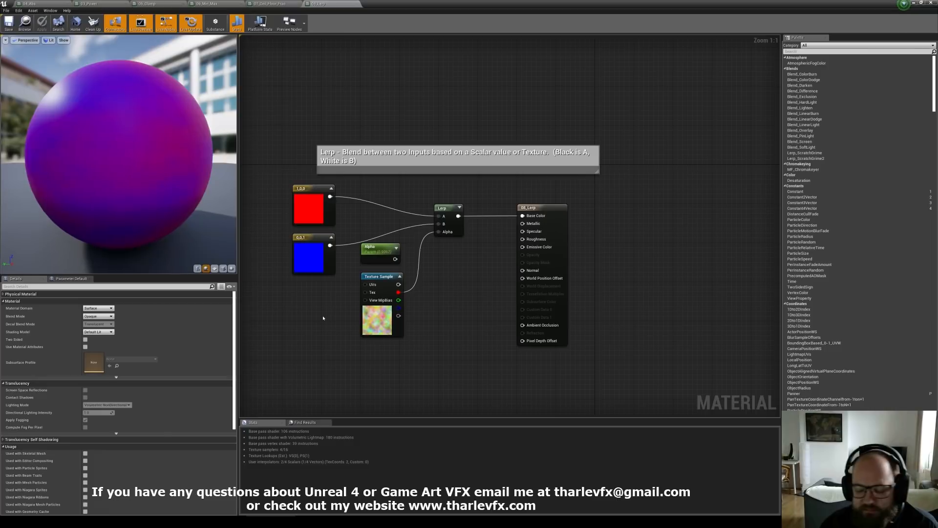
mouse_move(375, 321)
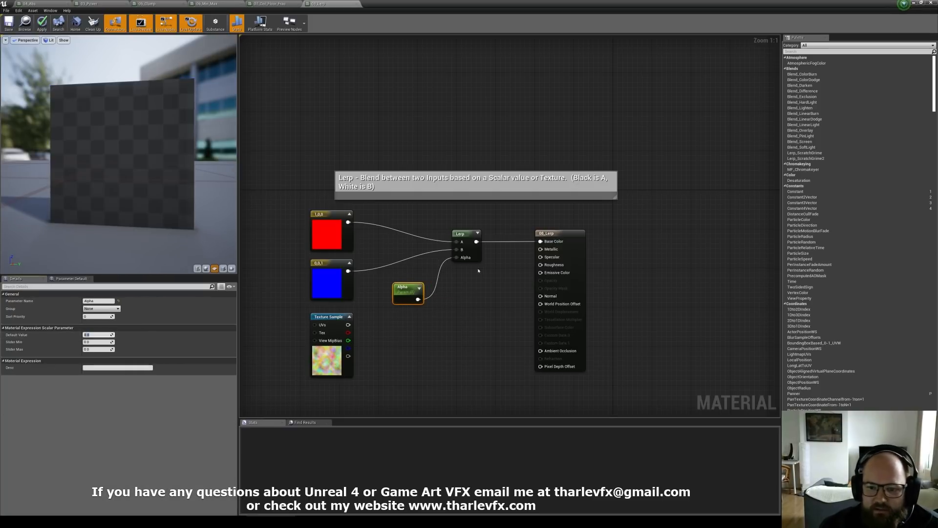
Set the Alpha scalar parameter's Default Value and apply, turning the preview plane solid blue.
click(41, 23)
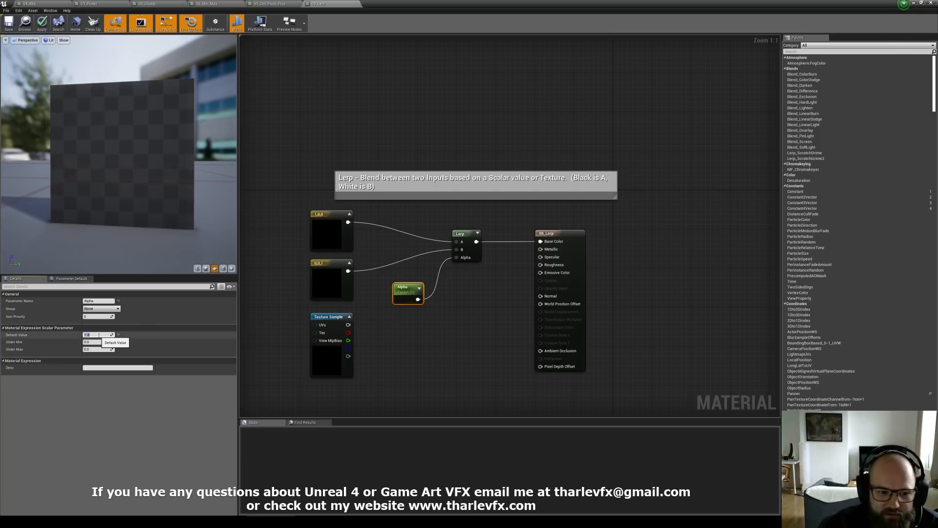
click(41, 23)
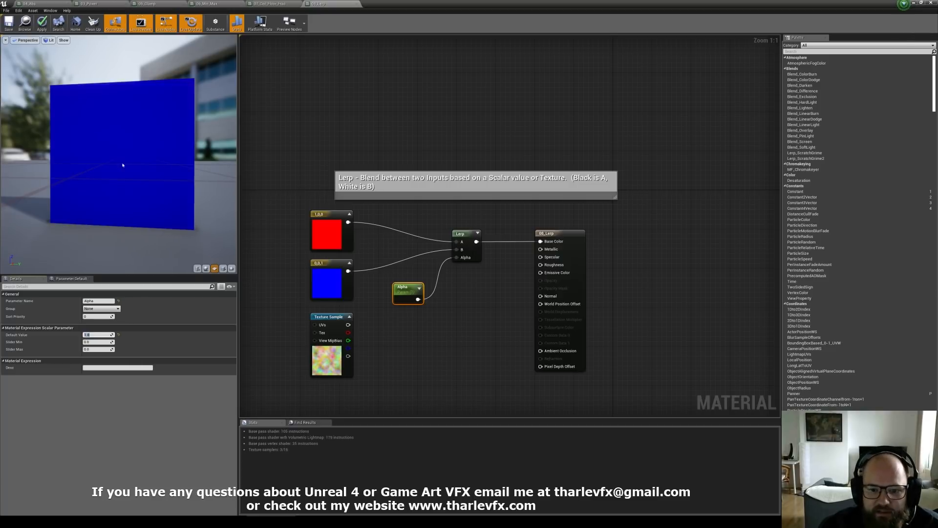
mouse_move(93, 342)
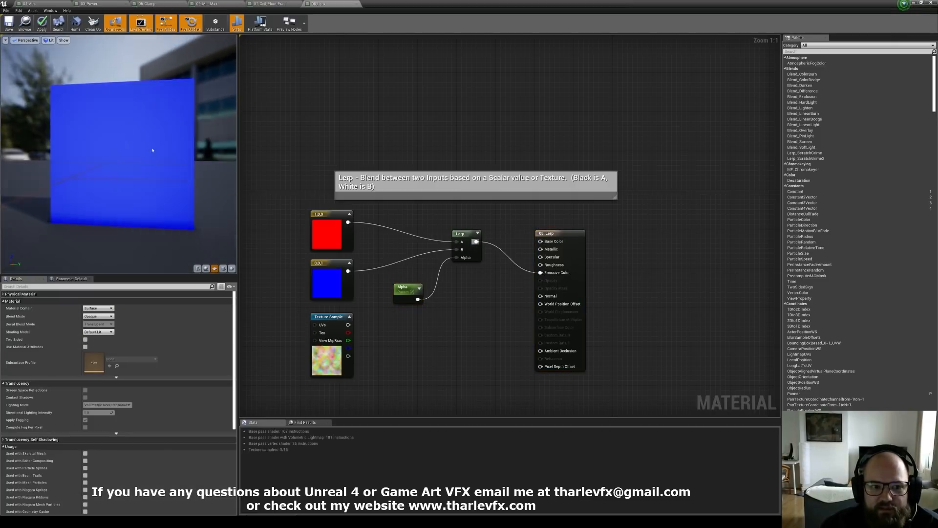
Add two Texture Sample nodes, assign stone and wood planks textures, and feed them into Lerp A and B.
click(408, 292)
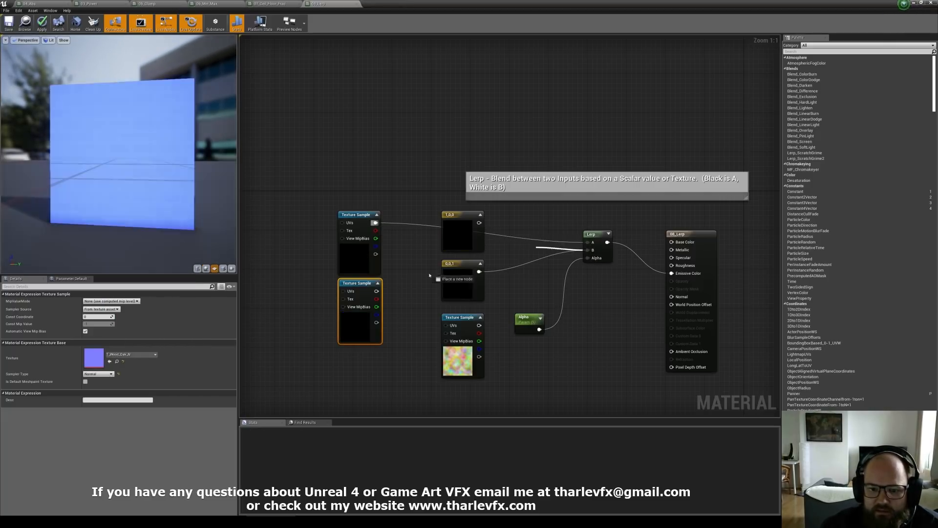
click(535, 299)
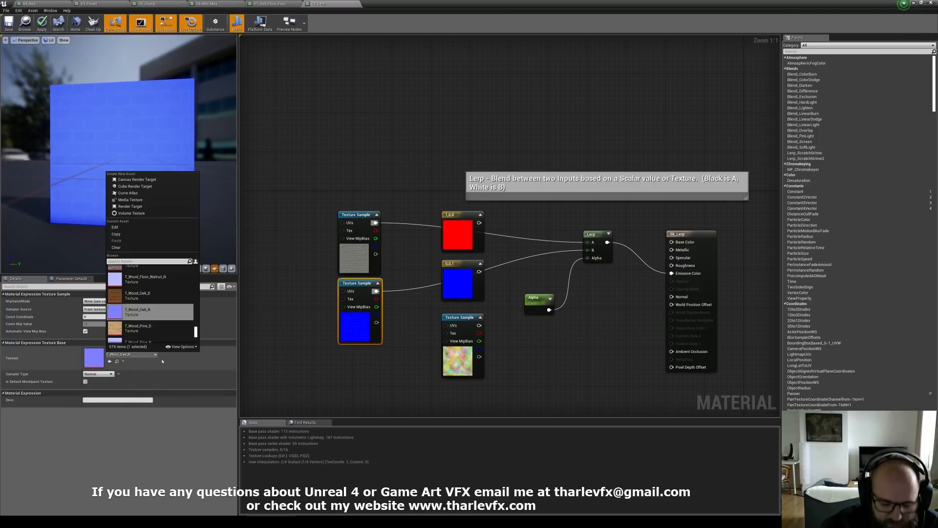
click(138, 293)
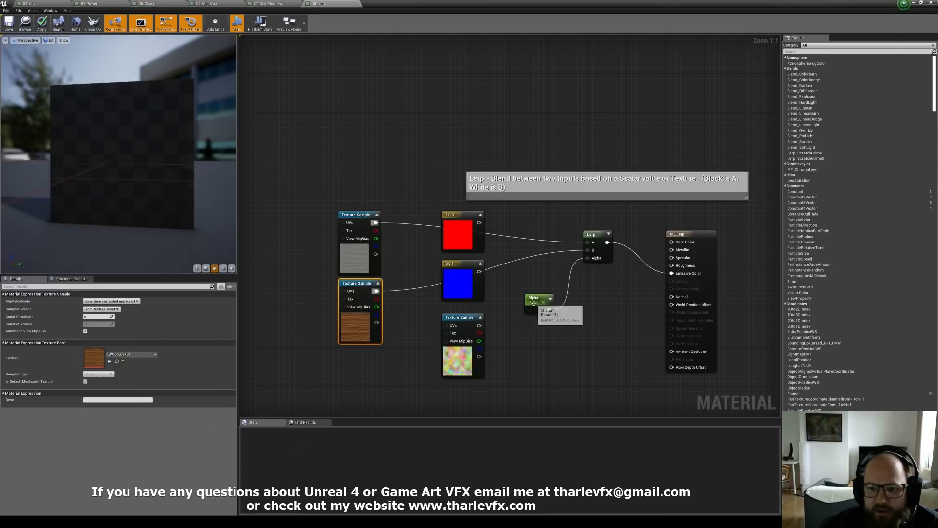
click(537, 298)
text(clamp)
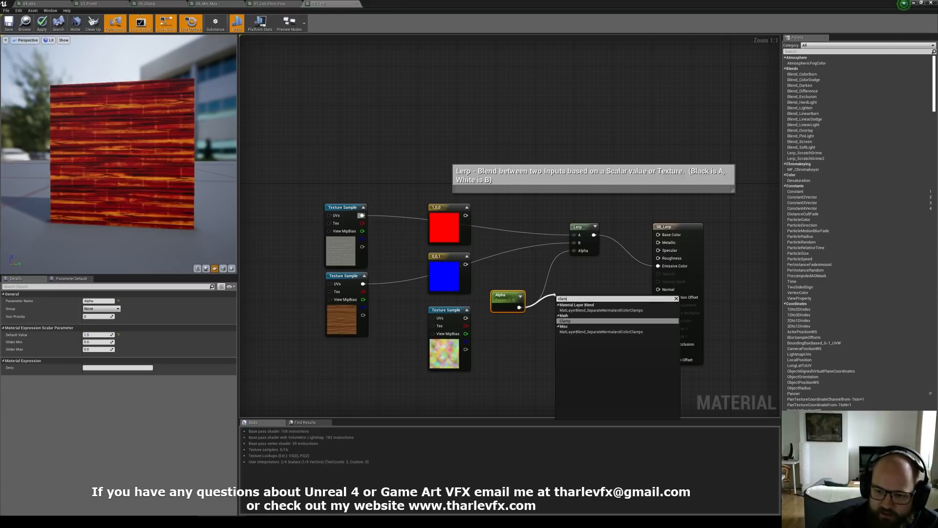
Add a Clamp node and a Saturate node after the Alpha parameter and apply the material.
click(564, 319)
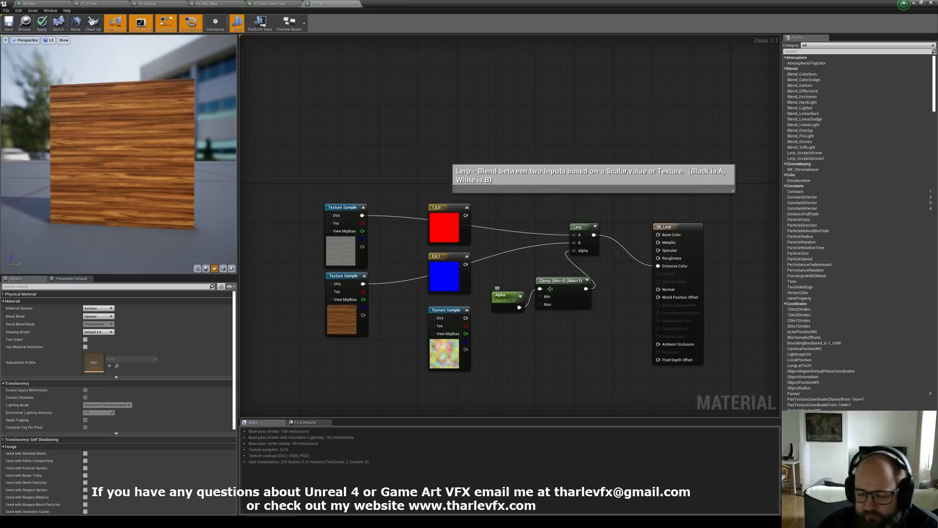
click(508, 281)
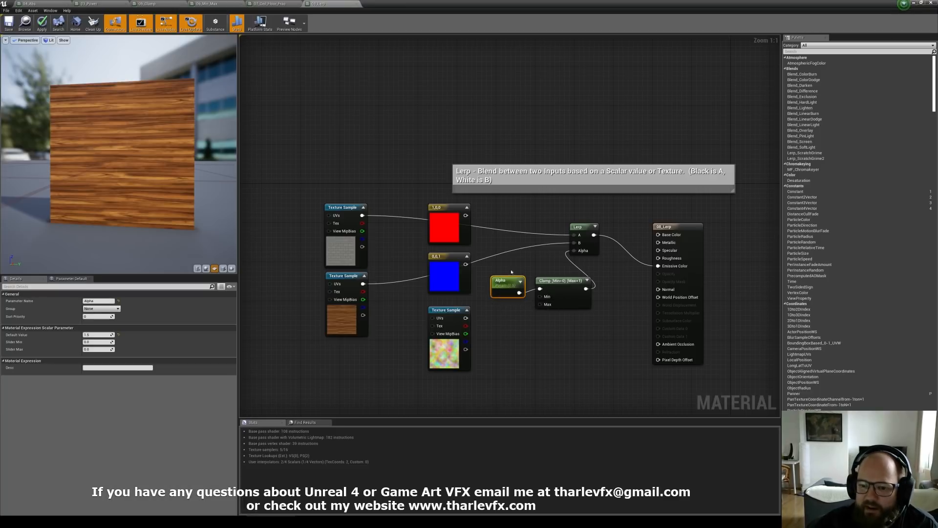
click(541, 331)
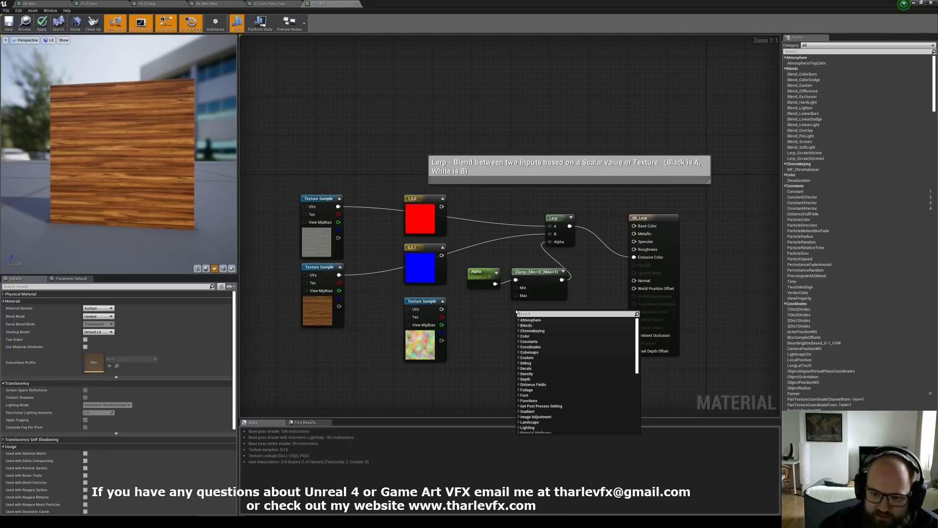
click(529, 313)
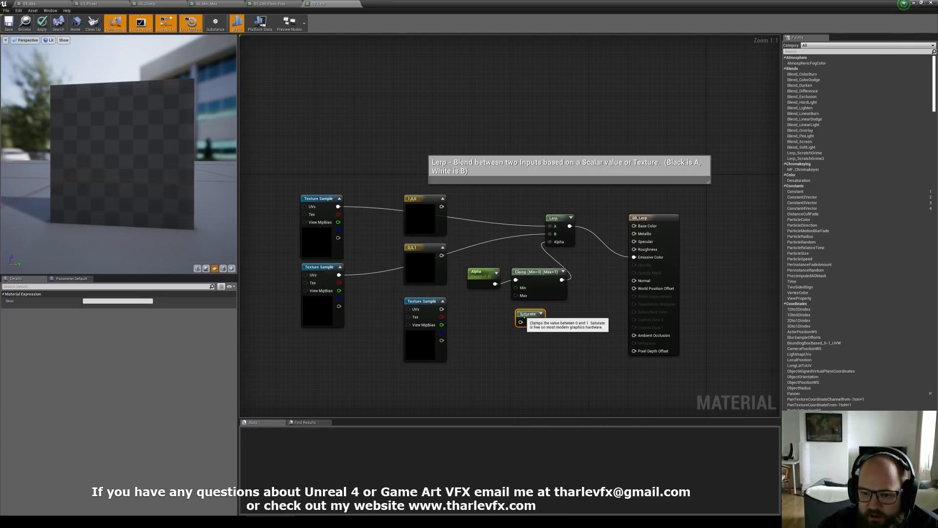
click(41, 23)
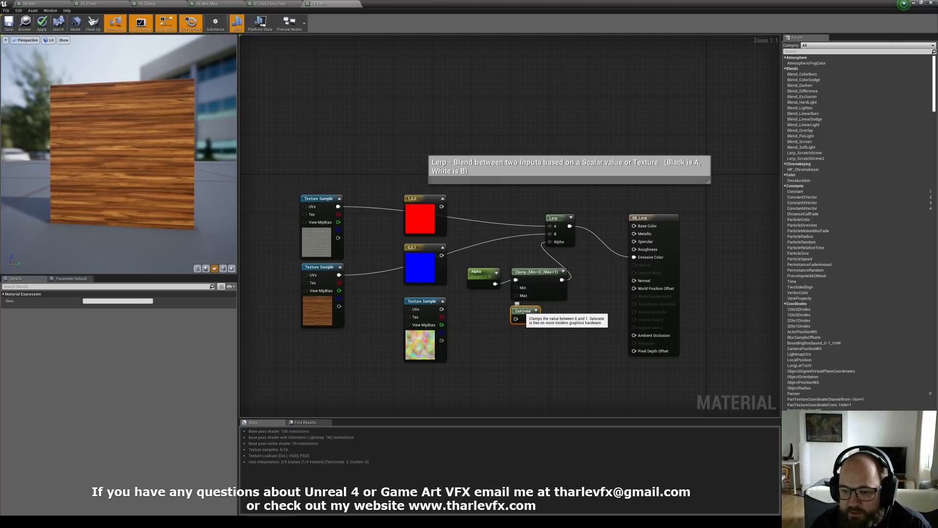
Remove the Saturate node and route Alpha through Clamp (Min 0, Max 1) into the Lerp Alpha pin.
click(539, 271)
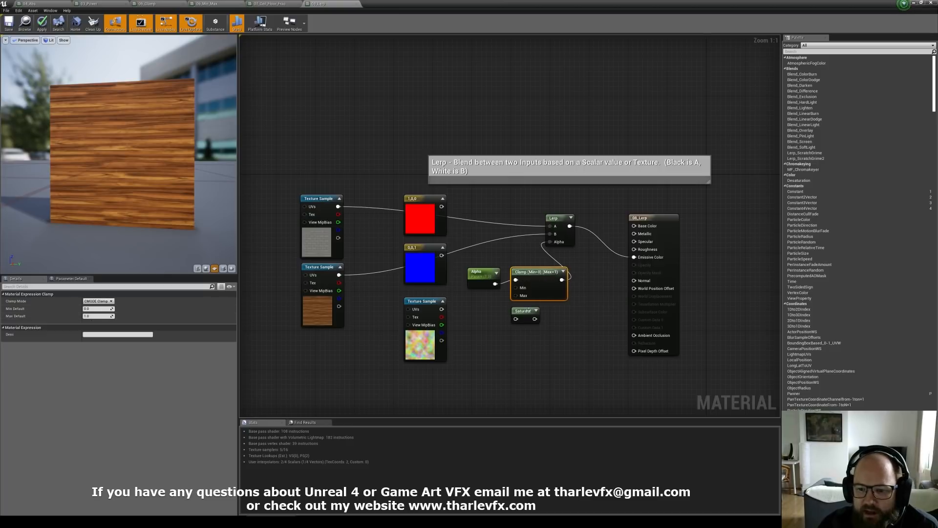
click(524, 311)
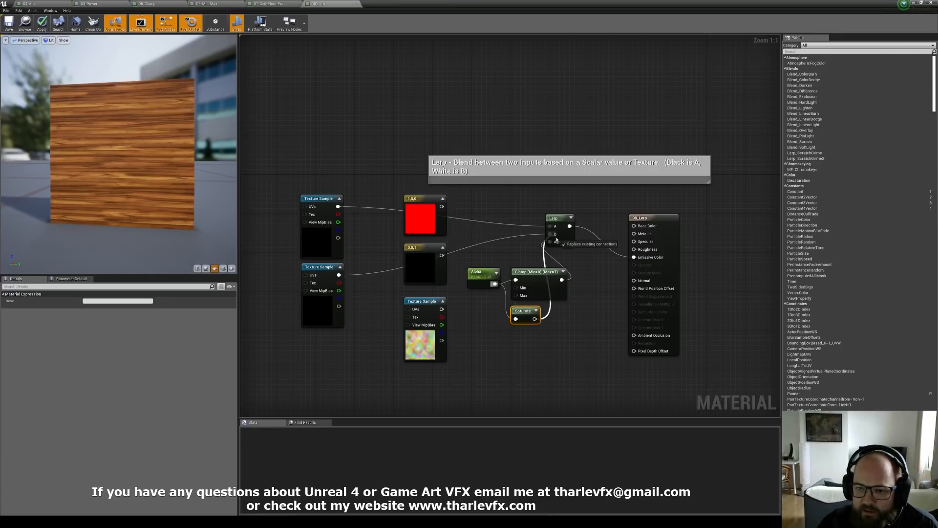
click(537, 270)
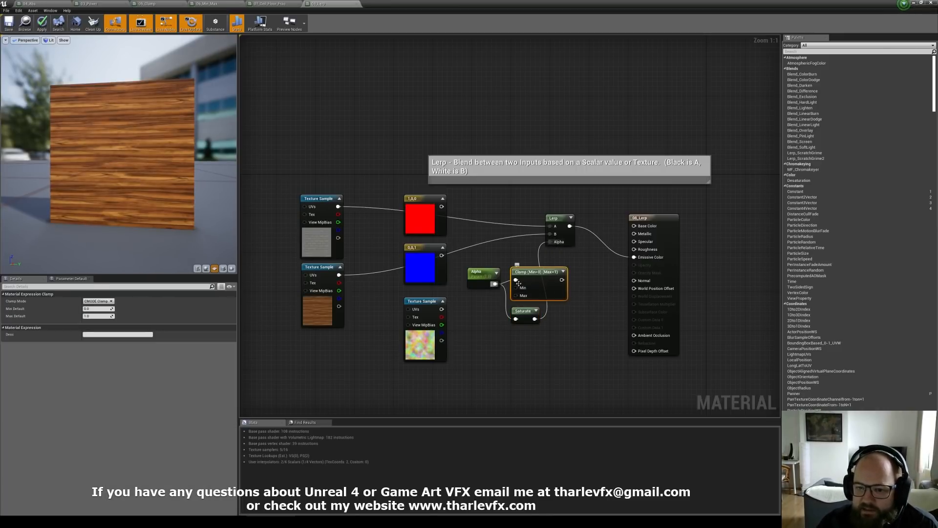
click(523, 310)
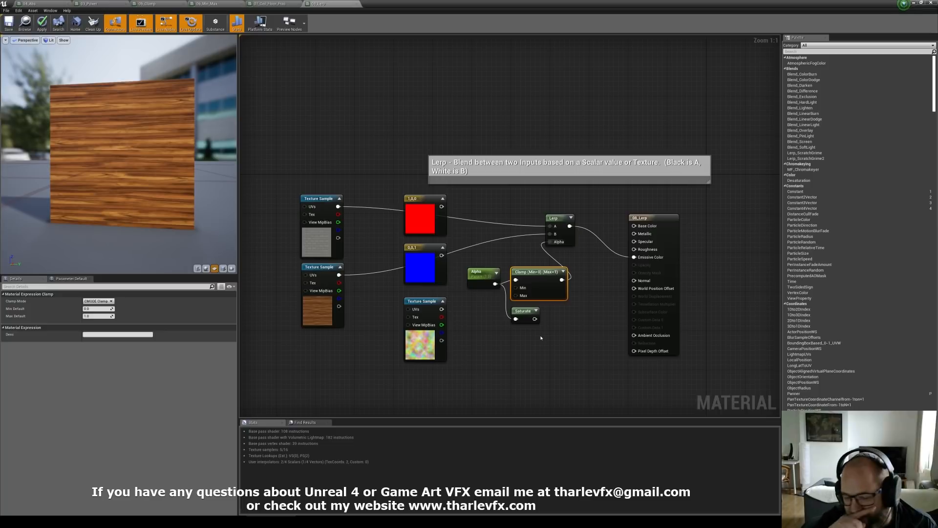
mouse_move(511, 262)
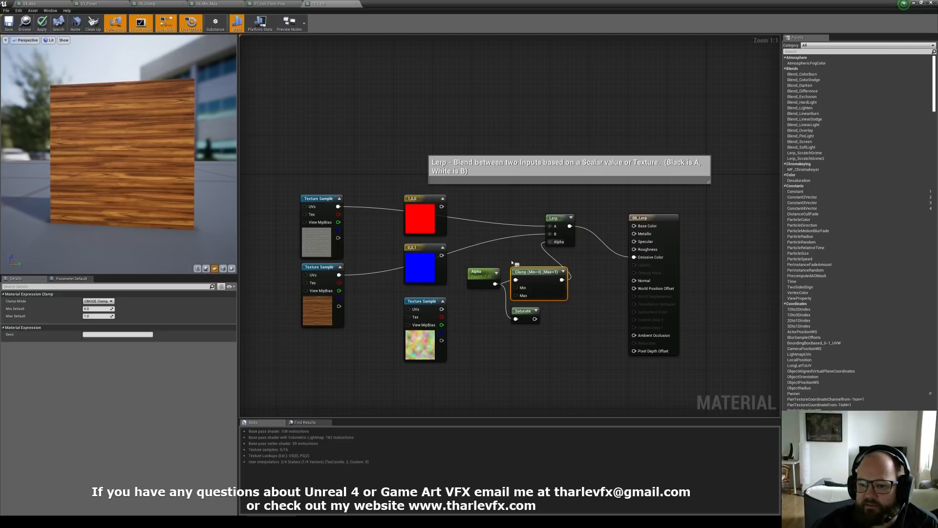
mouse_move(524, 310)
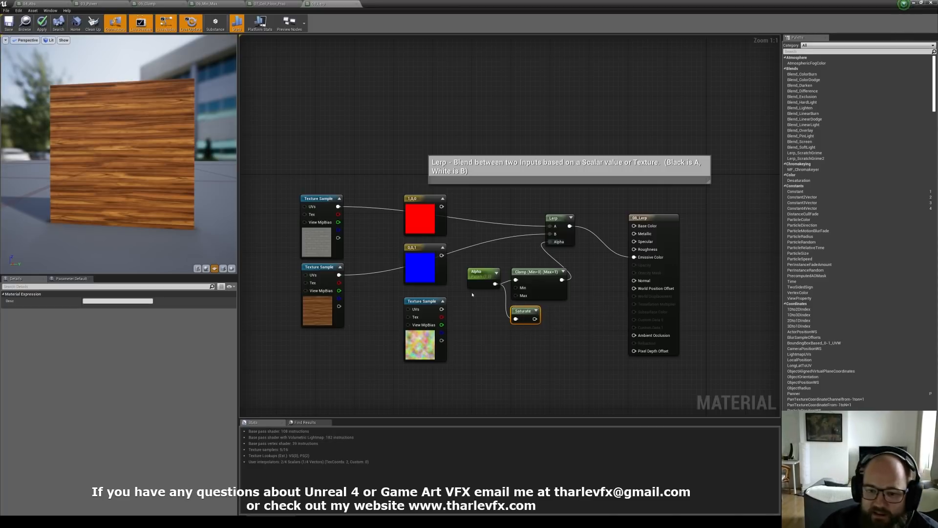
mouse_move(529, 315)
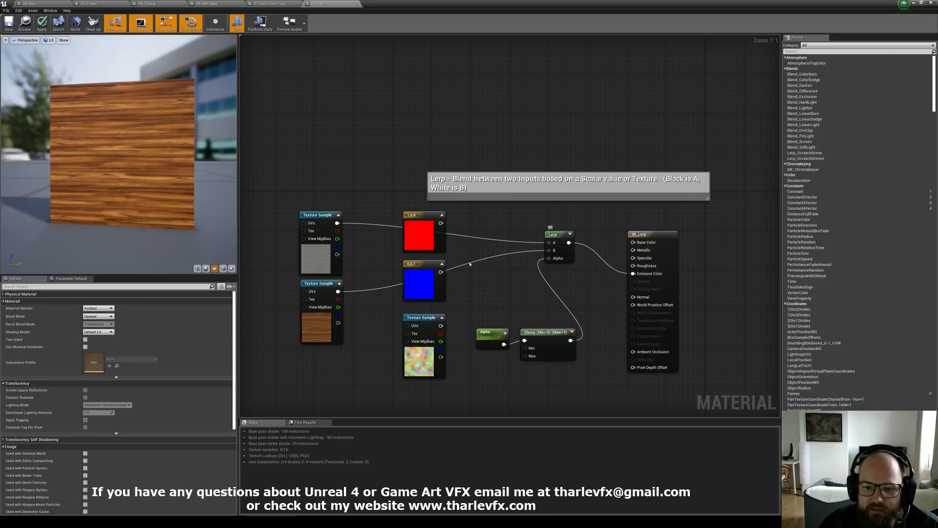
Wire the noise Texture Sample into Lerp Alpha, then return to the level editor's 00_MaterialNodes folder.
click(423, 233)
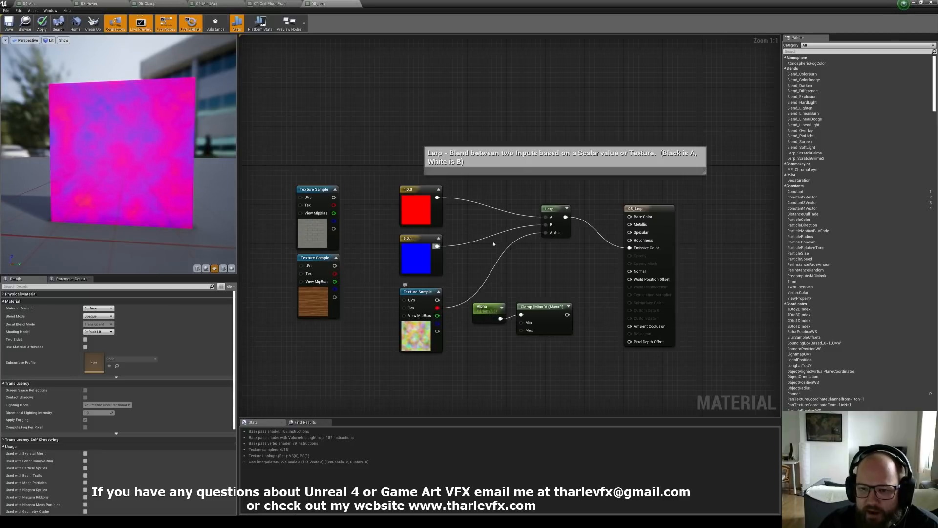
click(270, 4)
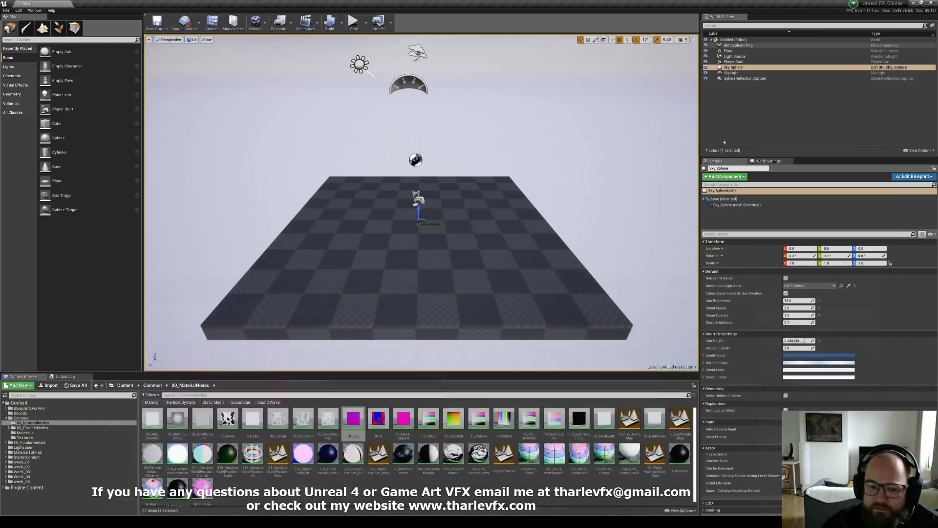
mouse_move(377, 419)
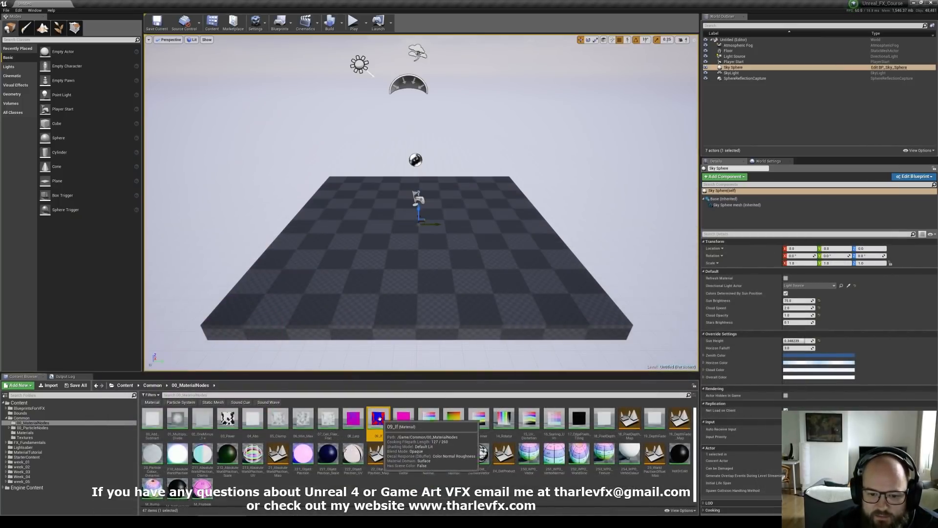
Open the 05_If material and wire the Alpha parameter into the If node's A pin with a Constant added.
double_click(378, 419)
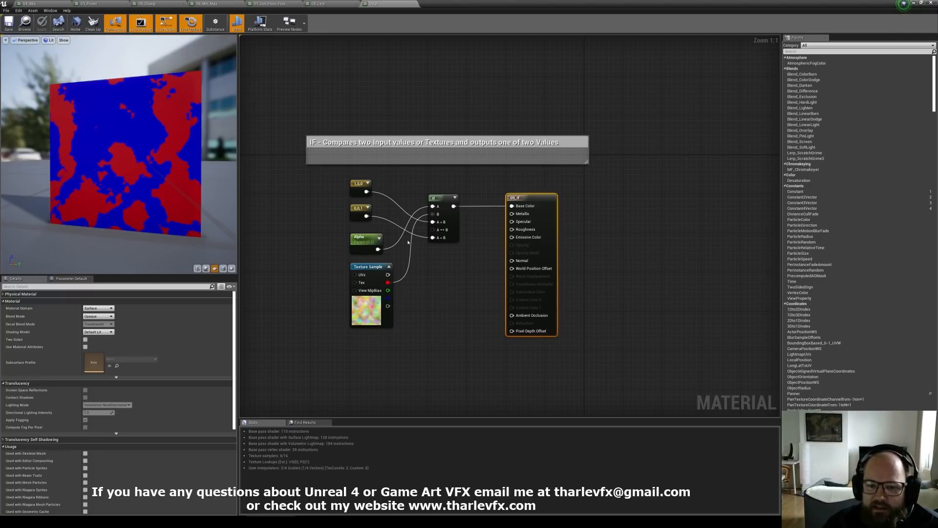
click(458, 203)
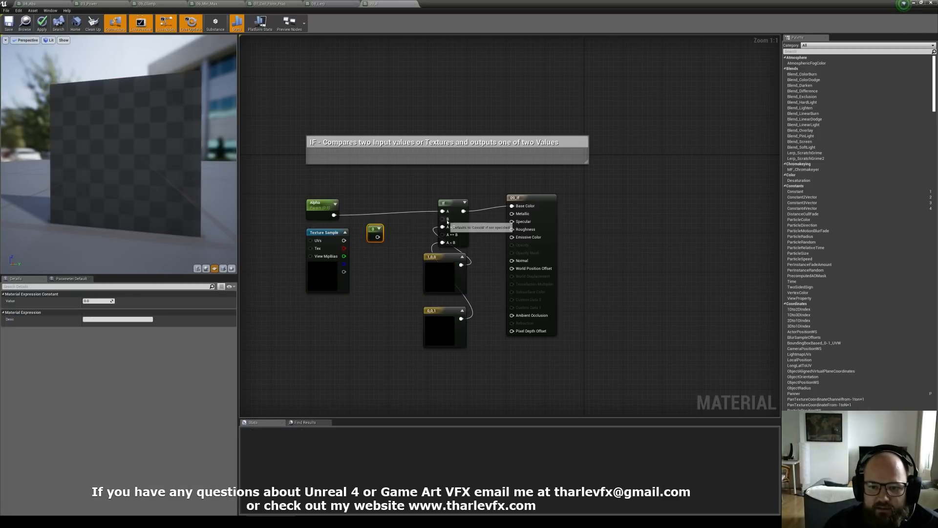
Connect the Constant to B with red on A>B and blue on A<B, and apply.
click(41, 23)
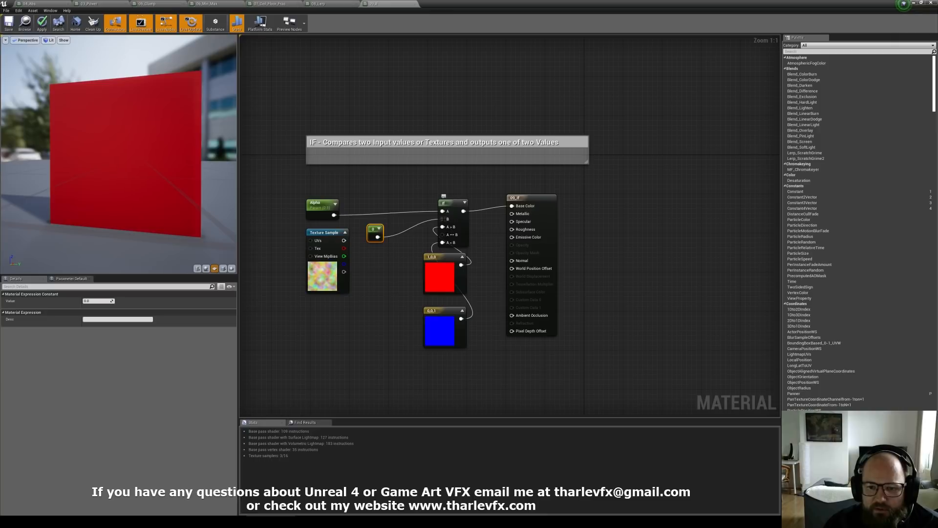
click(452, 203)
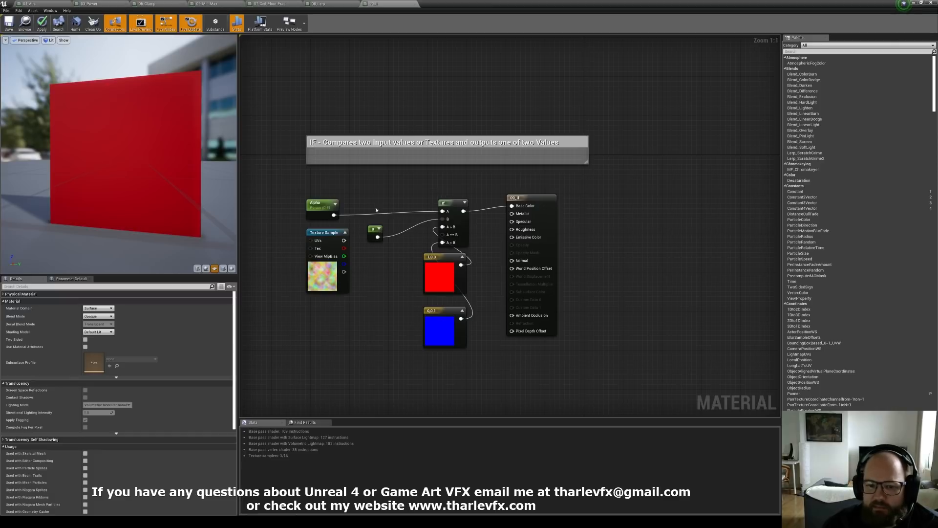
click(321, 206)
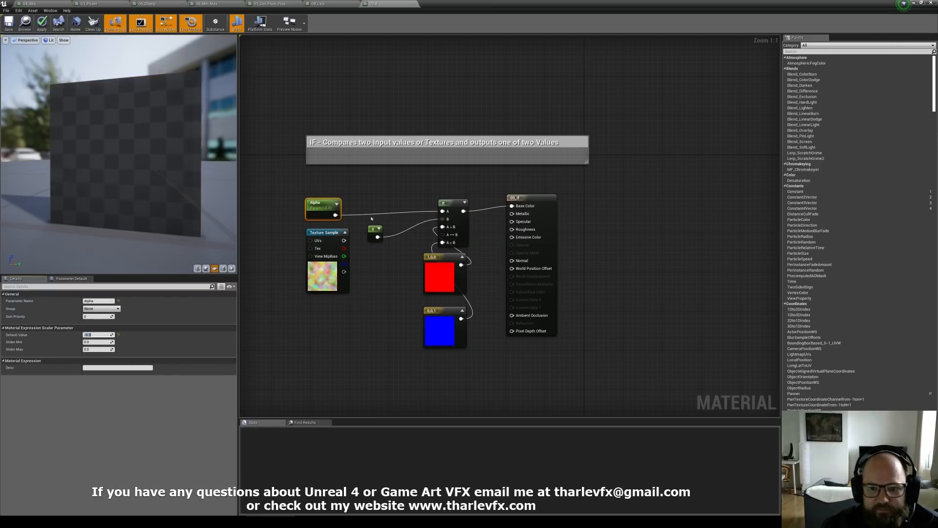
Raise Alpha's Default Value to flip the preview from red to blue, then delete the Constant node.
click(41, 23)
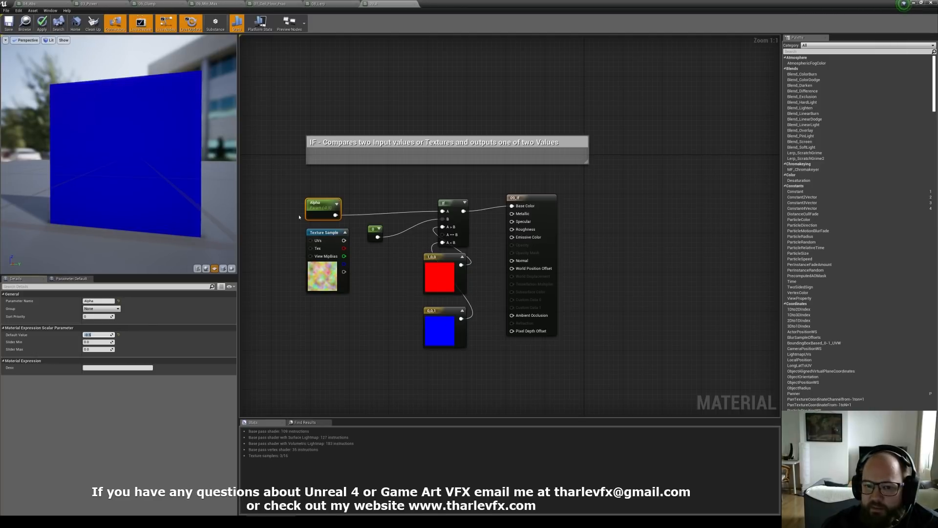
mouse_move(148, 180)
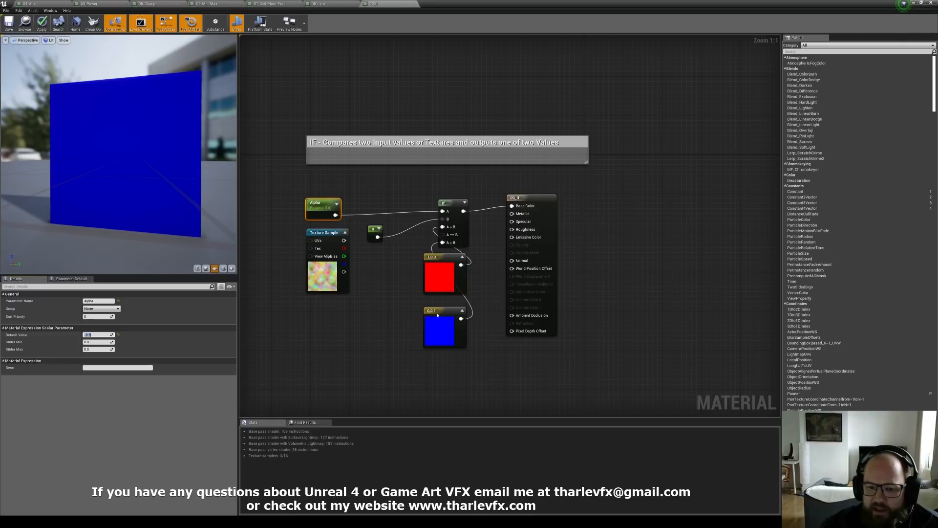
click(440, 331)
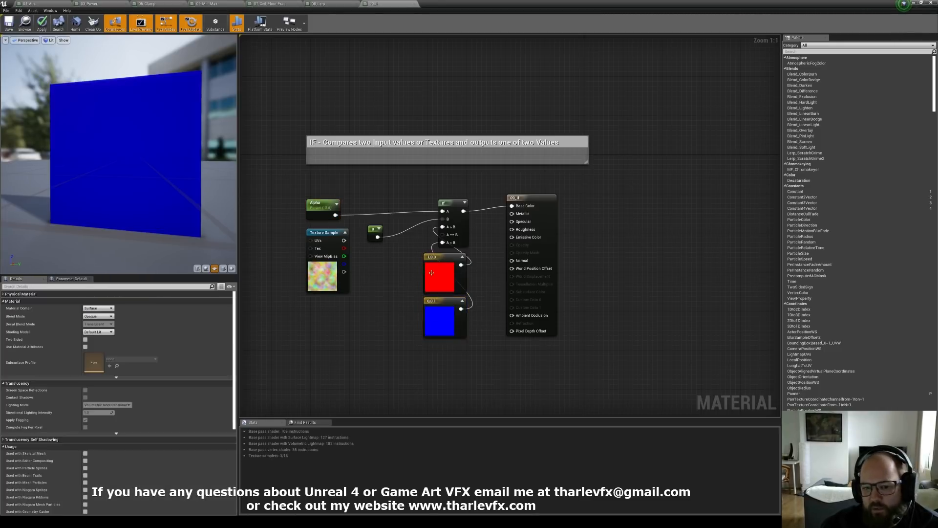
click(376, 228)
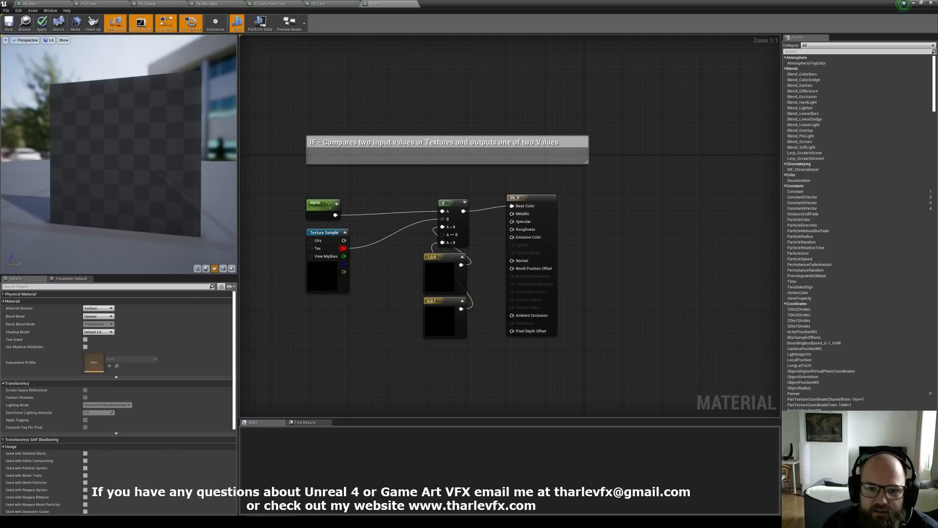
Feed the noise Texture Sample into the If node's B pin and apply, splitting the preview into red and blue regions.
click(318, 202)
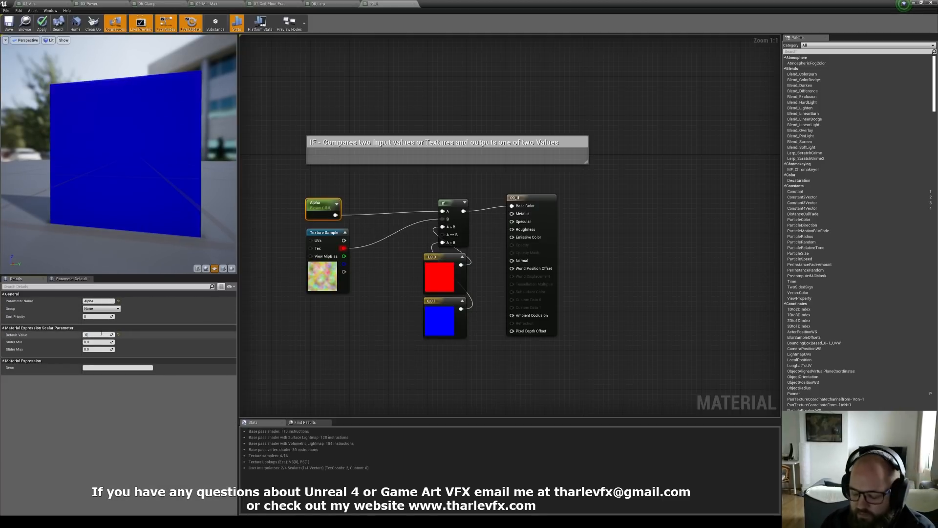
click(99, 335)
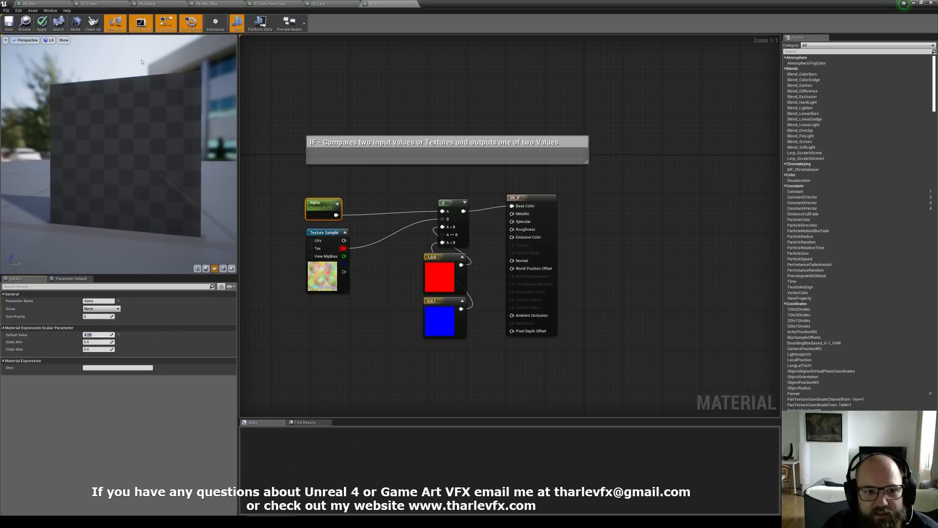
click(41, 22)
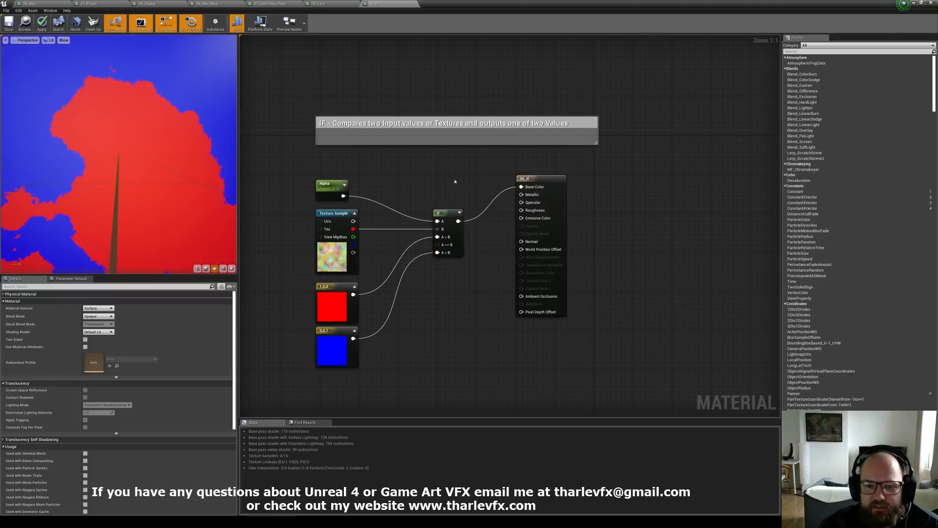
mouse_move(440, 222)
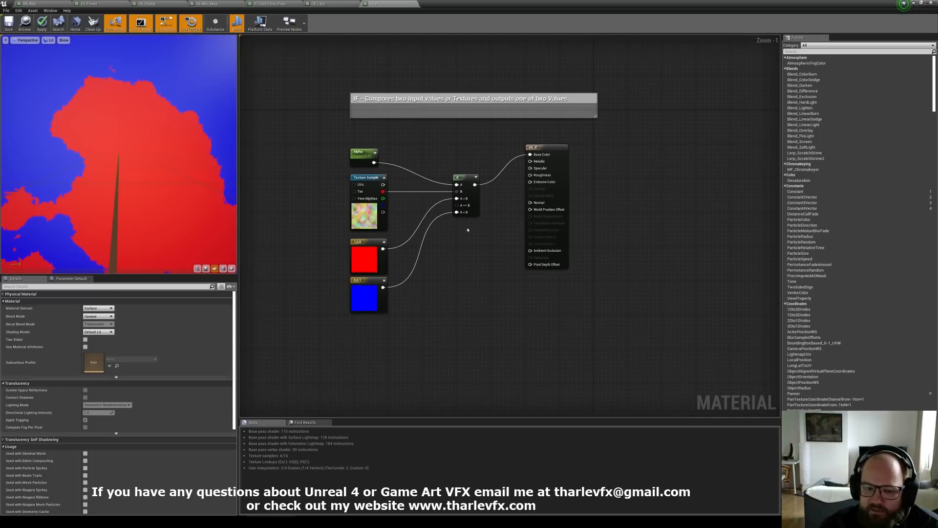
mouse_move(431, 158)
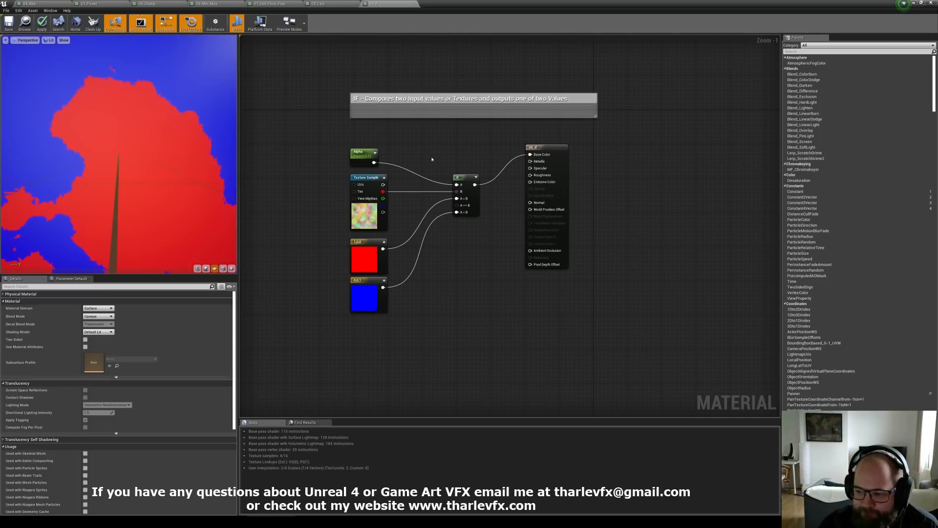